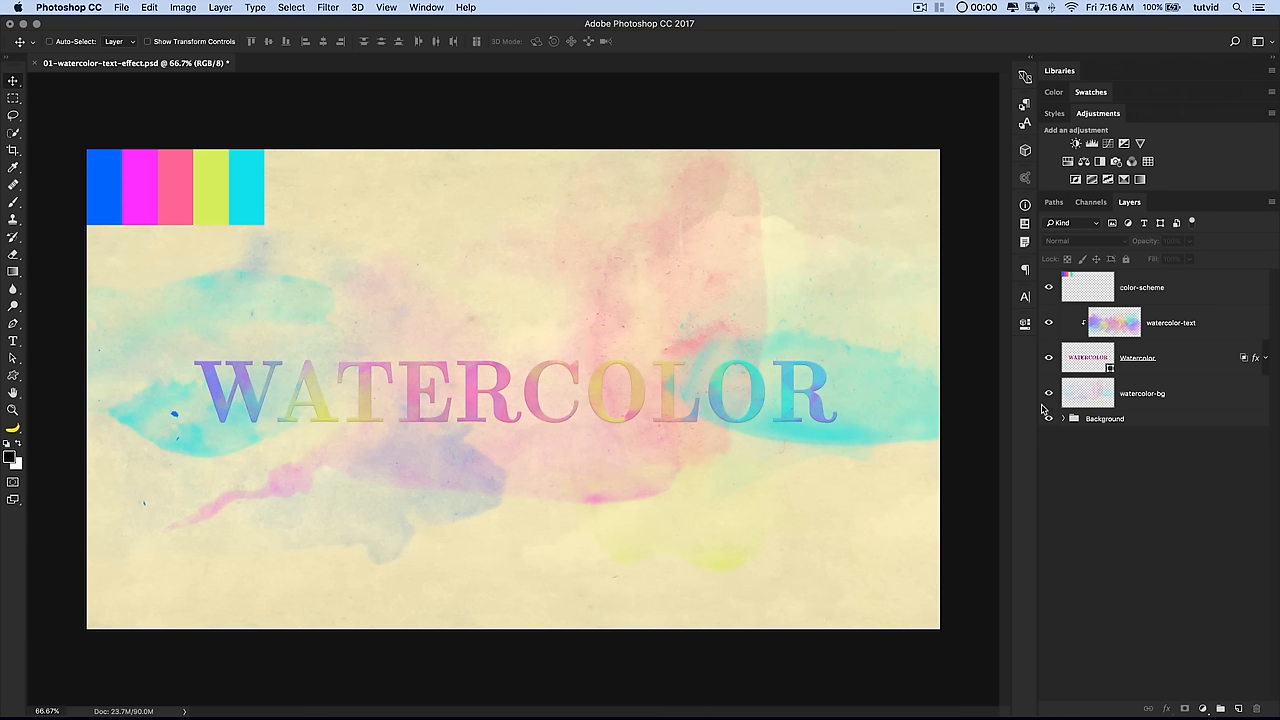
mouse_move(705, 307)
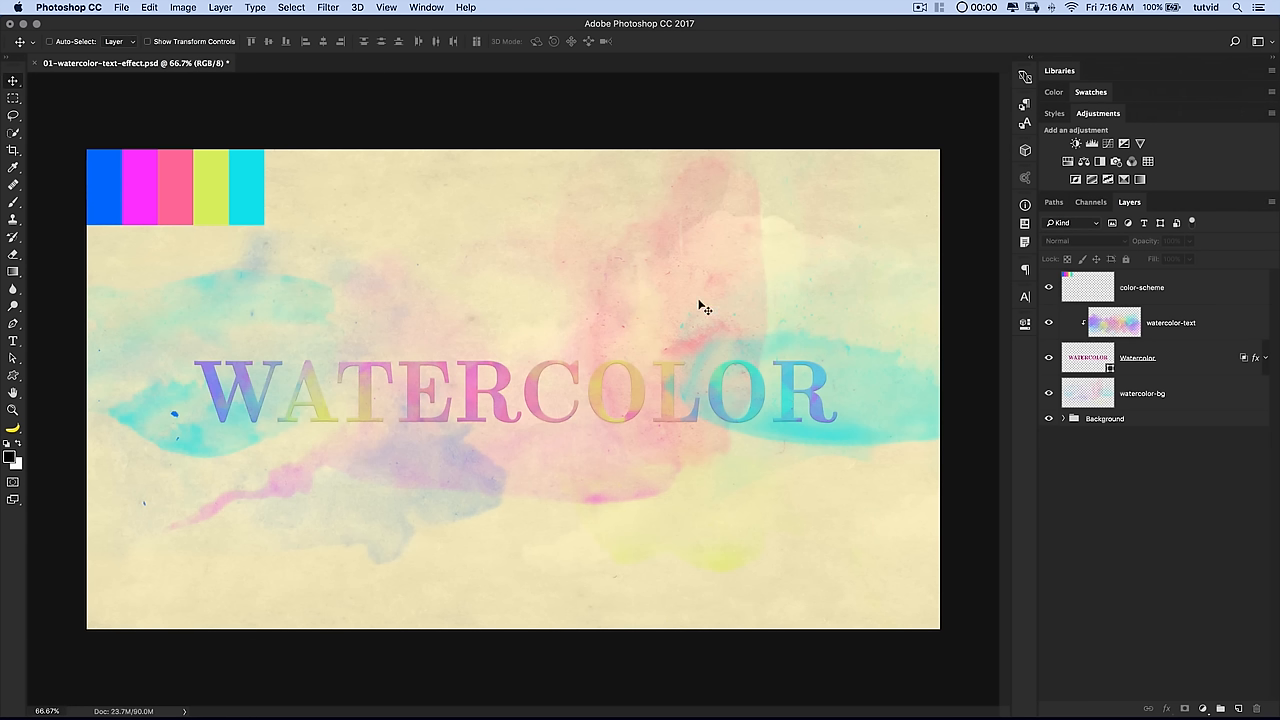
mouse_move(585, 322)
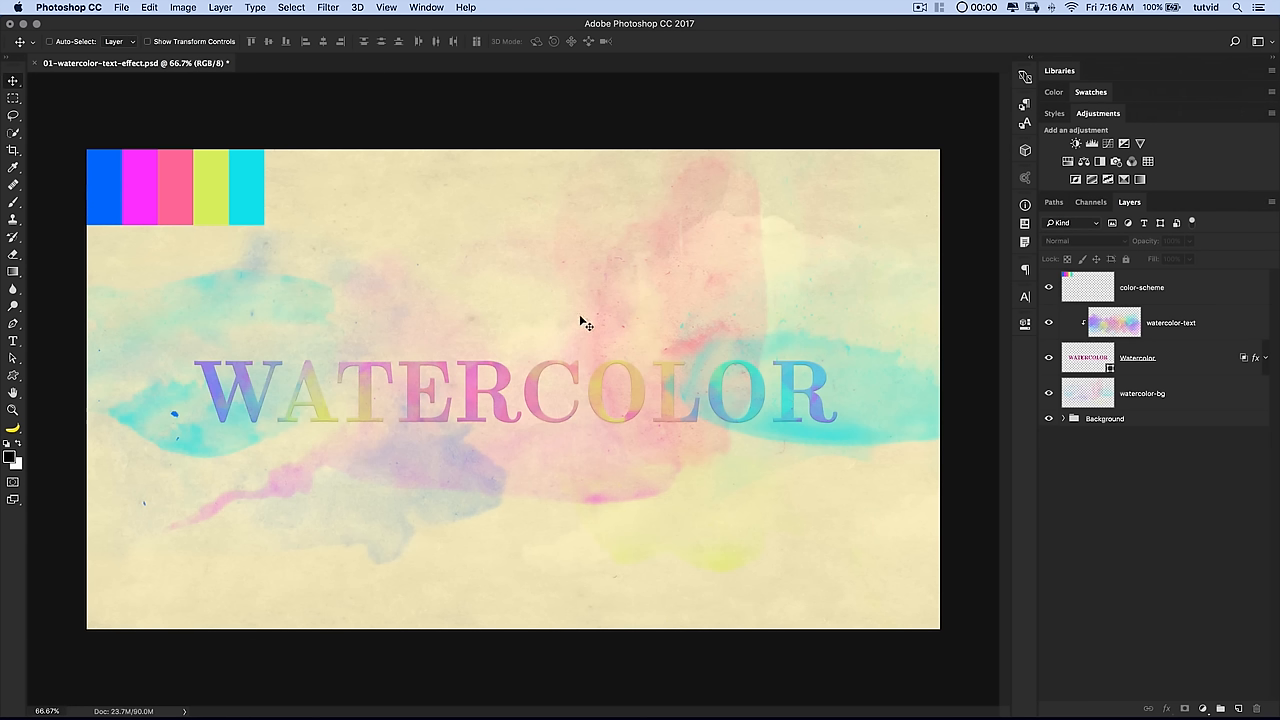
mouse_move(595, 410)
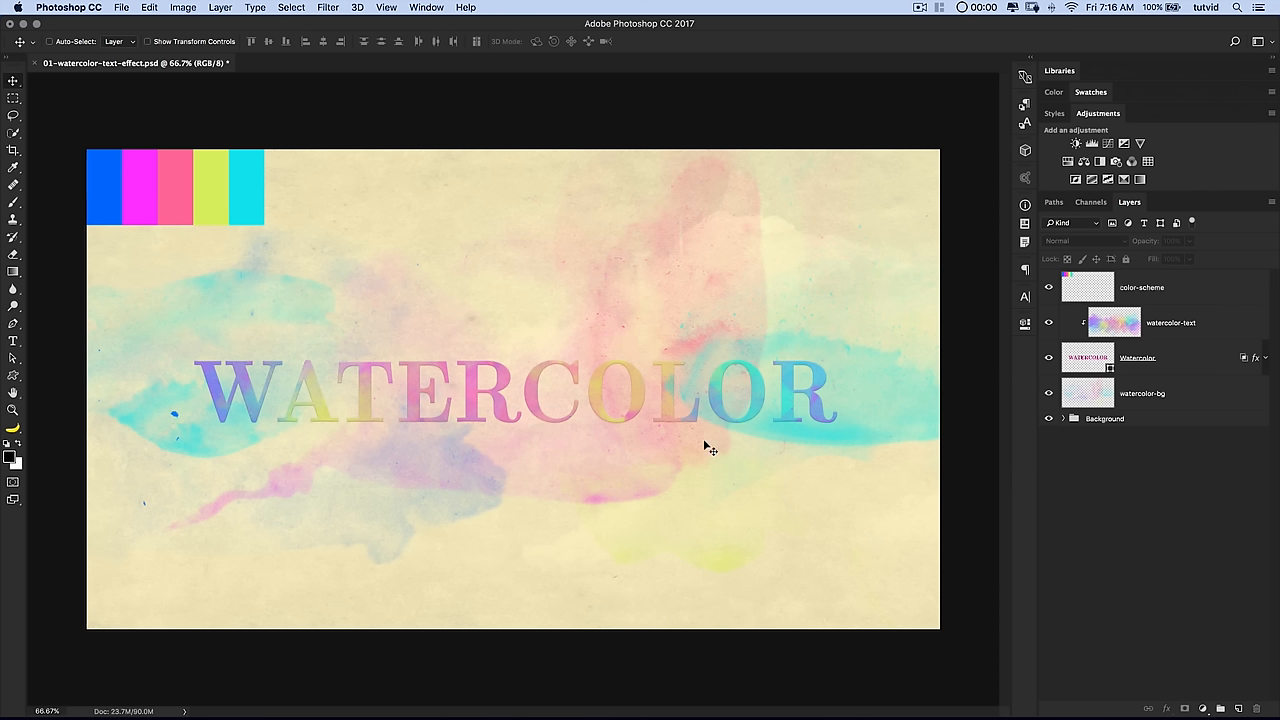
mouse_move(783, 445)
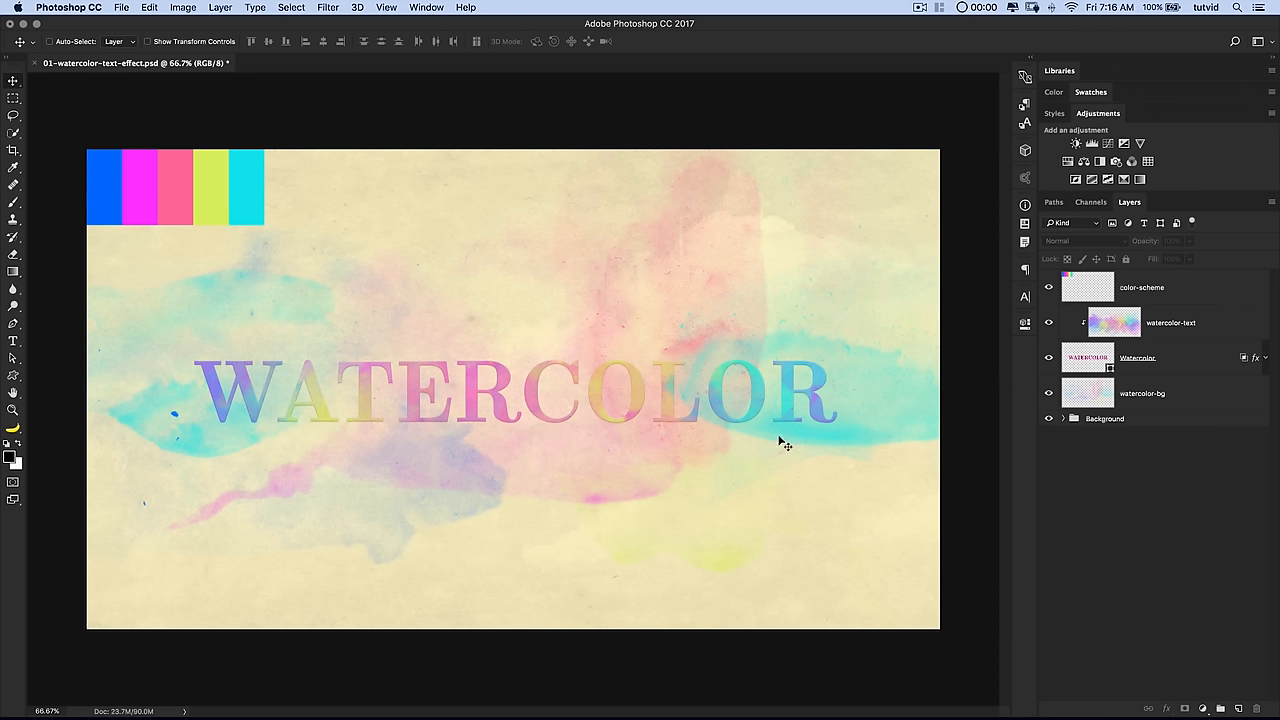
mouse_move(518, 213)
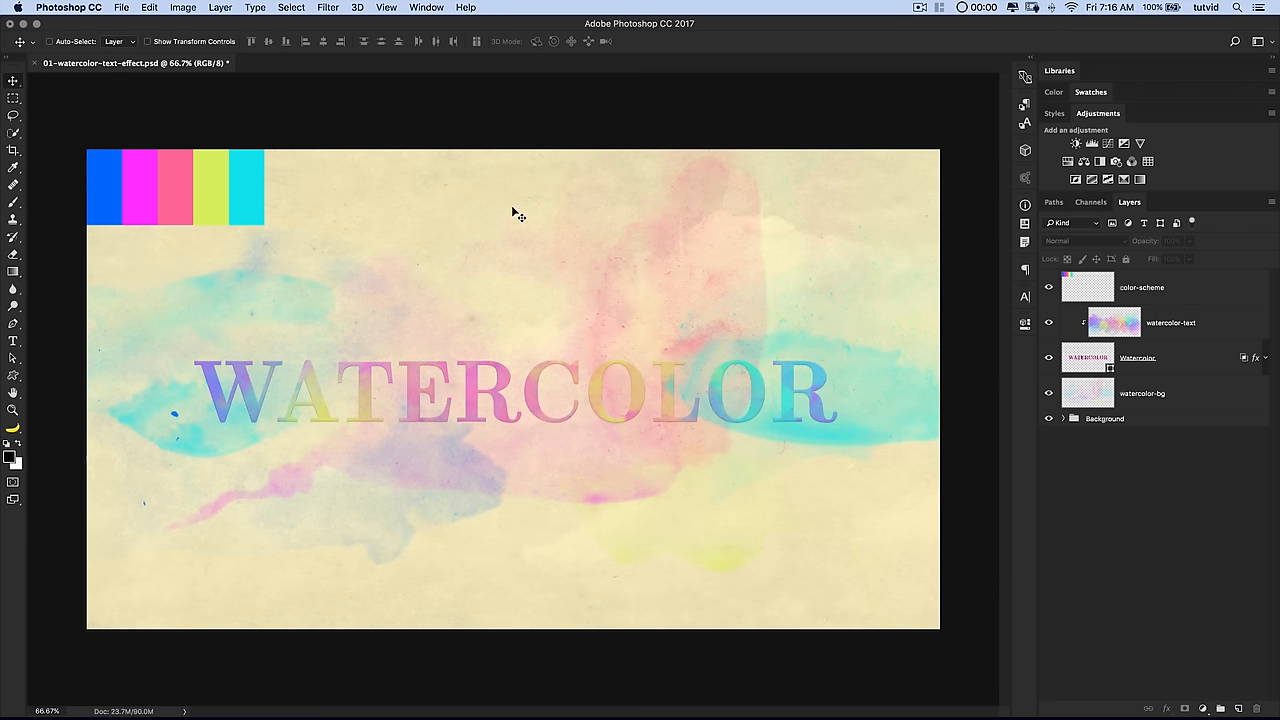
mouse_move(752, 295)
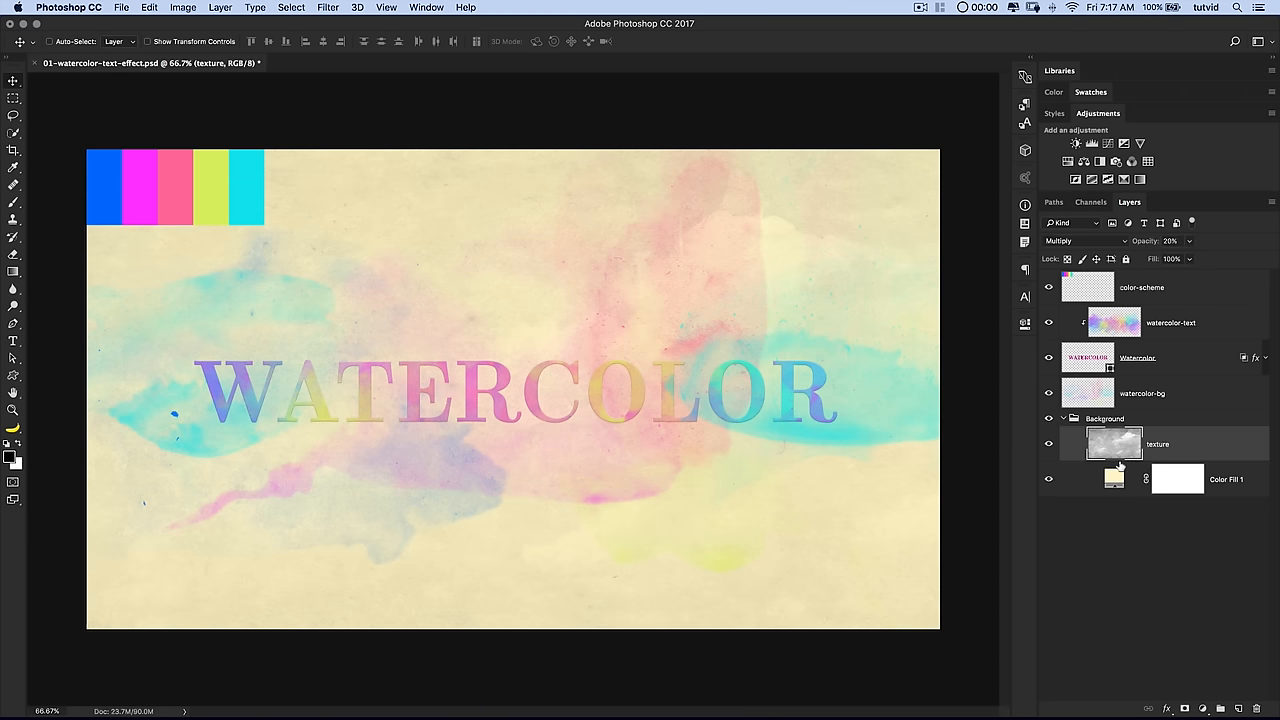
- Collapse the Background group and select the color-scheme layer before switching to Coolors in Chrome
left_click(1113, 479)
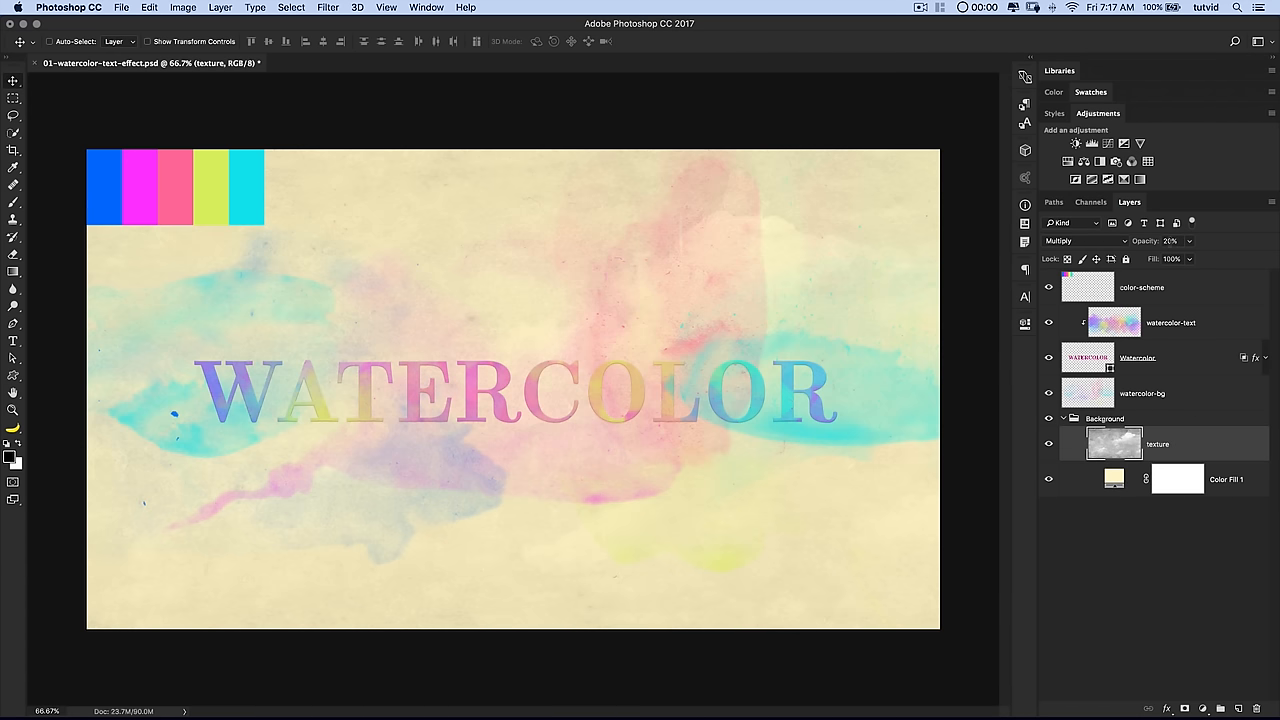
left_click(1074, 418)
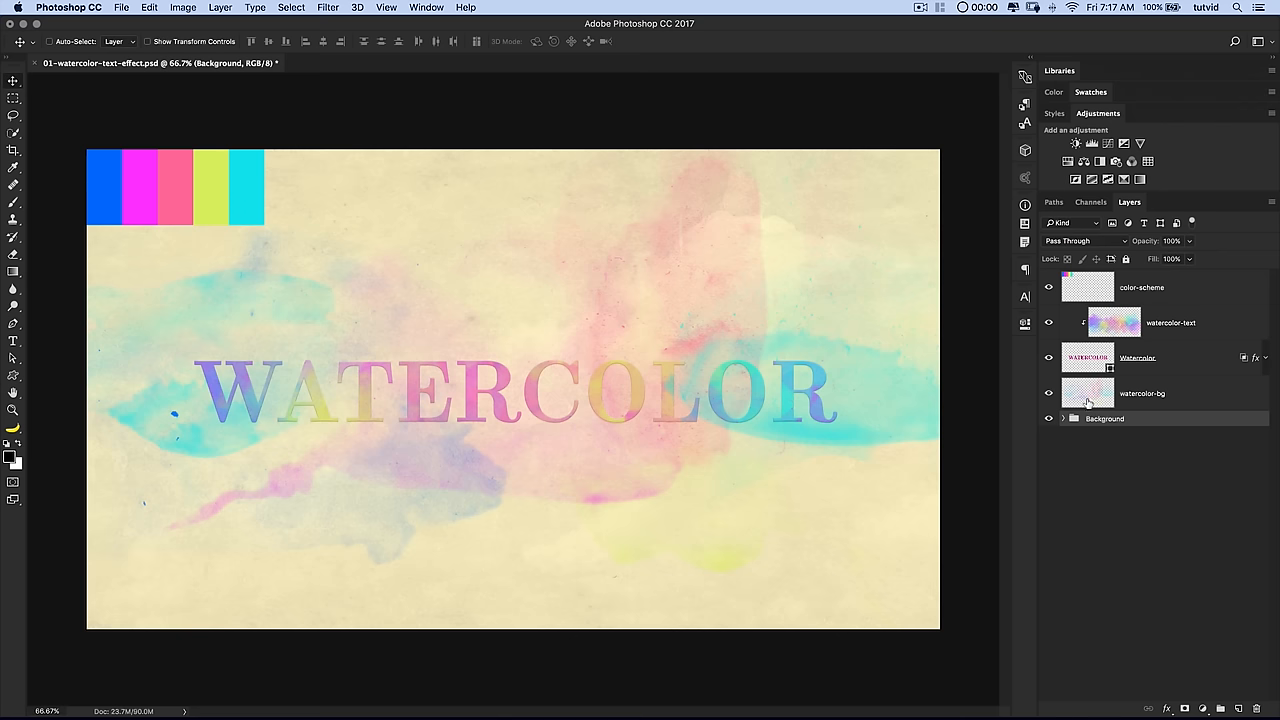
mouse_move(1079, 391)
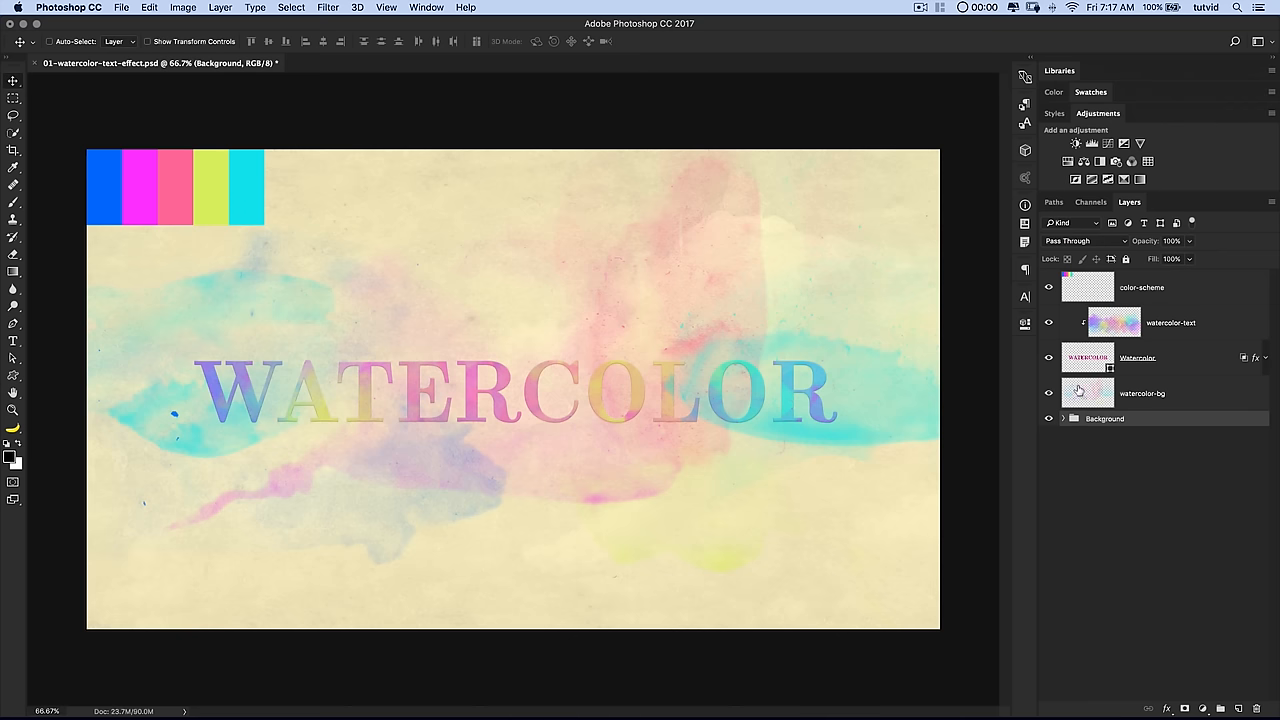
left_click(1141, 287)
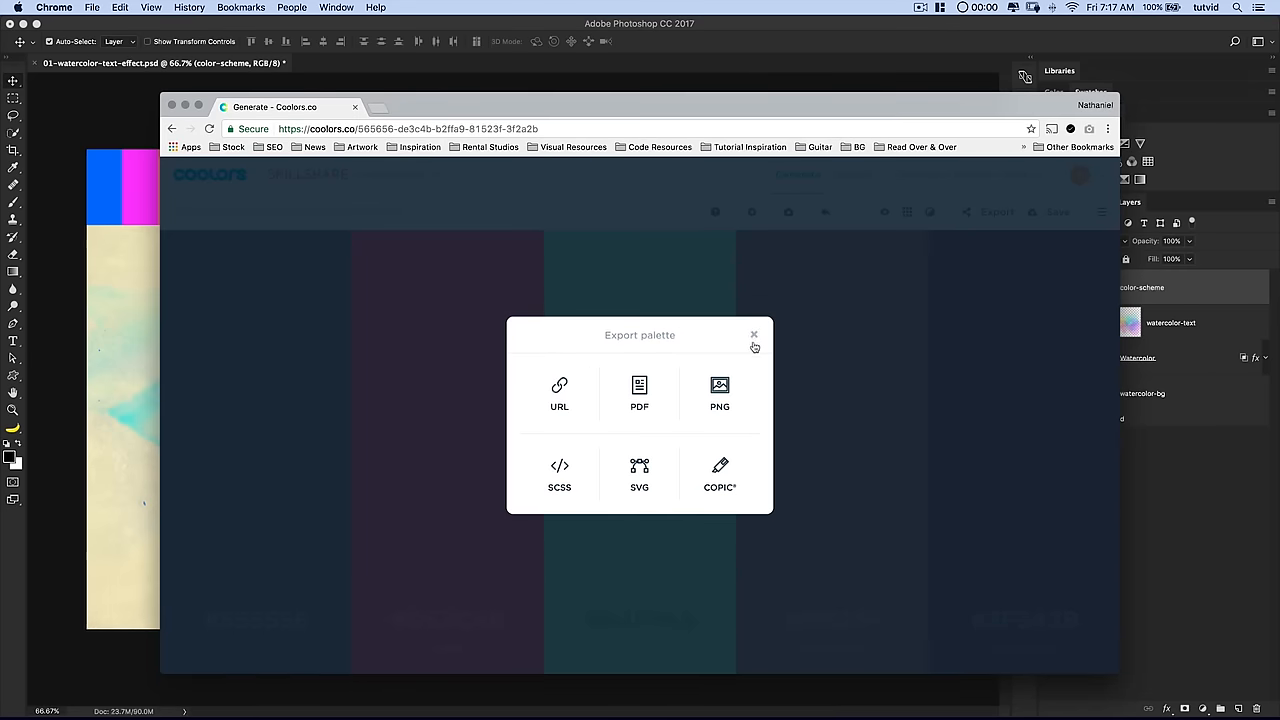
- Generate palettes with spacebar until Sonic Silver #7A7978 is locked with #272932, #B6C2D9, #3E6259, #AEF6C7
left_click(754, 334)
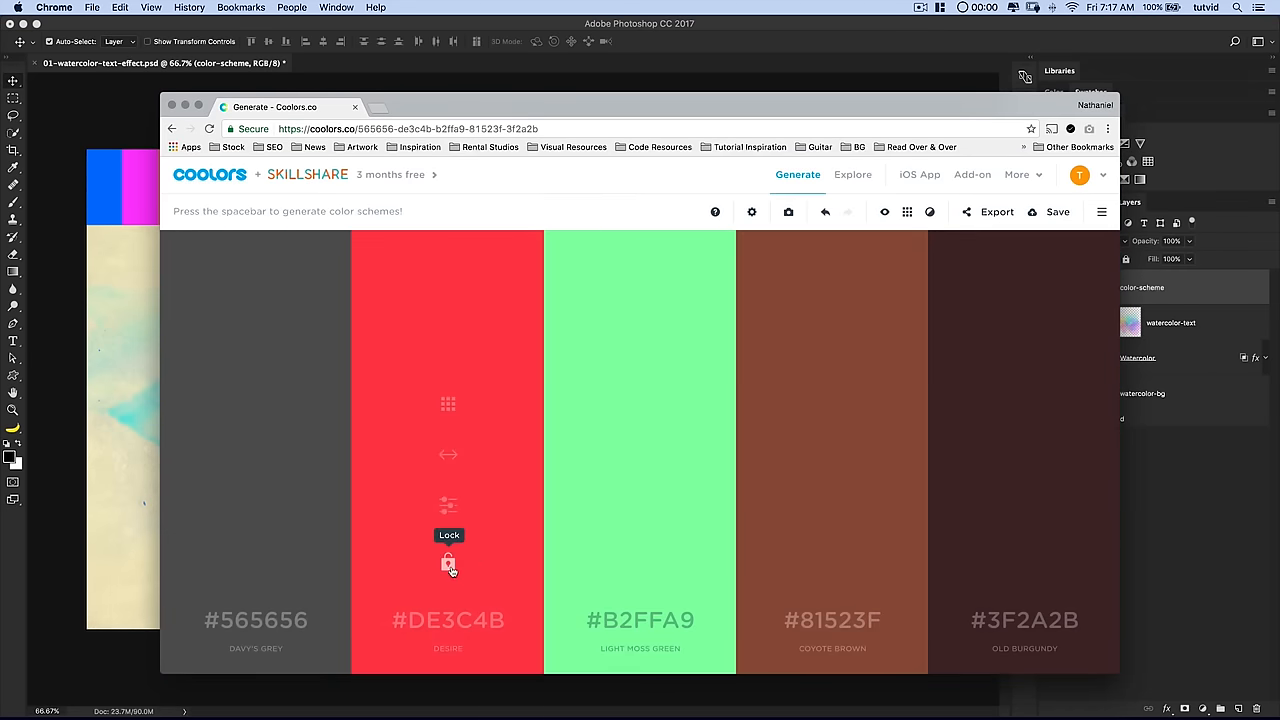
mouse_move(223, 200)
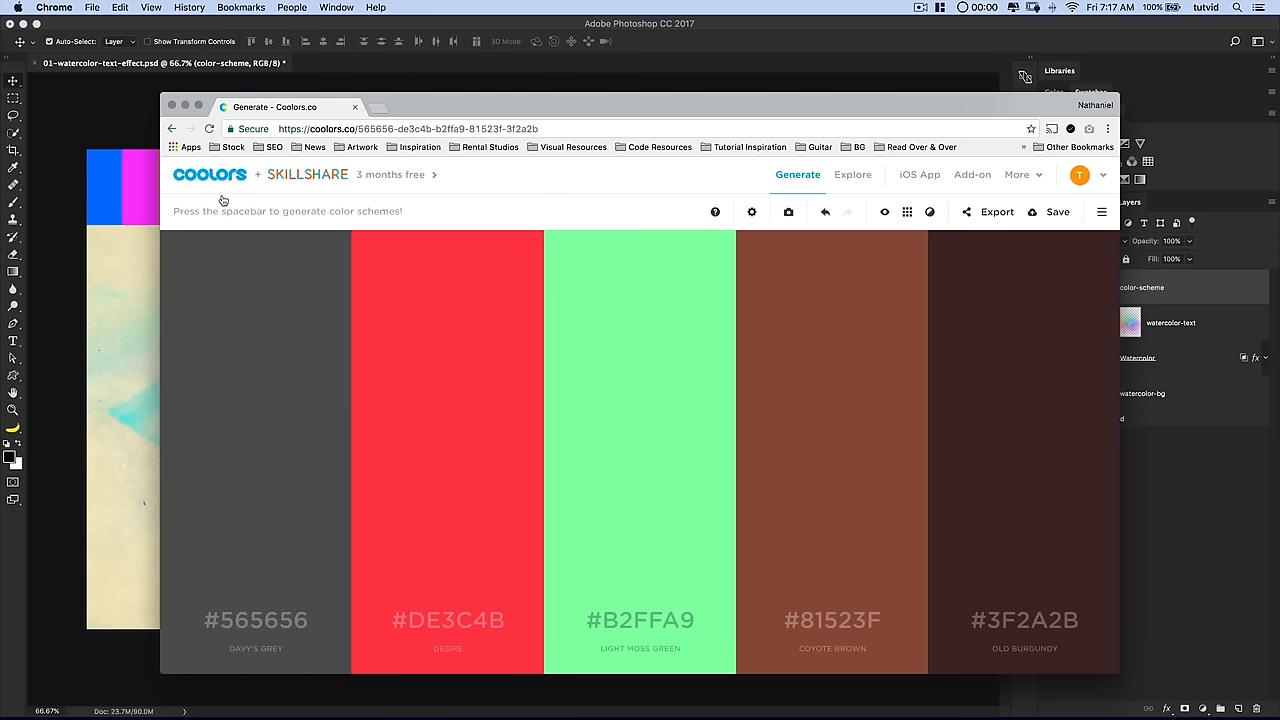
key("space")
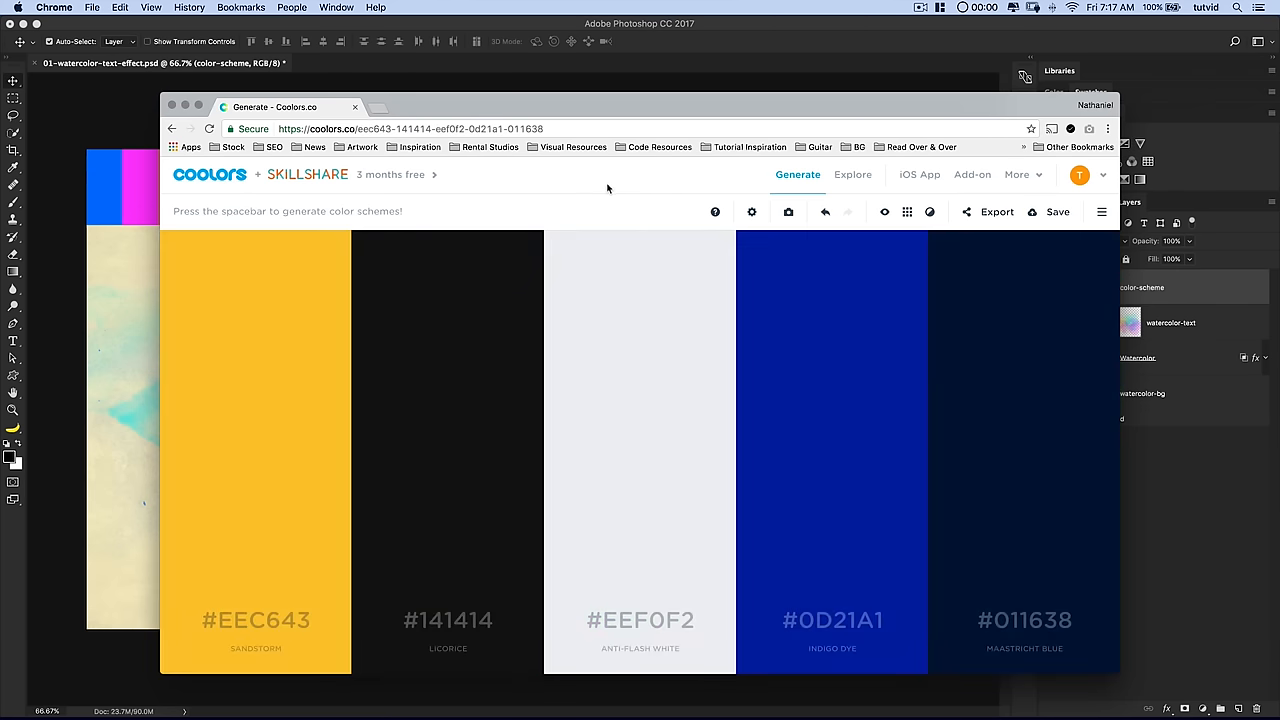
key("space")
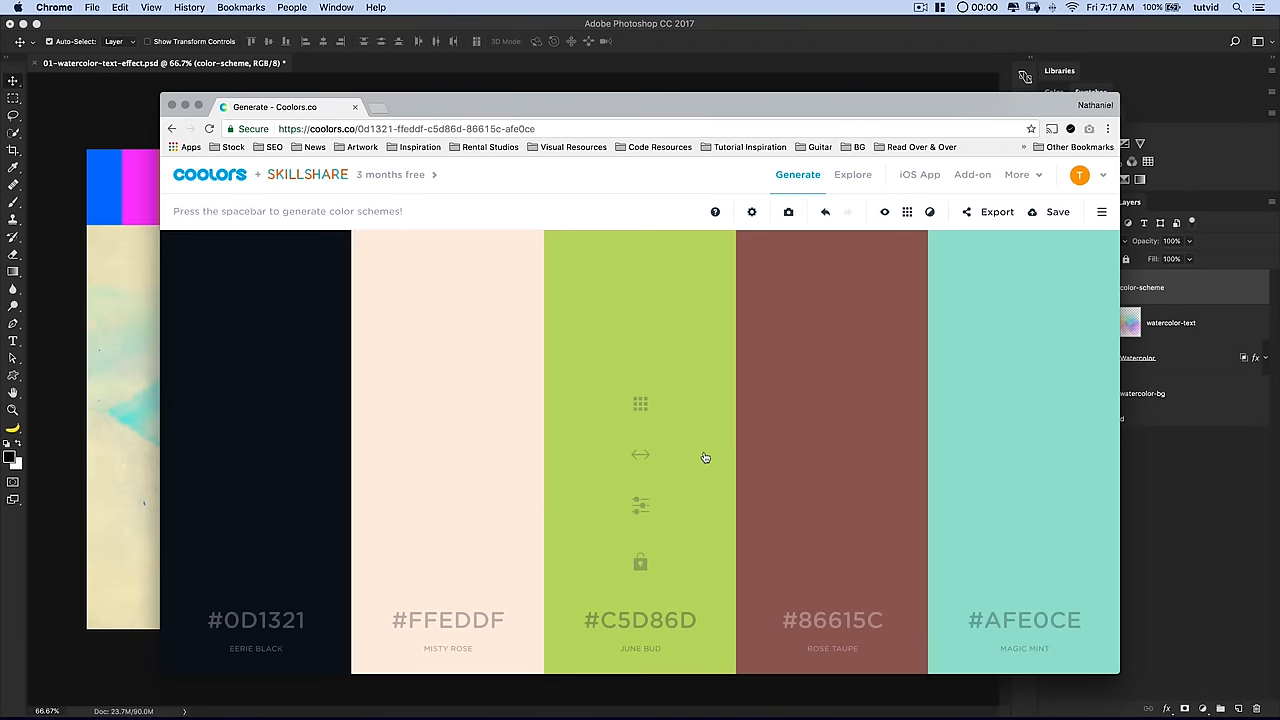
key("space")
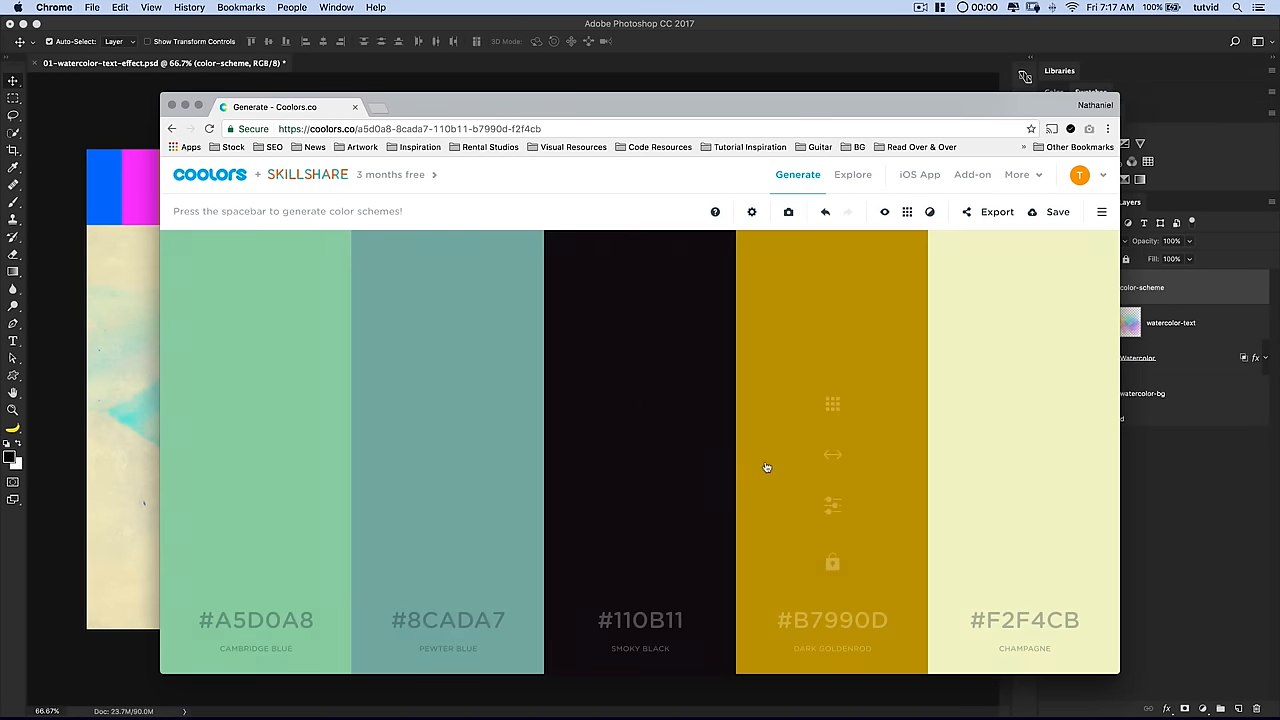
key("space")
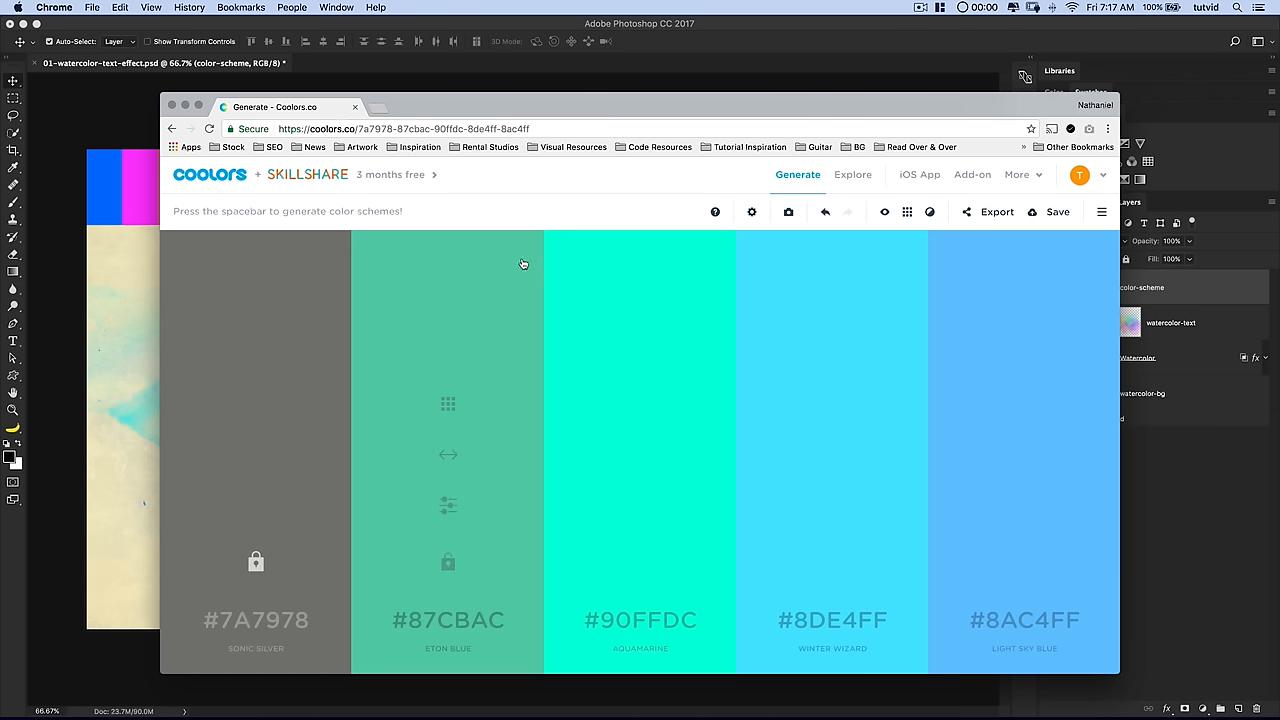
key("space")
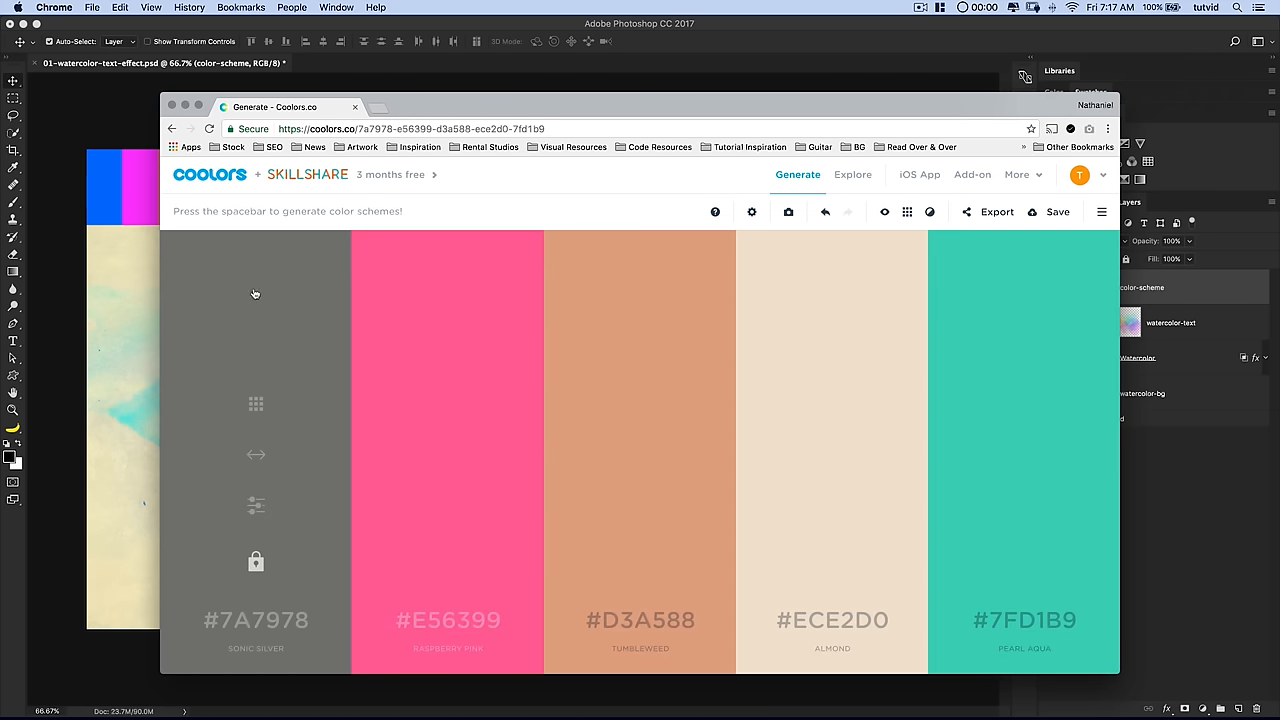
key("space")
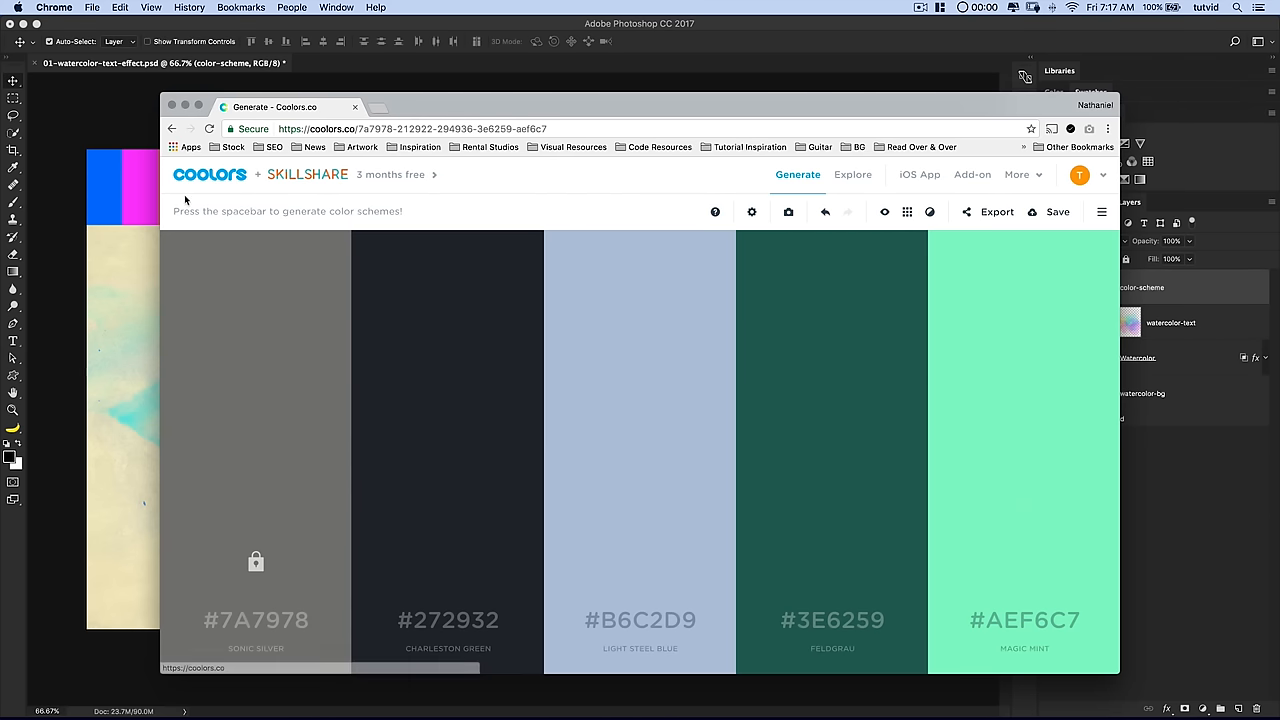
- Attempt to export the palette as a PNG, then return to the palette after it fails
left_click(996, 211)
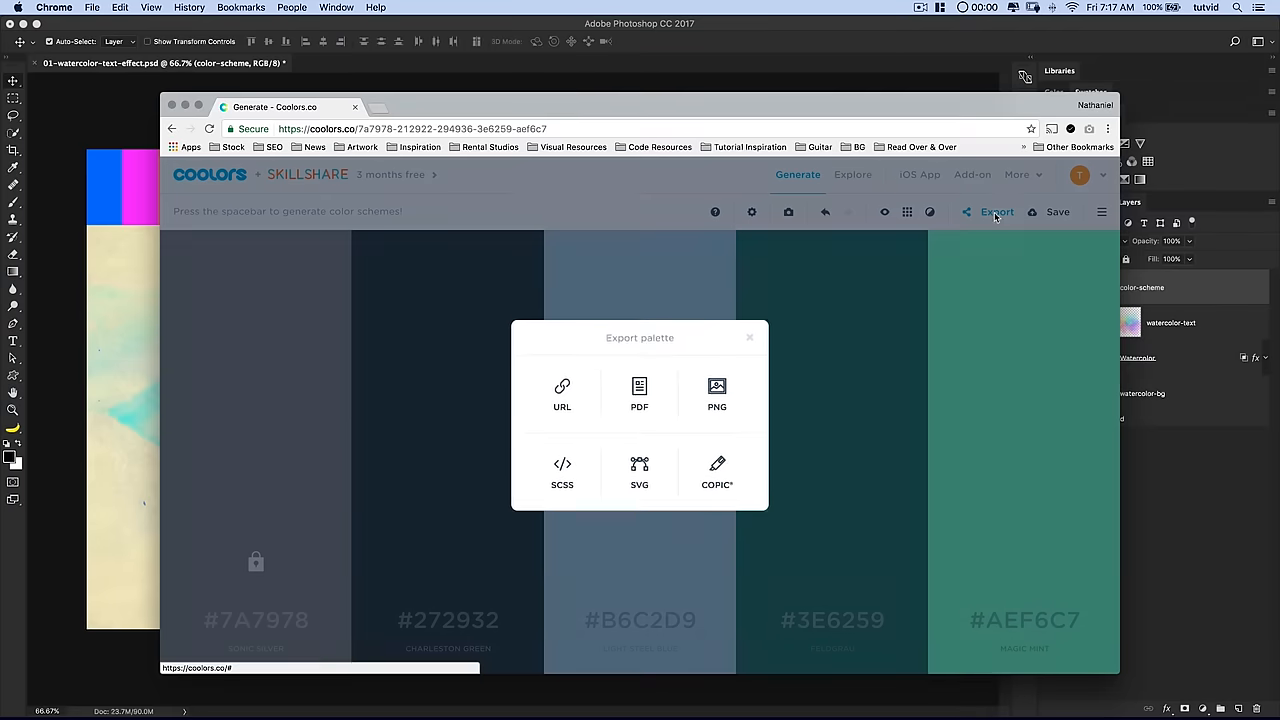
left_click(716, 393)
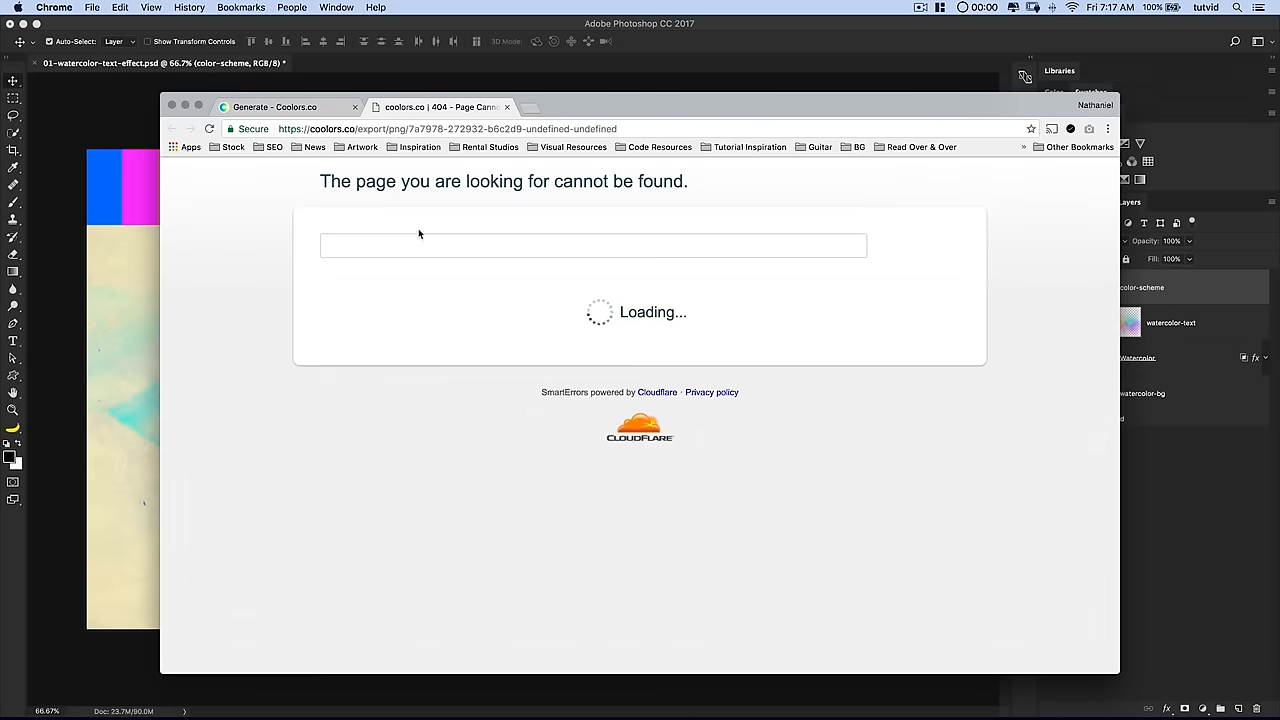
left_click(507, 107)
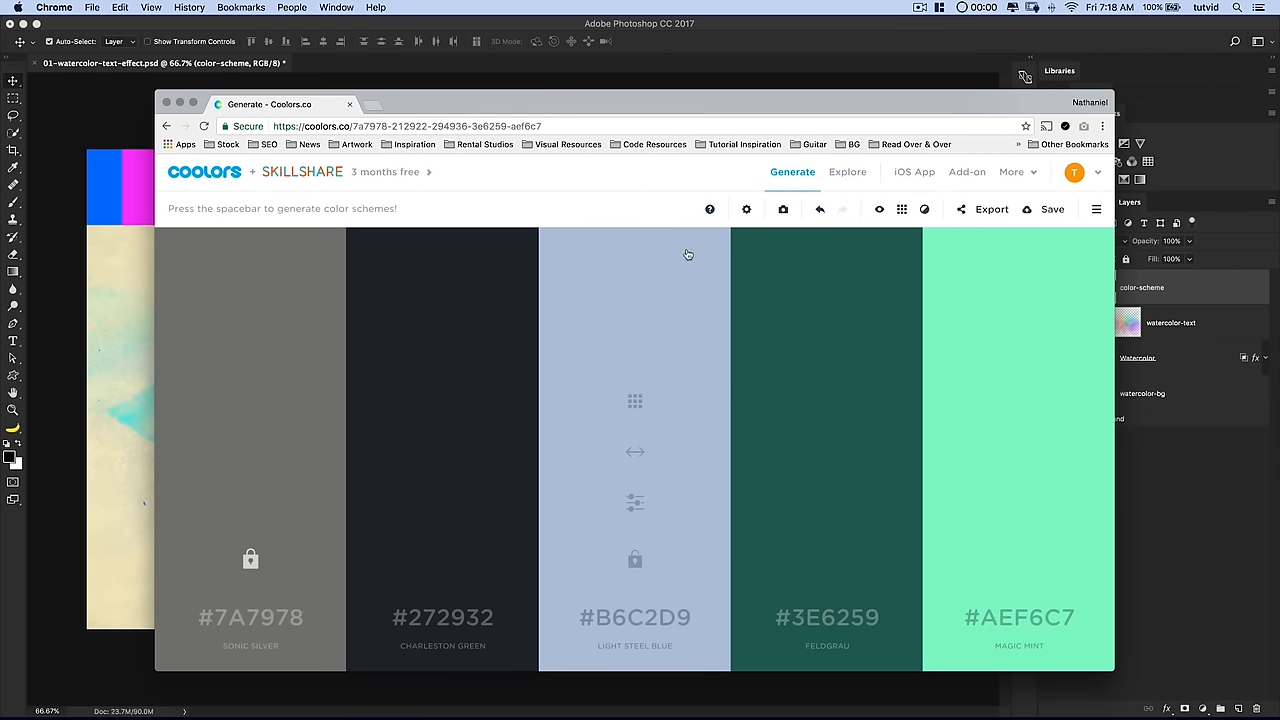
mouse_move(762, 106)
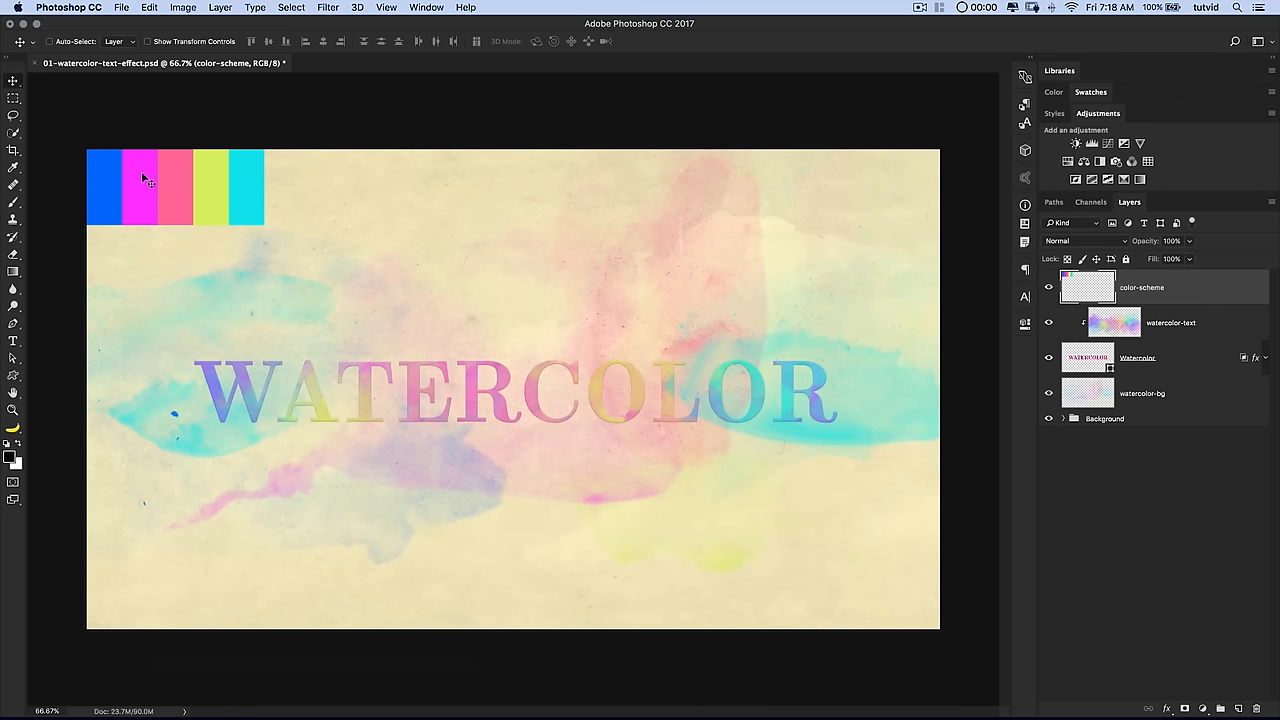
mouse_move(118, 188)
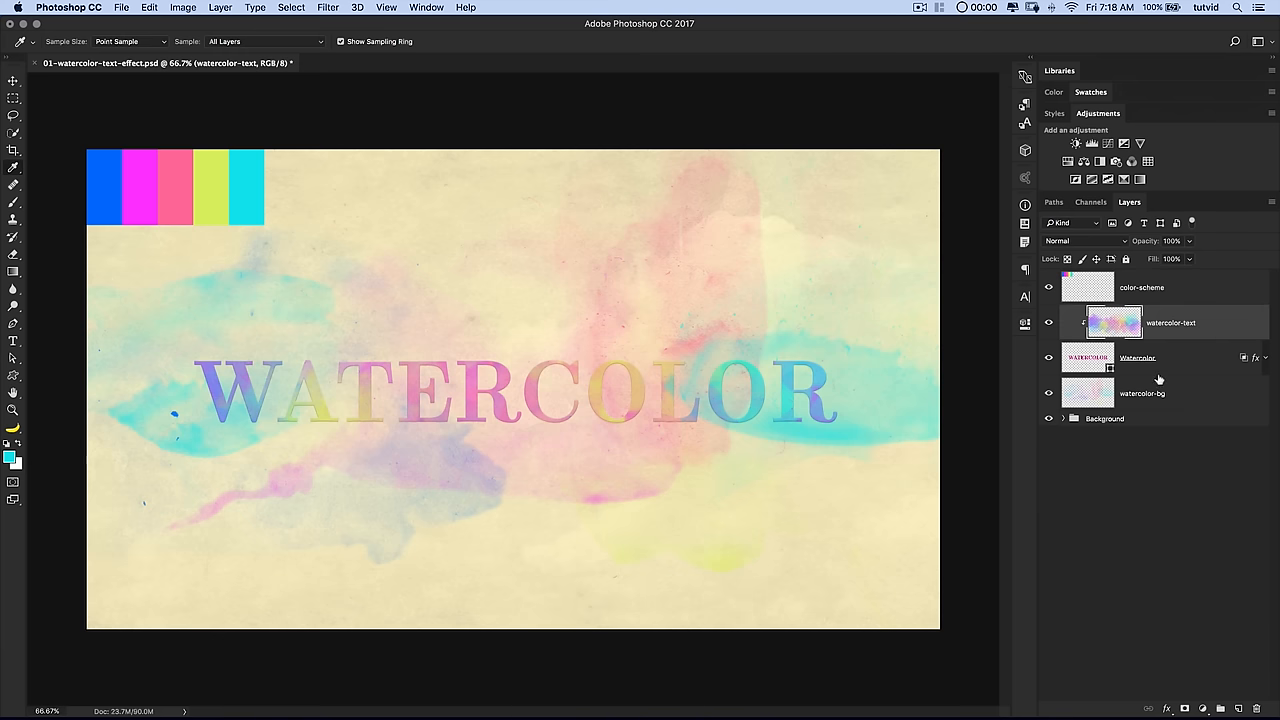
mouse_move(1180, 392)
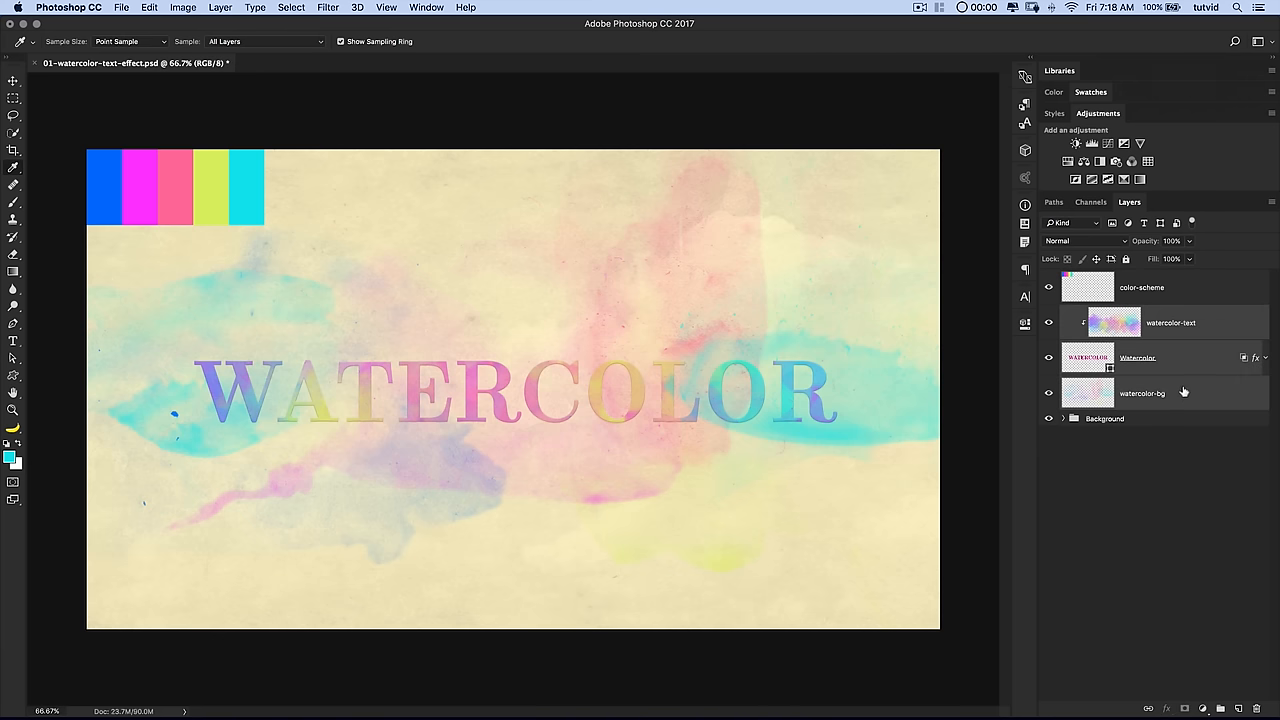
- Group the original watercolor layers into an Orig group with Cmd+G
key("cmd+g")
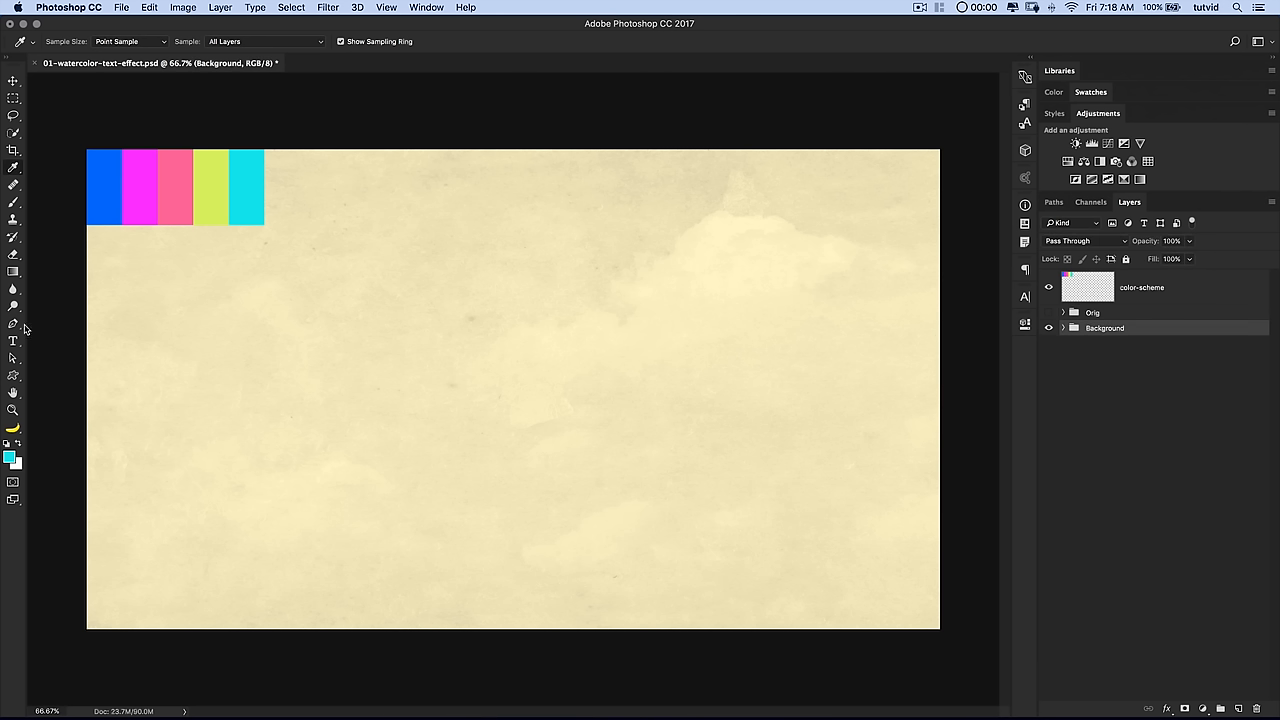
- Set the type to Latin Modern Roman Demi at 300 pt with near-black colour 010808
left_click(13, 341)
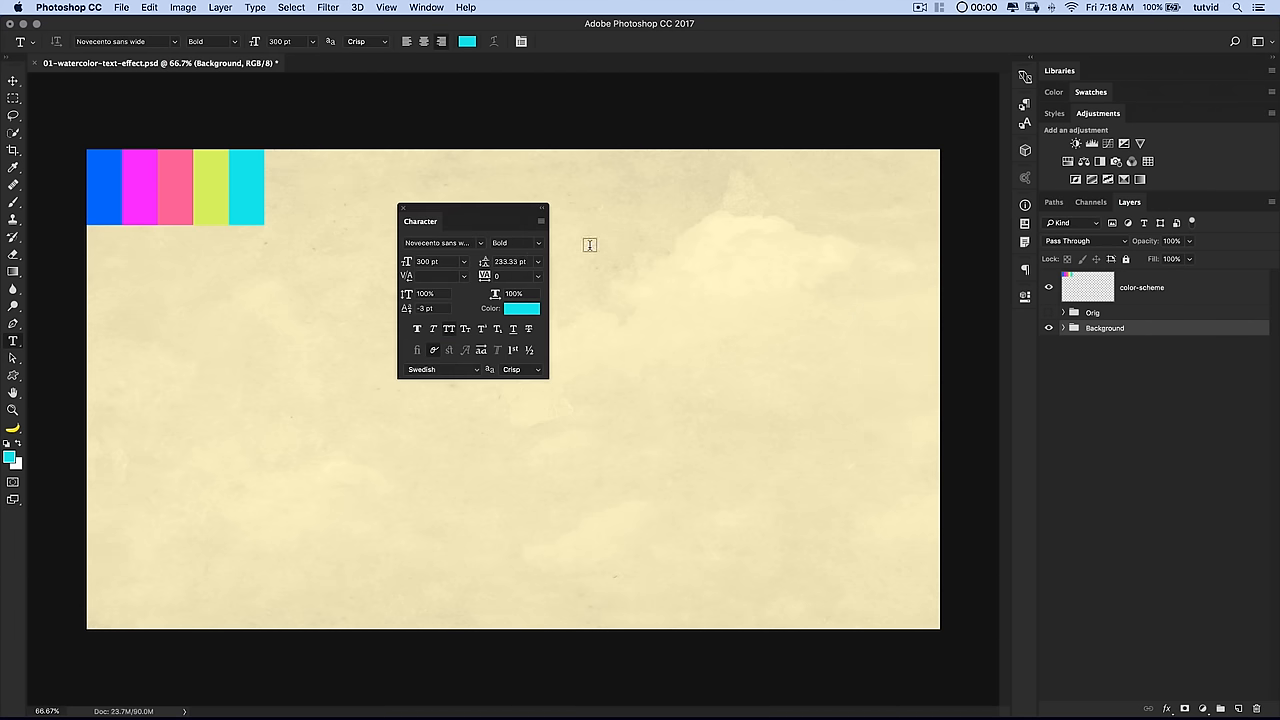
left_click(443, 243)
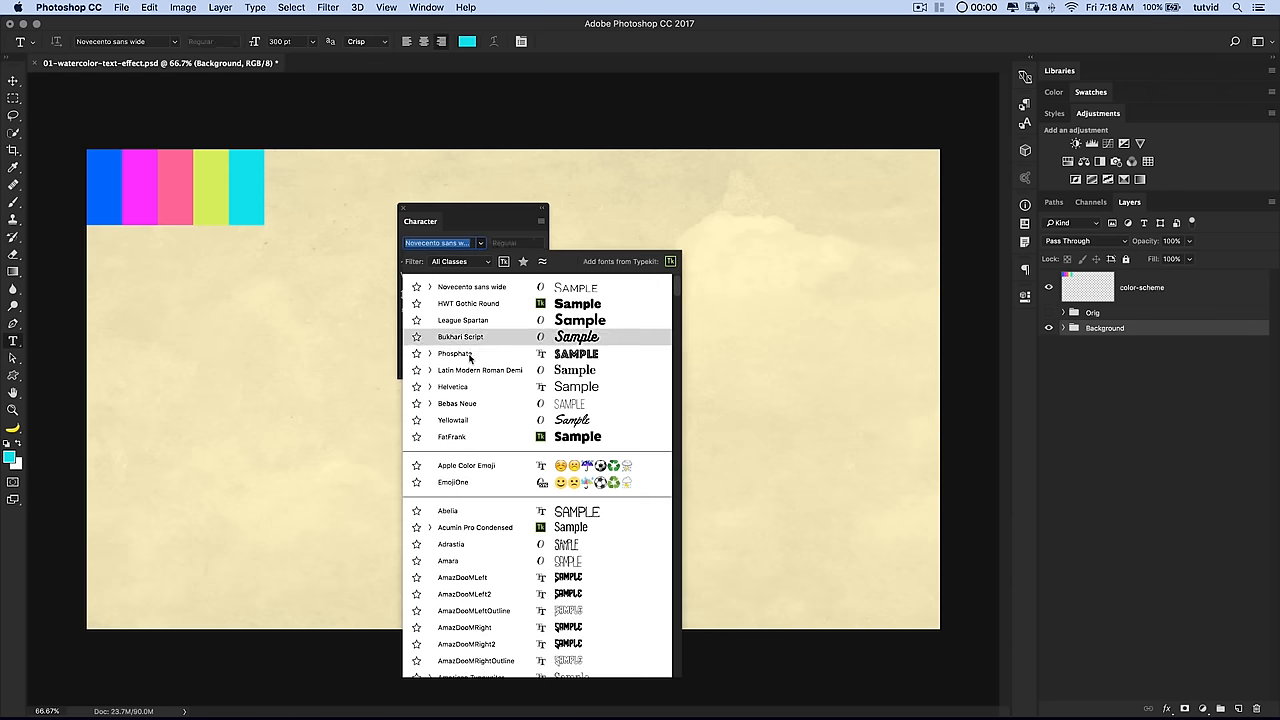
left_click(480, 370)
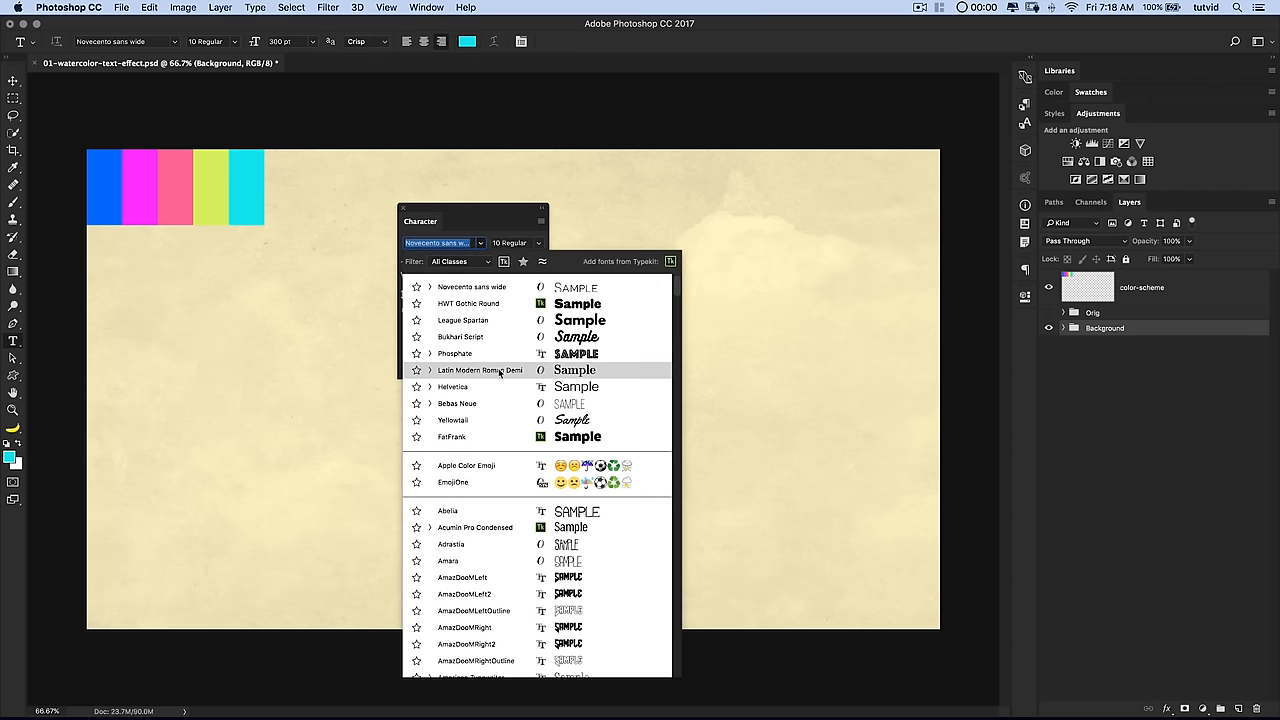
left_click(480, 370)
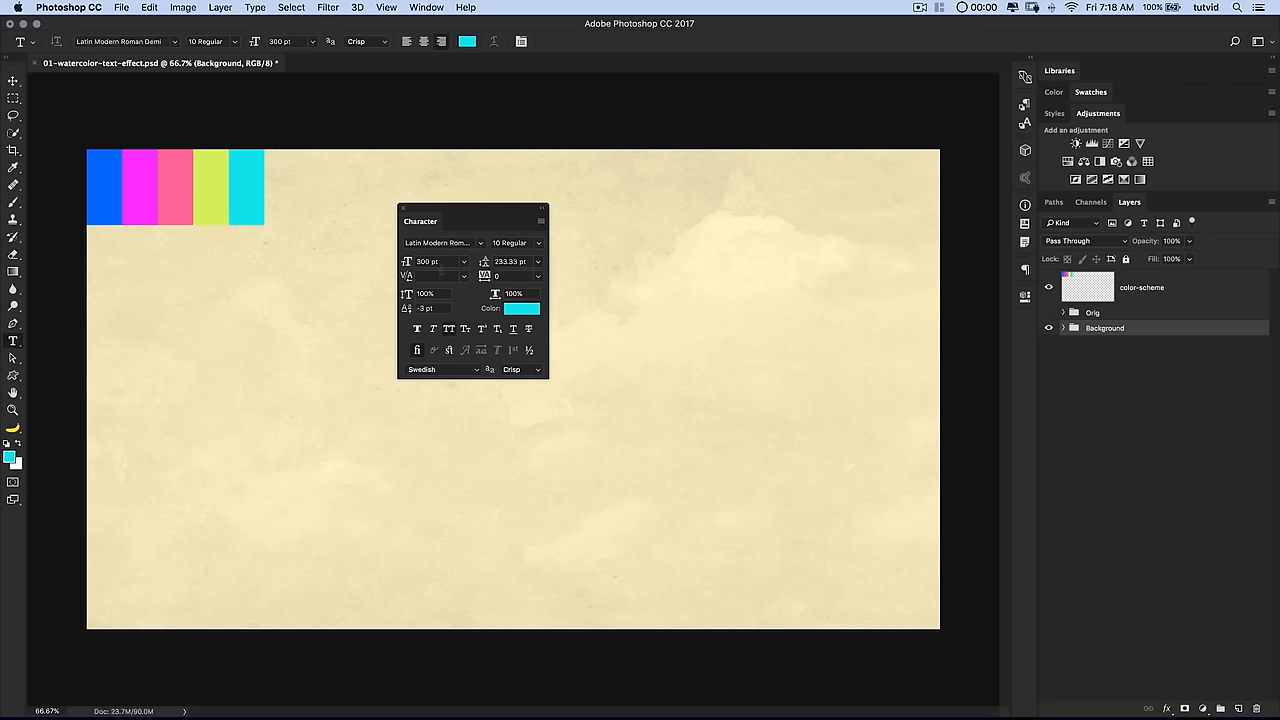
mouse_move(463, 235)
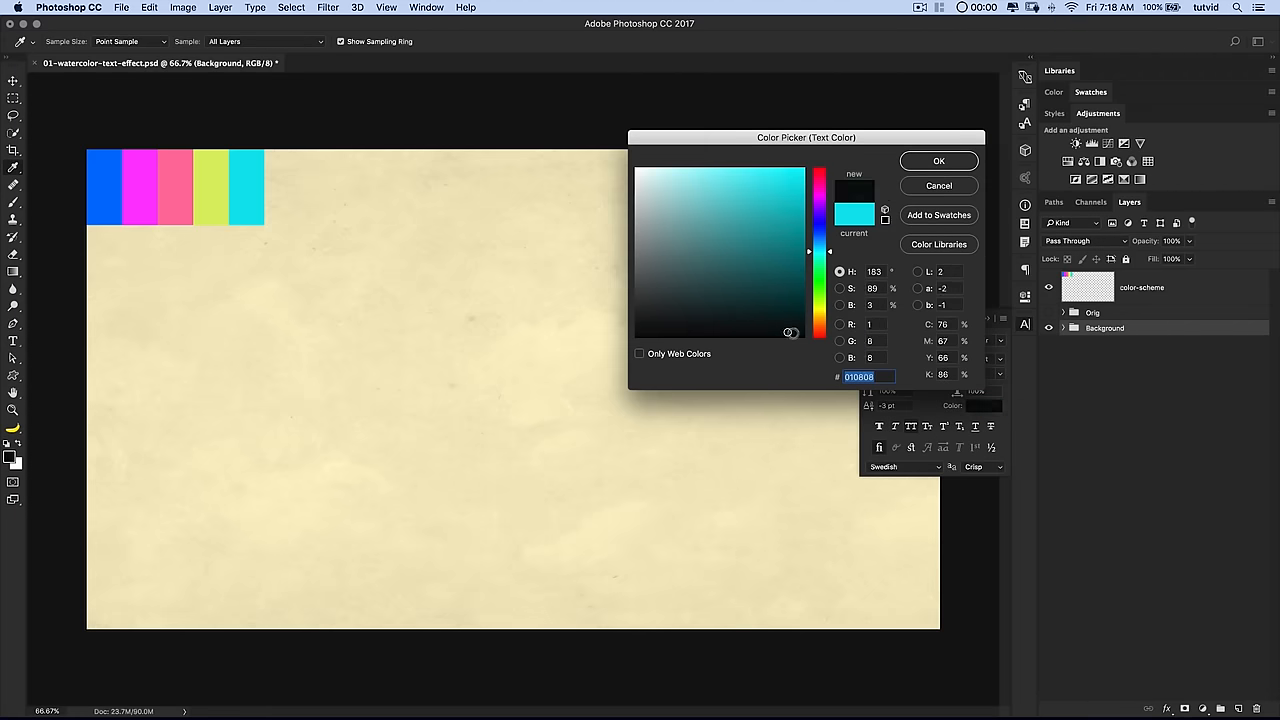
left_click(937, 161)
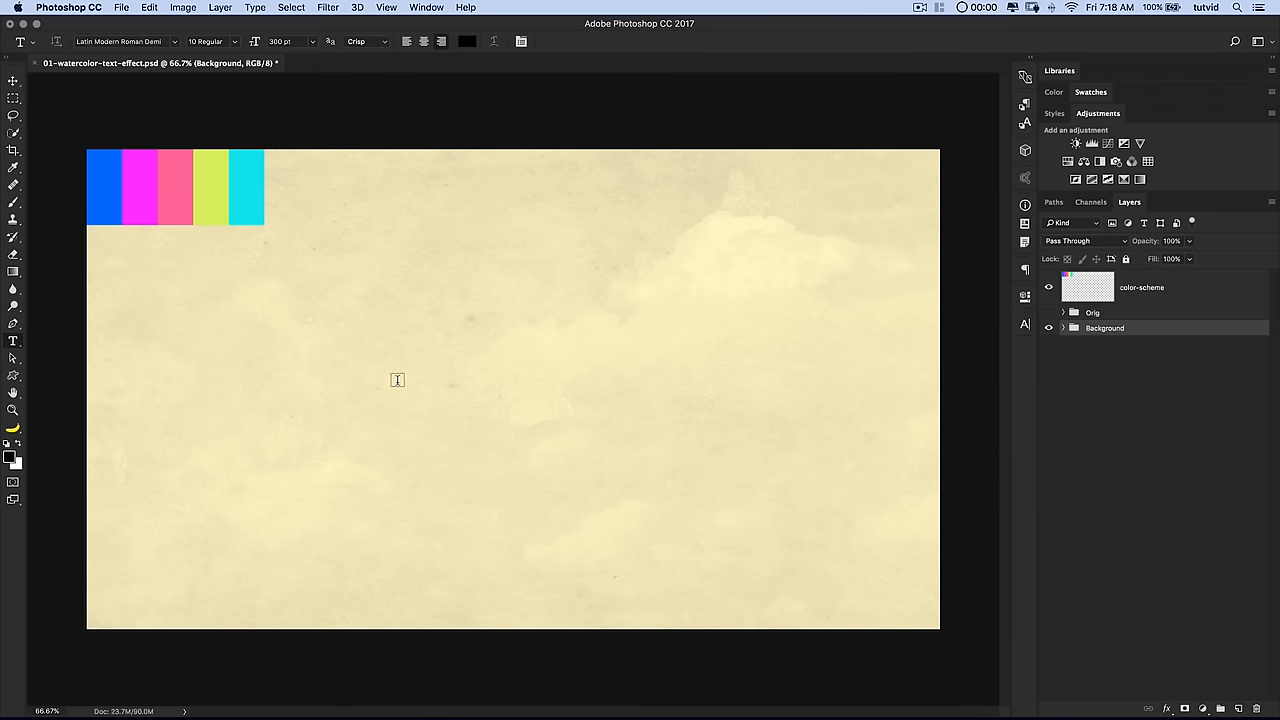
- Create a WATERCOLOR text layer and move it to the centre of the canvas
left_click(425, 380)
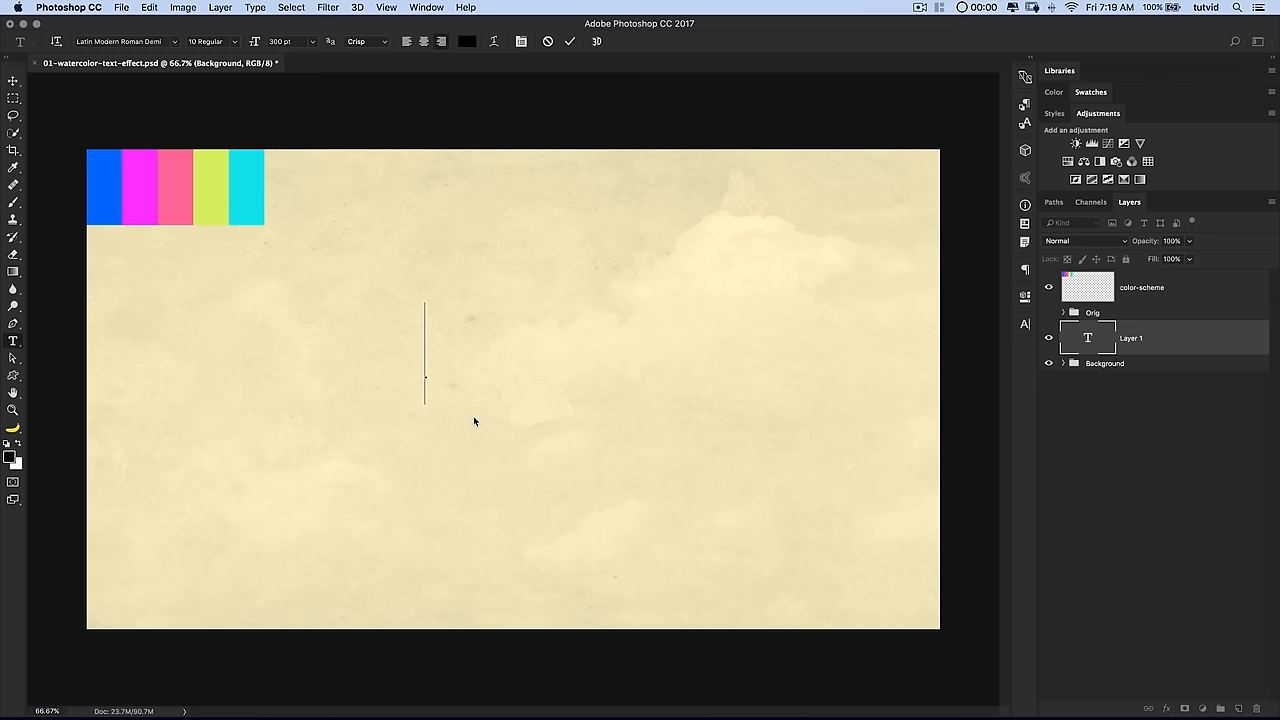
type("WATER")
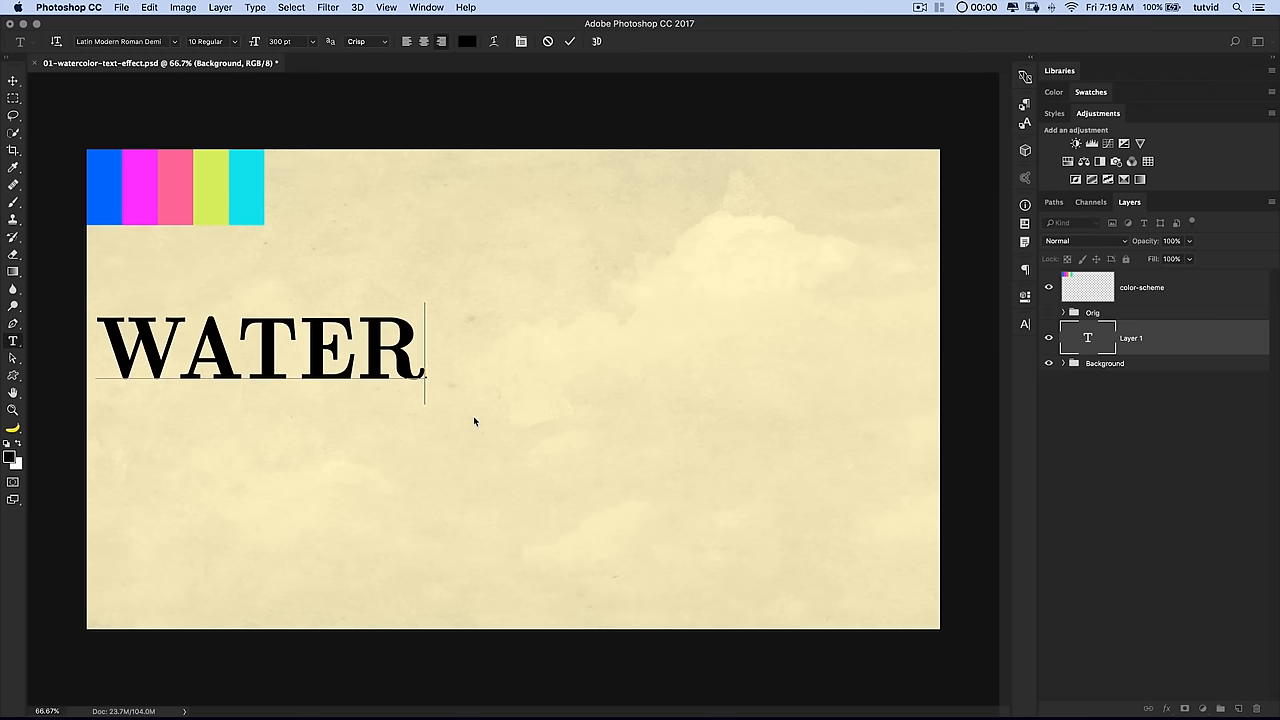
type("COLOR")
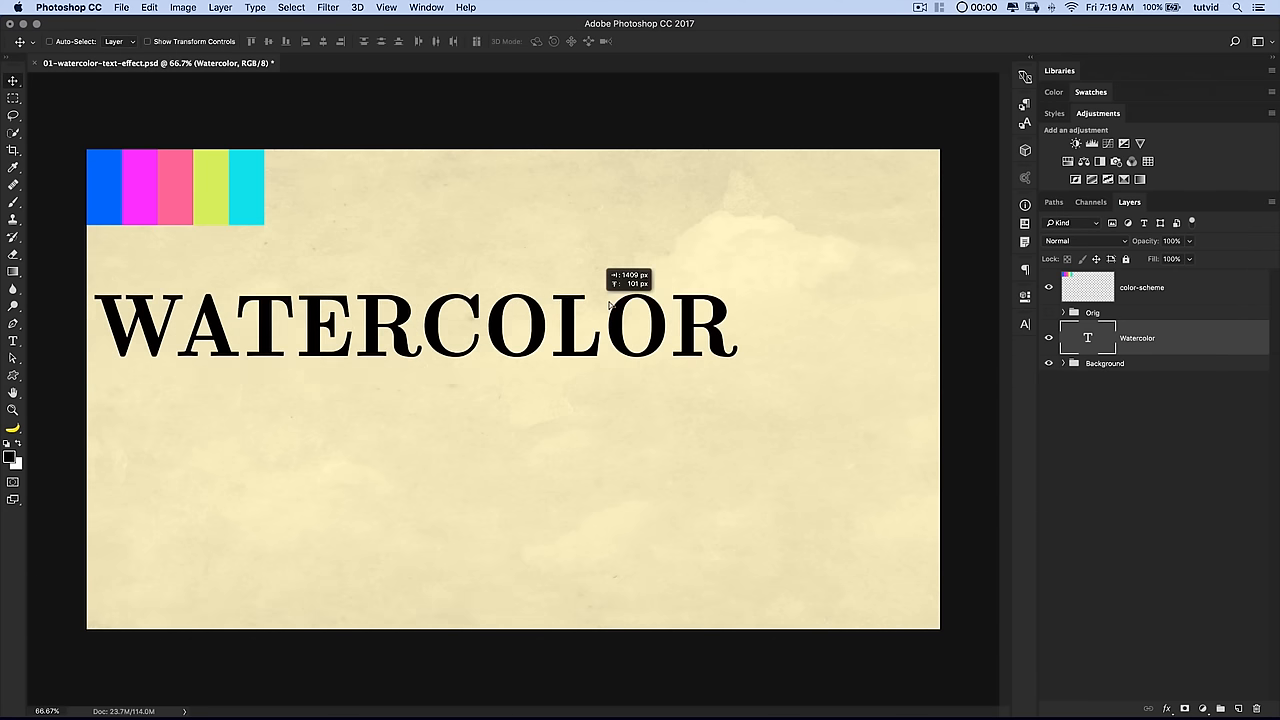
left_click_drag(420, 322, 515, 388)
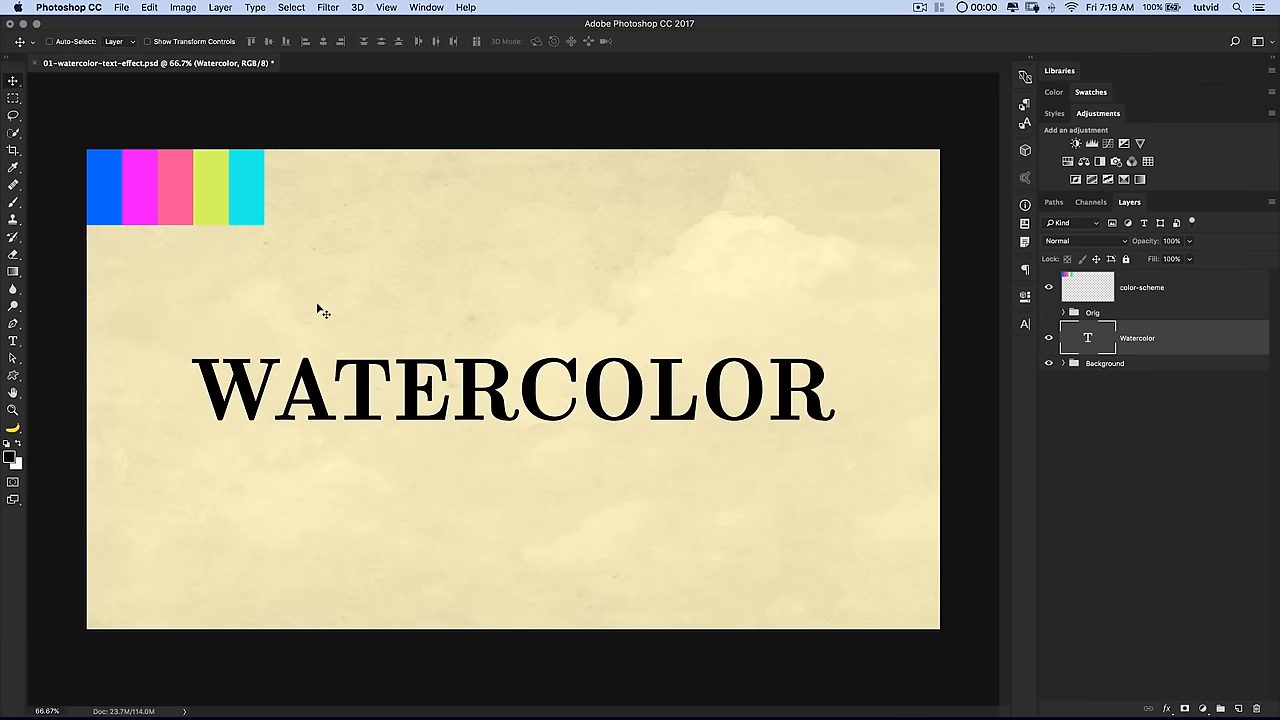
mouse_move(551, 391)
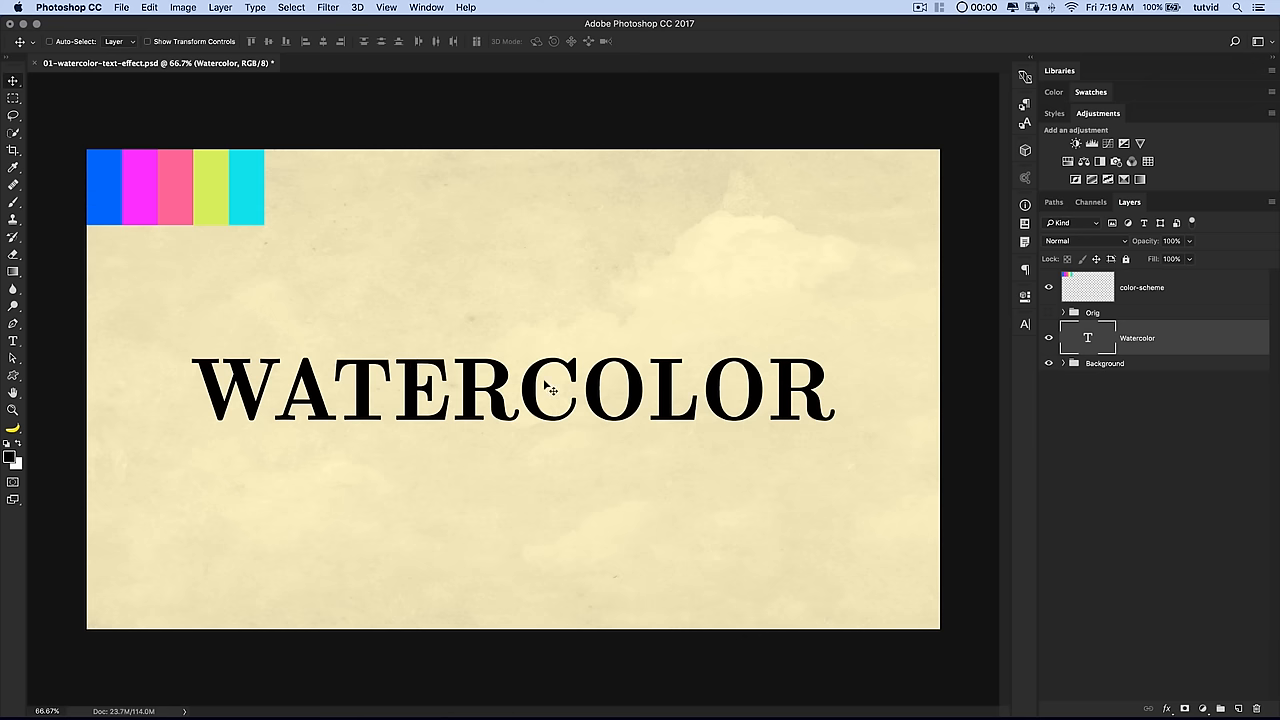
left_click(386, 7)
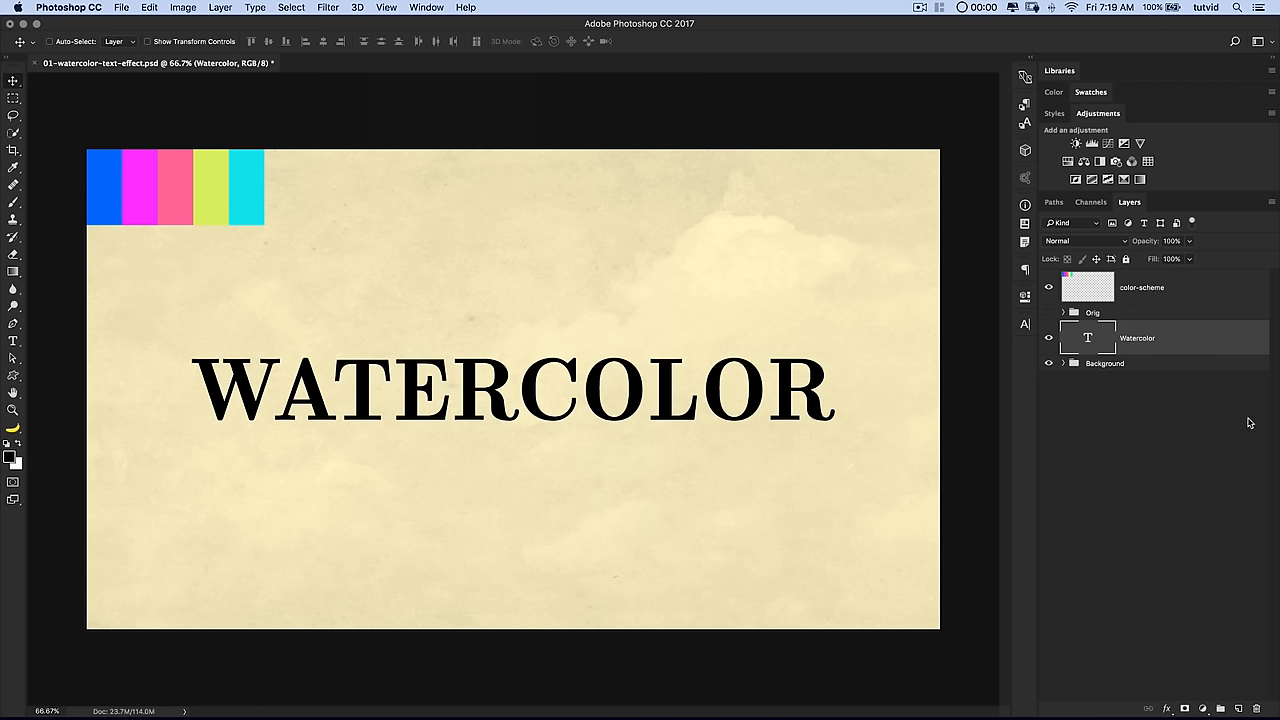
mouse_move(1131, 342)
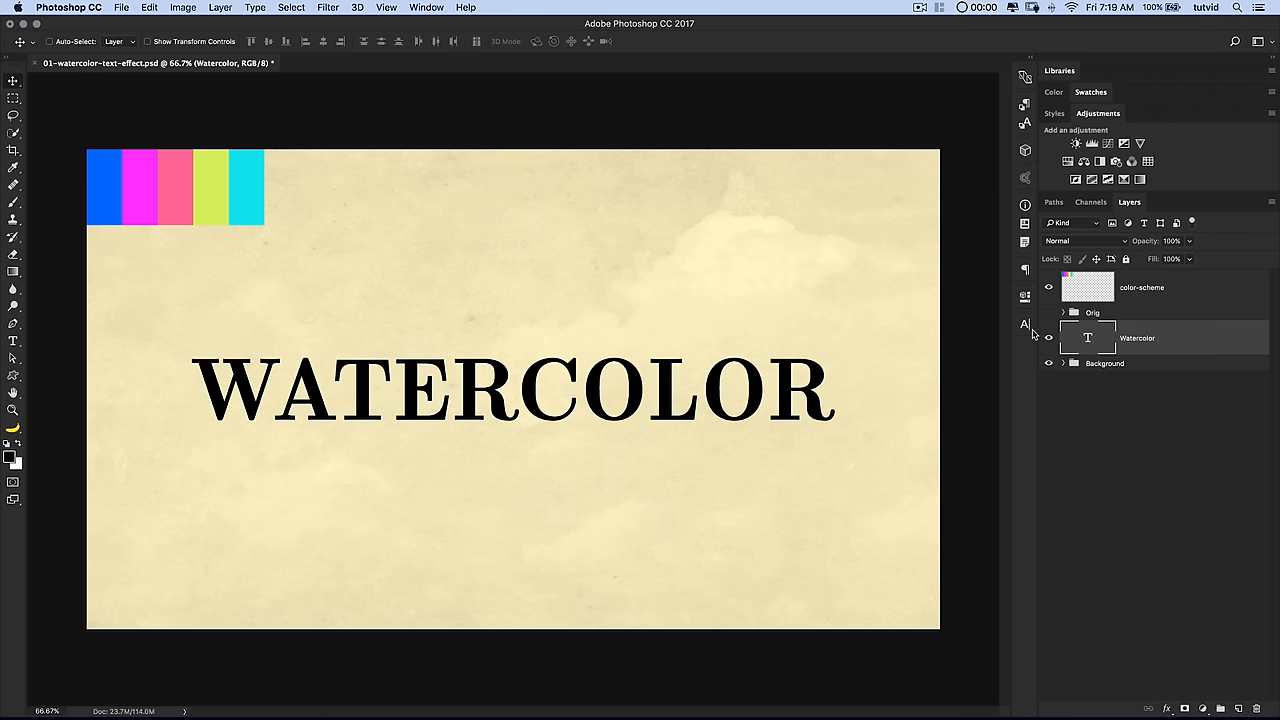
left_click(1024, 324)
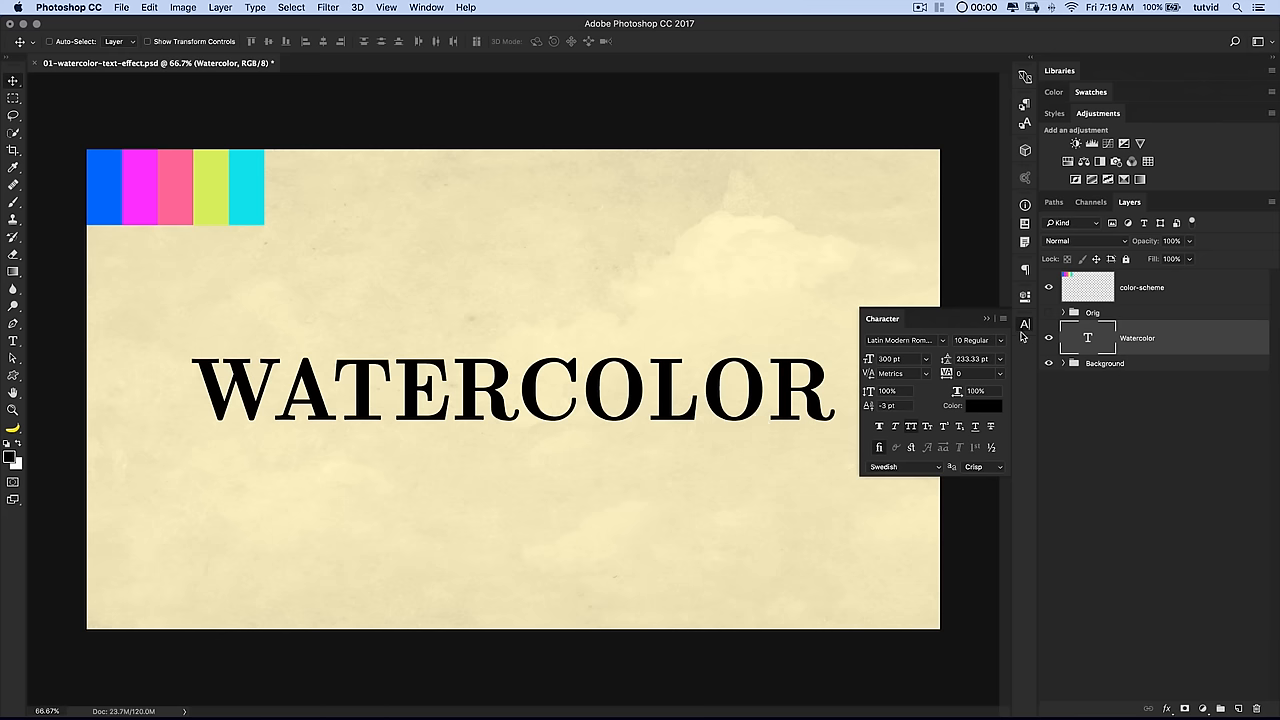
left_click(1024, 323)
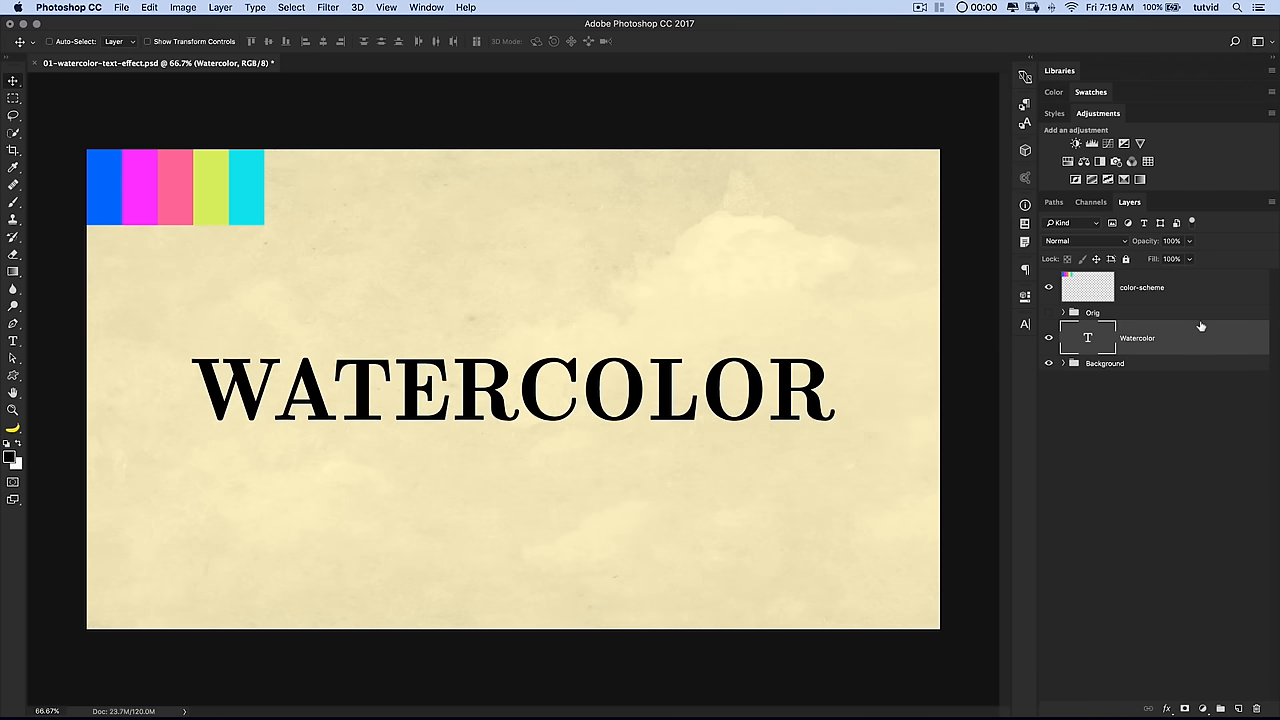
- Set the WATERCOLOR text layer's Fill Opacity to 0% in Layer Style
double_click(1137, 338)
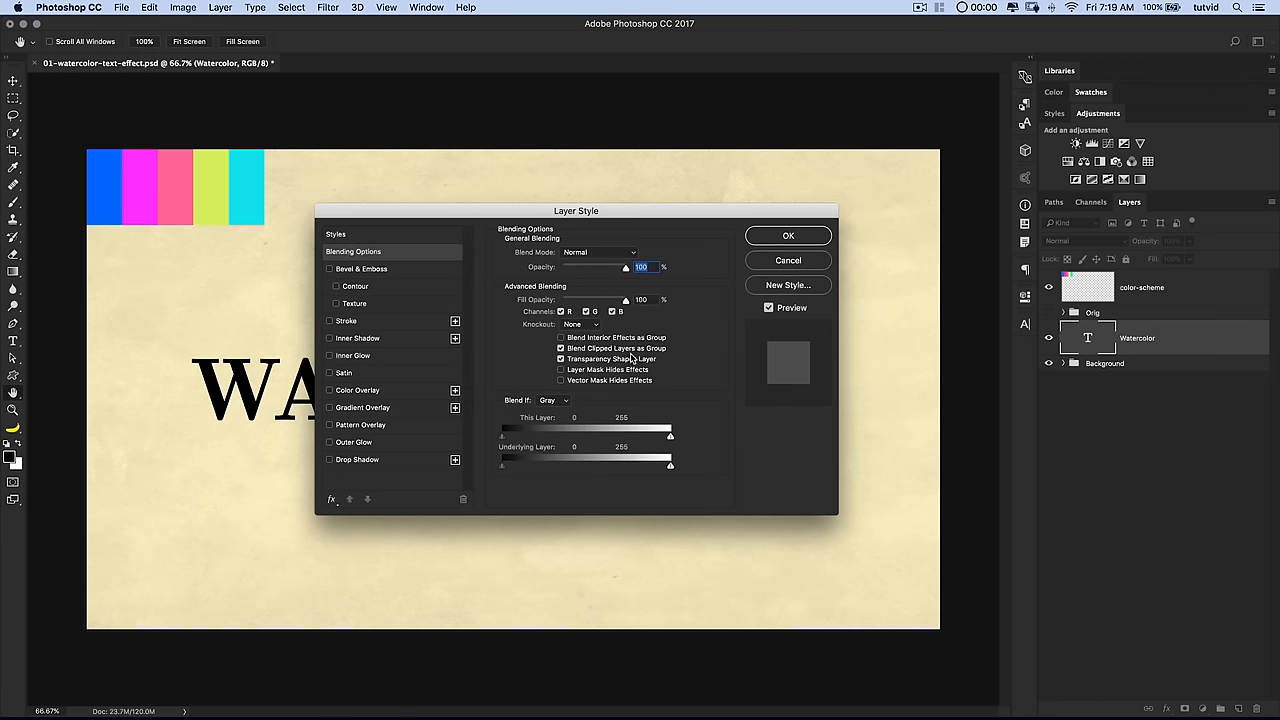
left_click(560, 359)
type("0")
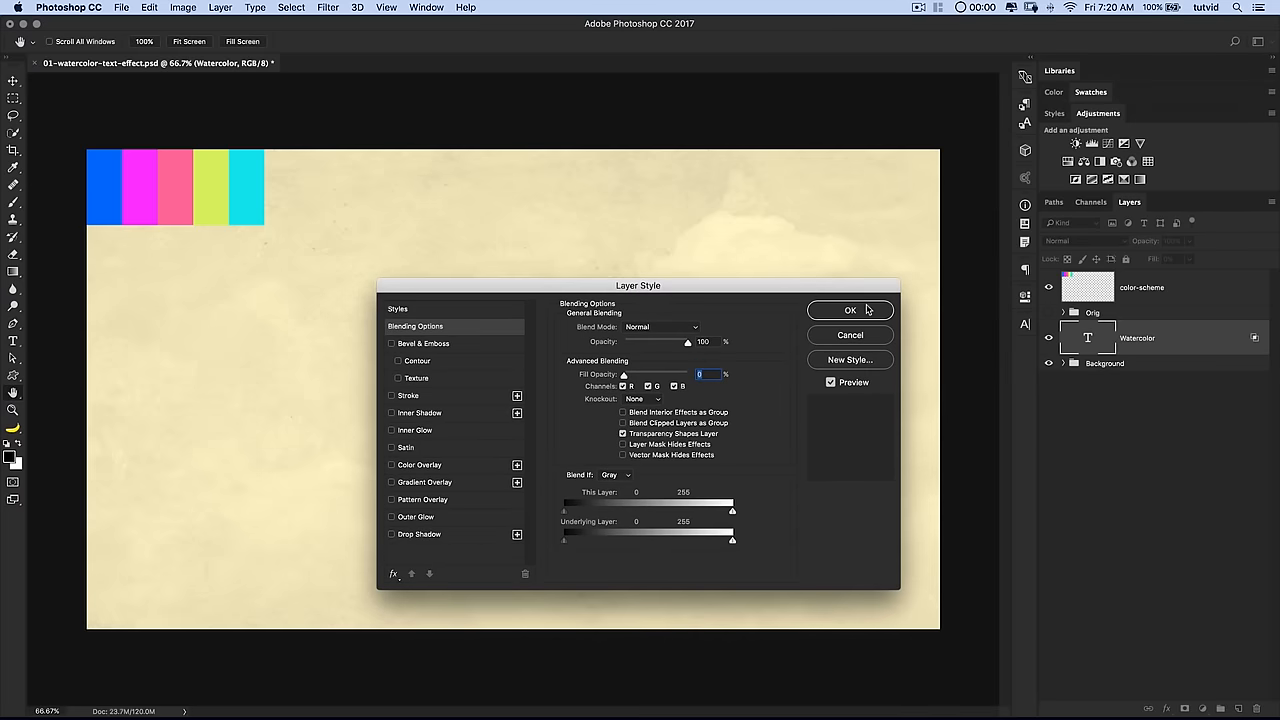
left_click(849, 309)
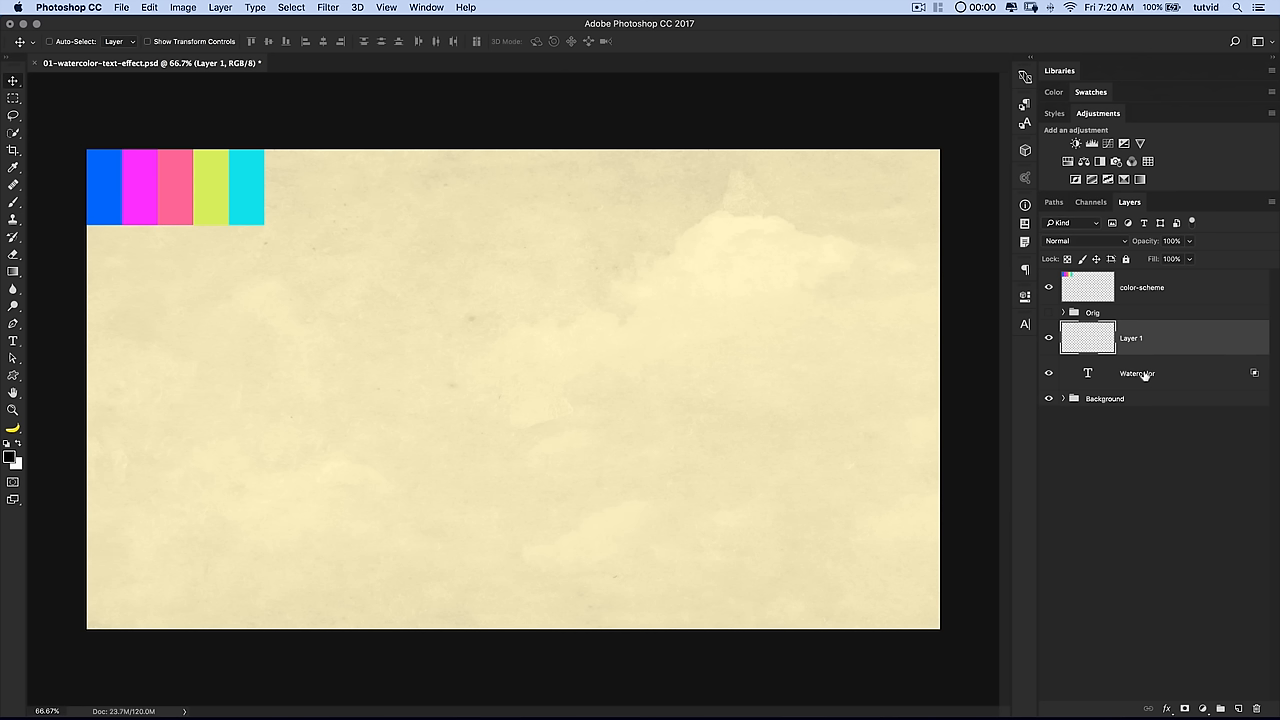
- Rename the new empty layer to Watercolor
double_click(1131, 338)
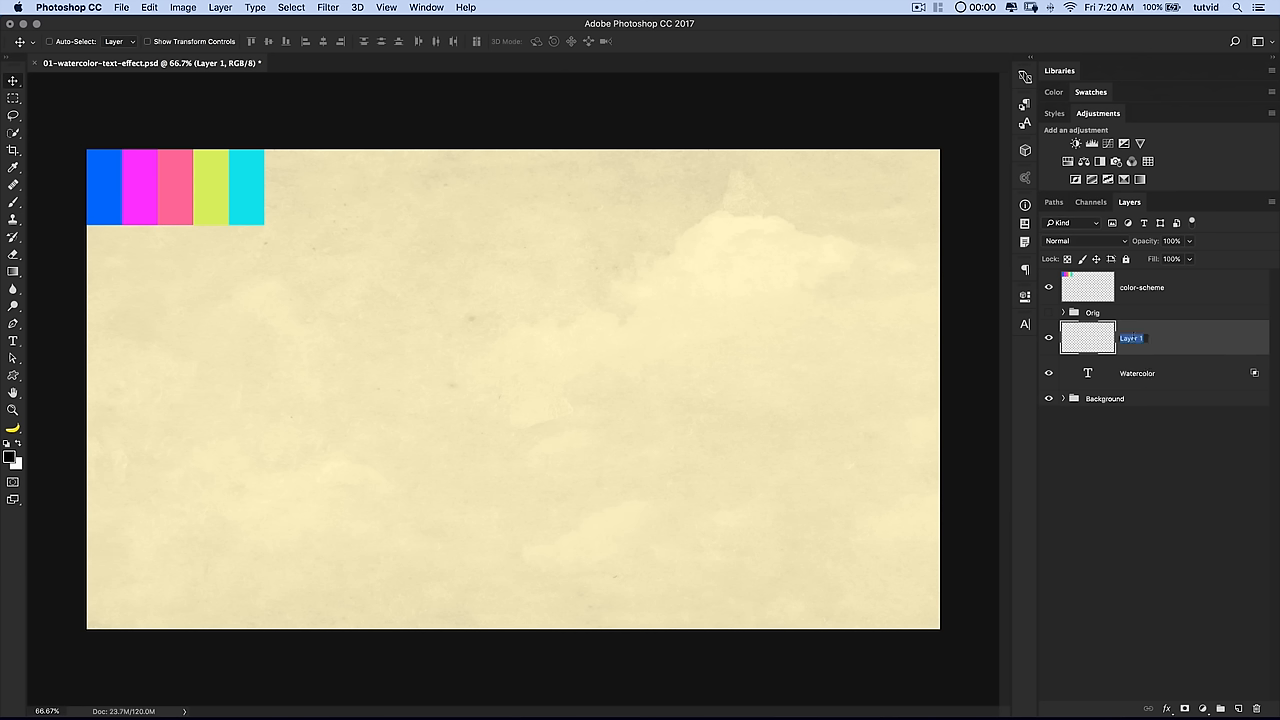
type("Watercolor")
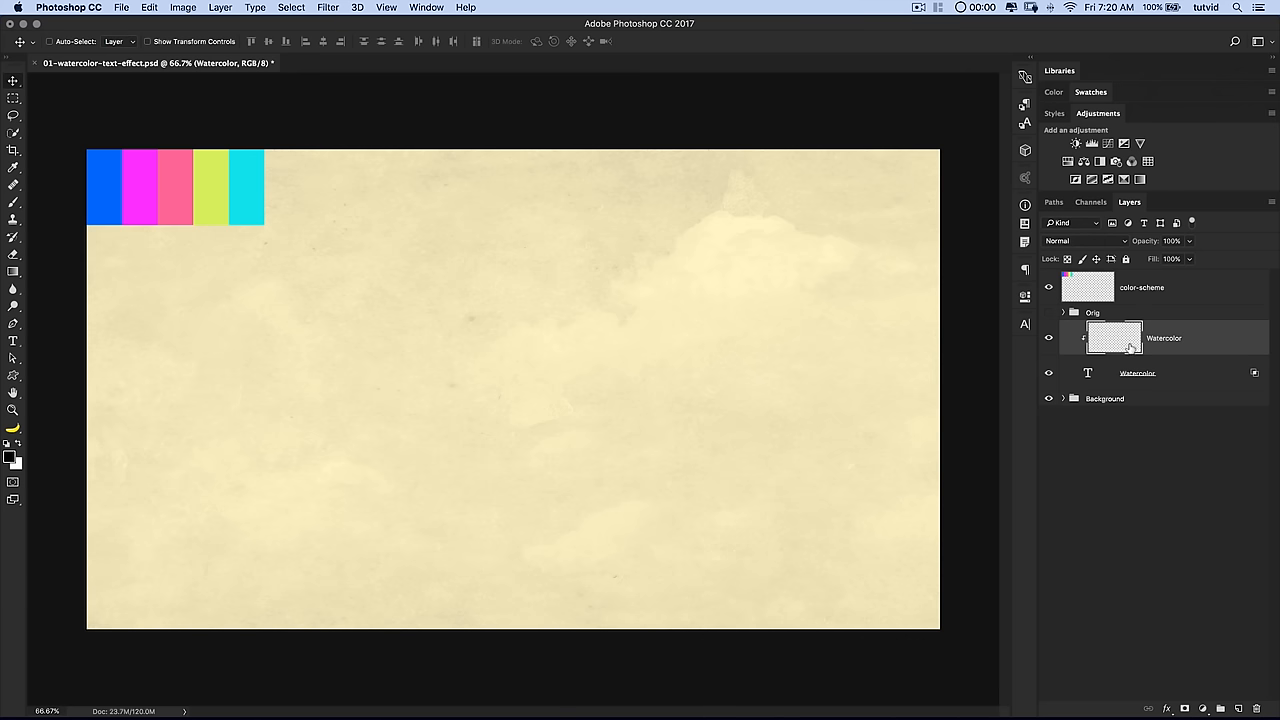
mouse_move(1198, 373)
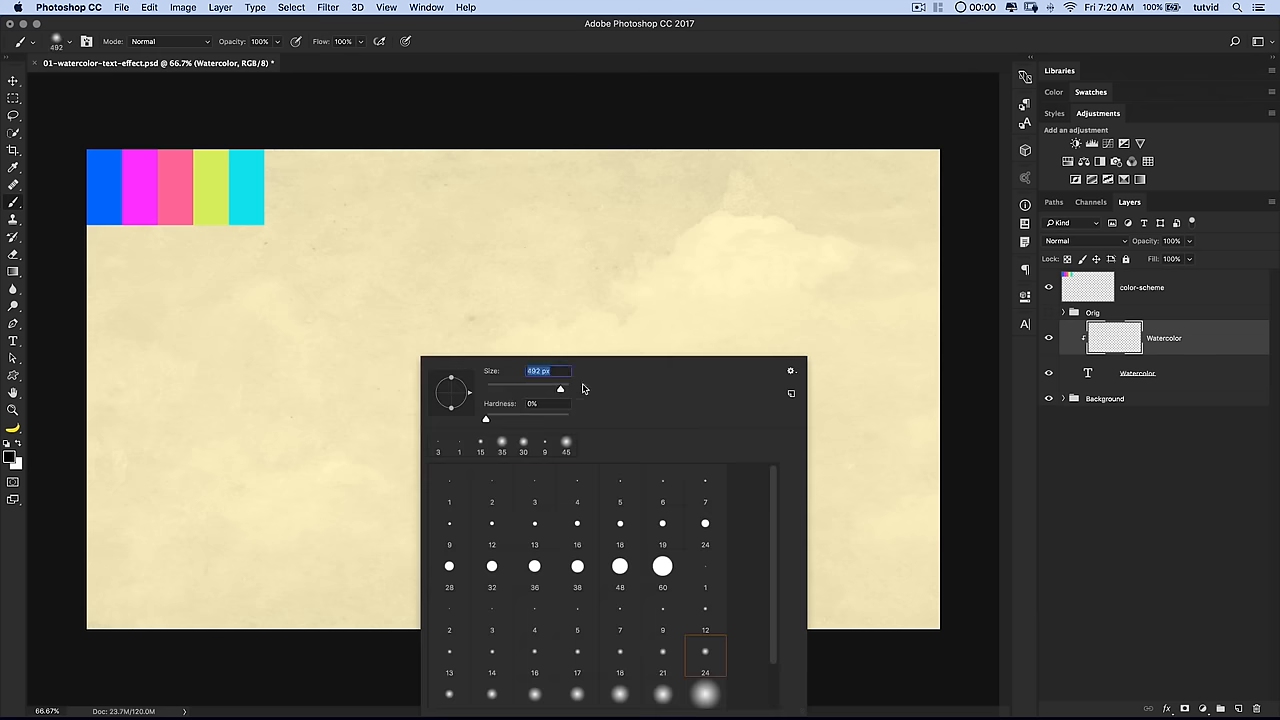
- Paint a test stroke into the hidden text shape and dismiss the Layer Style dialog unchanged
left_click_drag(560, 388, 553, 388)
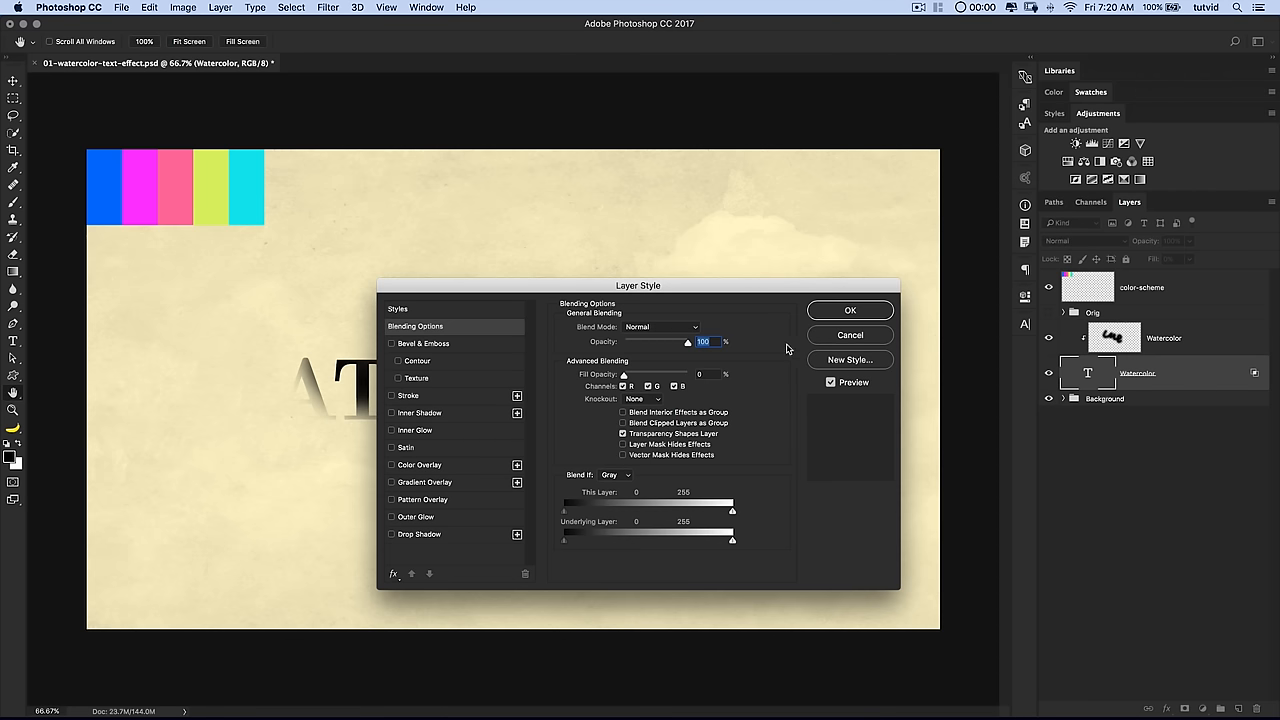
left_click(849, 309)
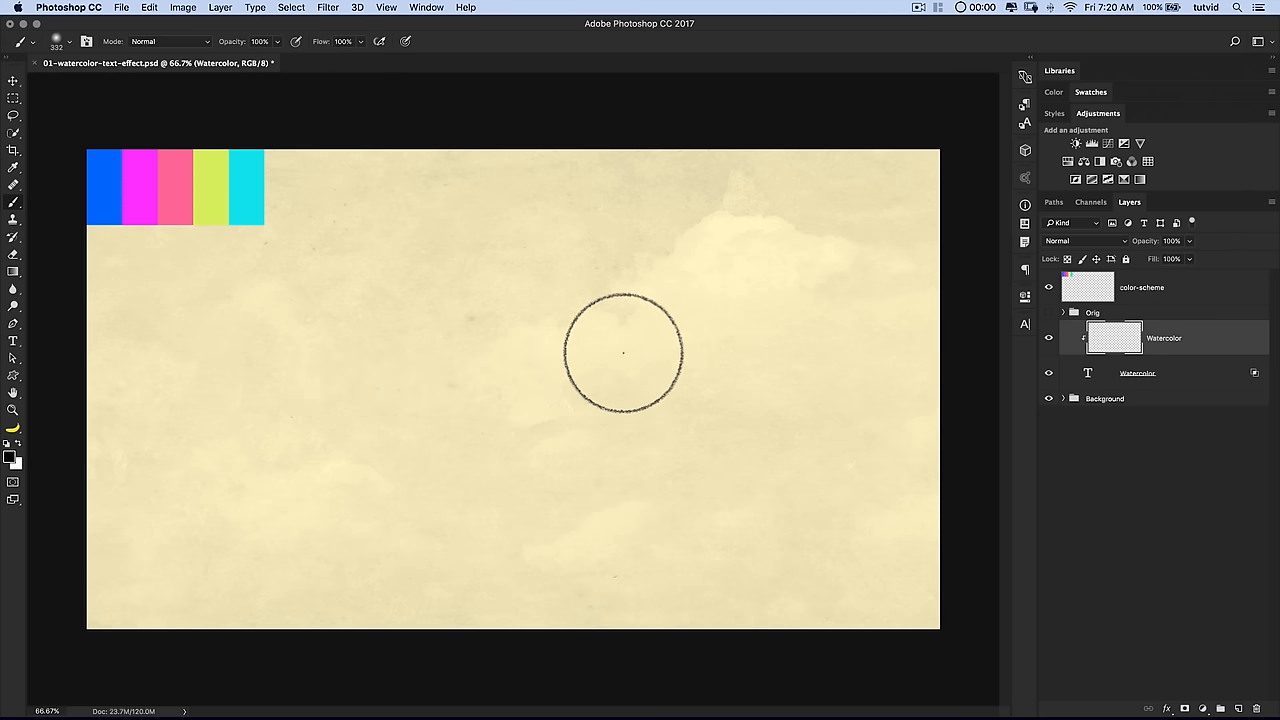
mouse_move(608, 345)
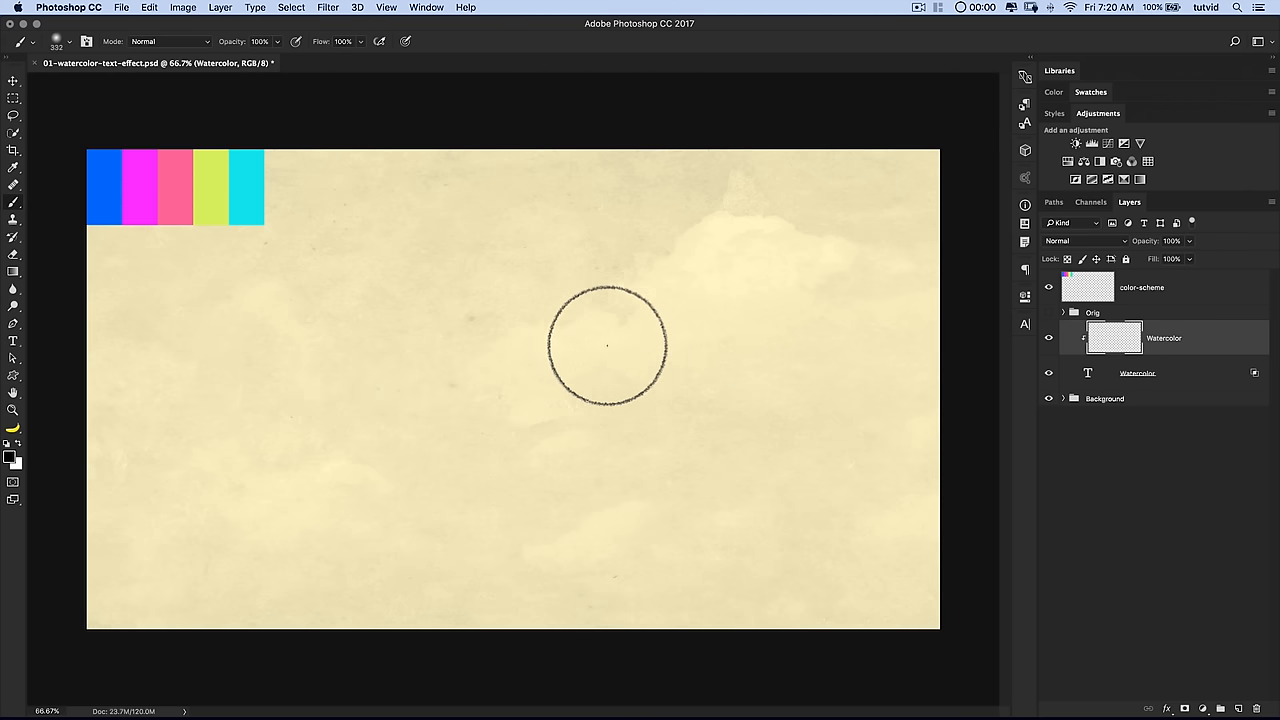
mouse_move(477, 293)
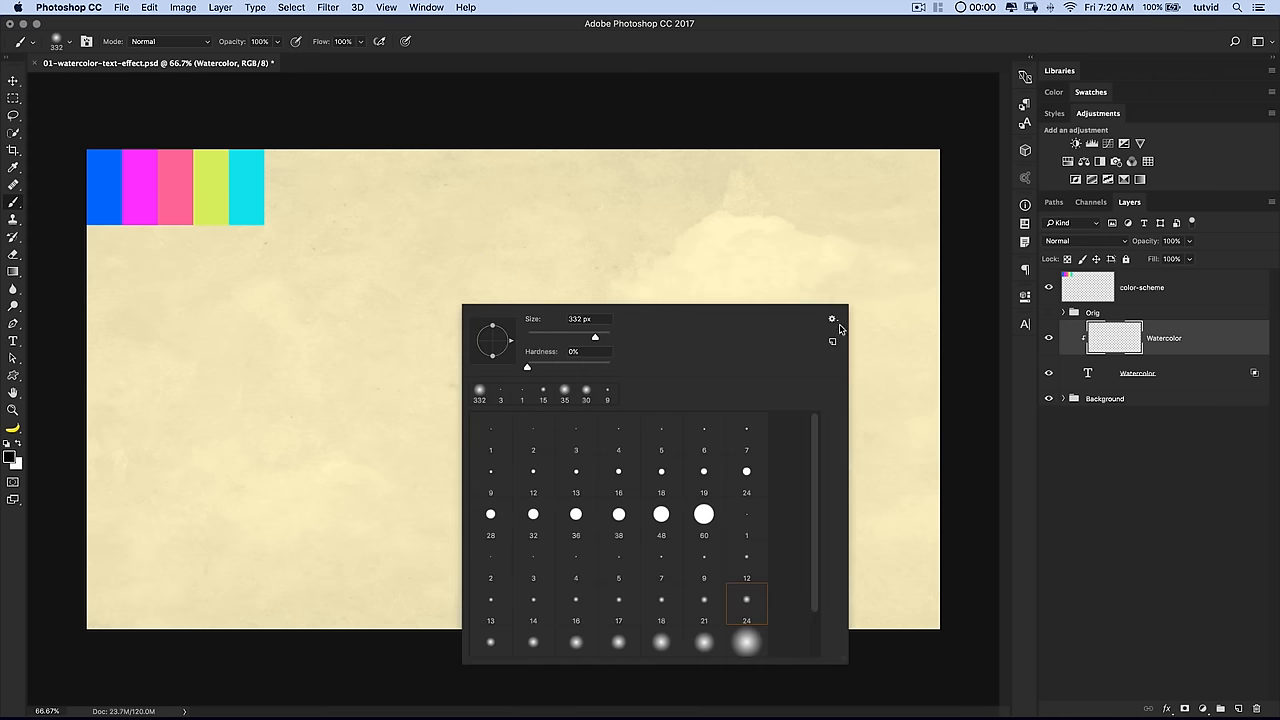
- Load 20_Watercolor_Brushes_Rich.abr into the brush presets and choose its first watercolor splash brush
left_click(832, 319)
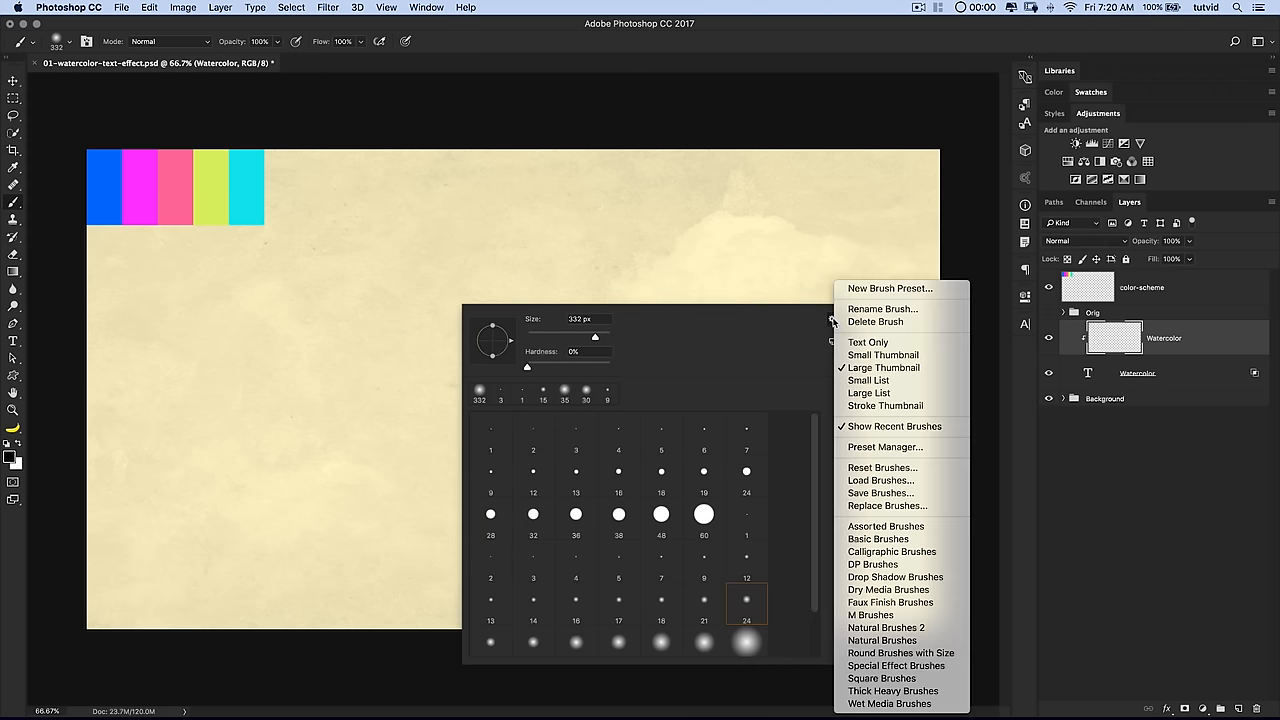
left_click(880, 480)
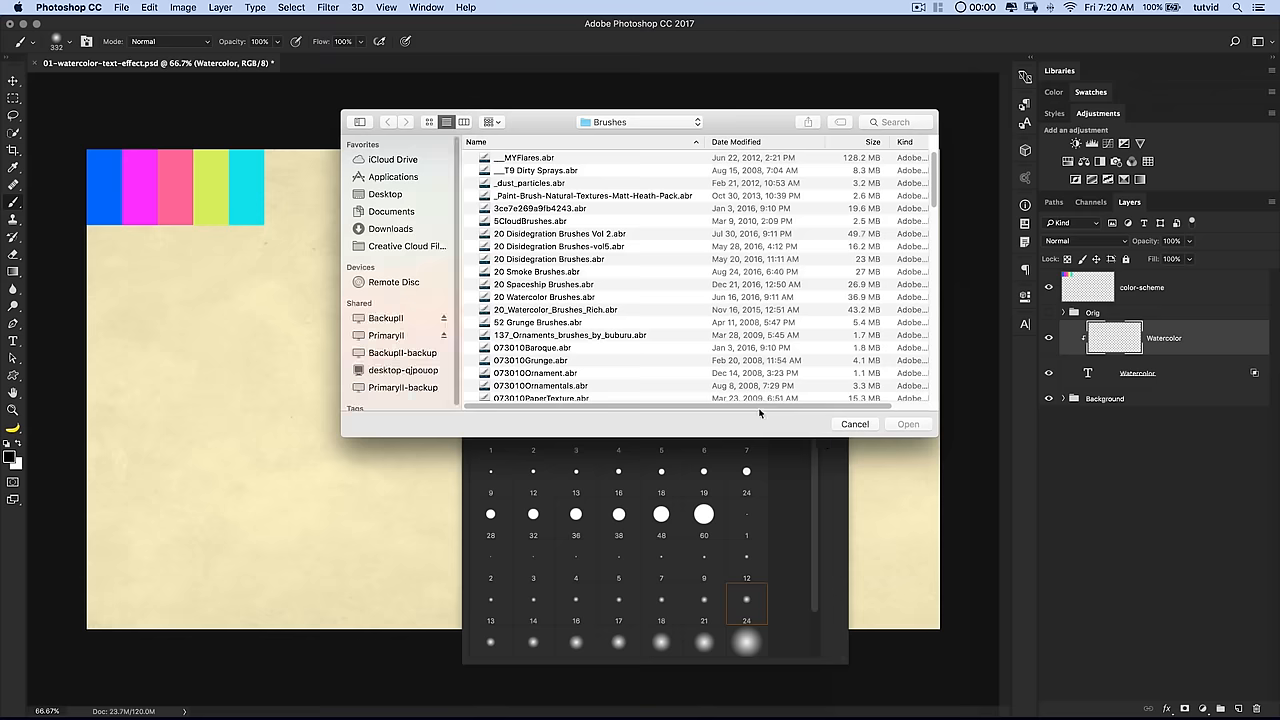
left_click(555, 309)
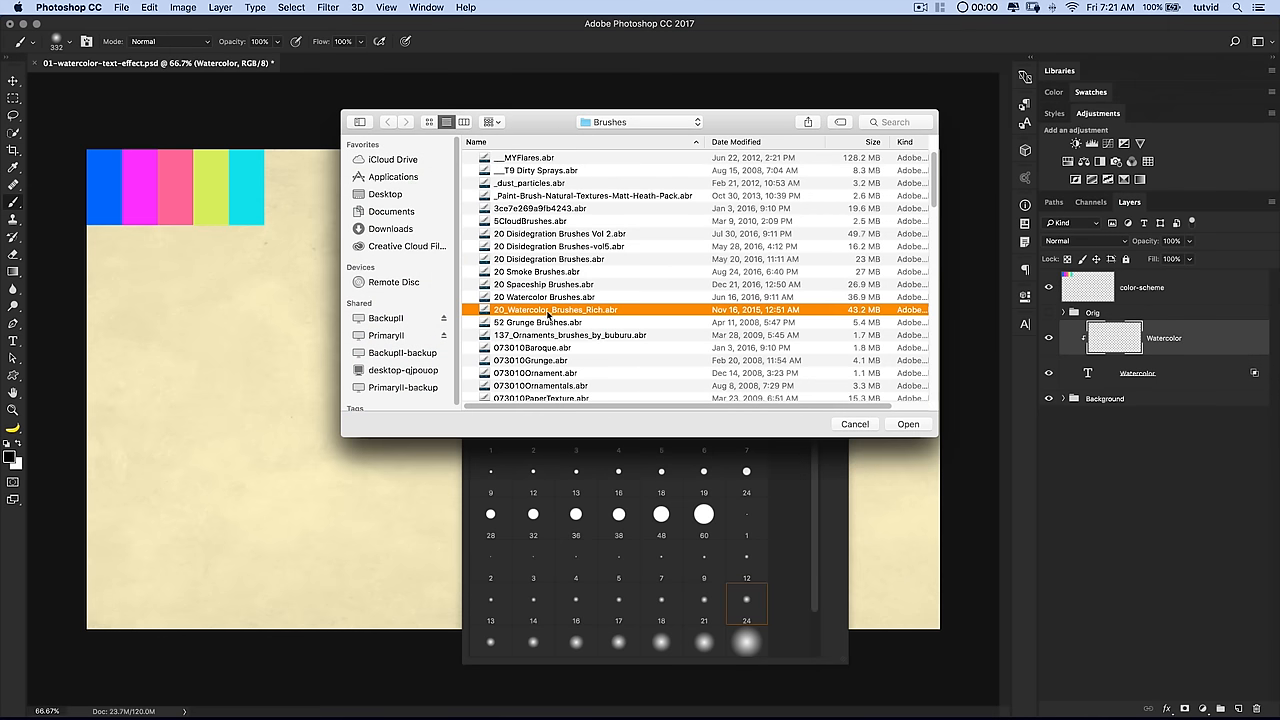
left_click(906, 424)
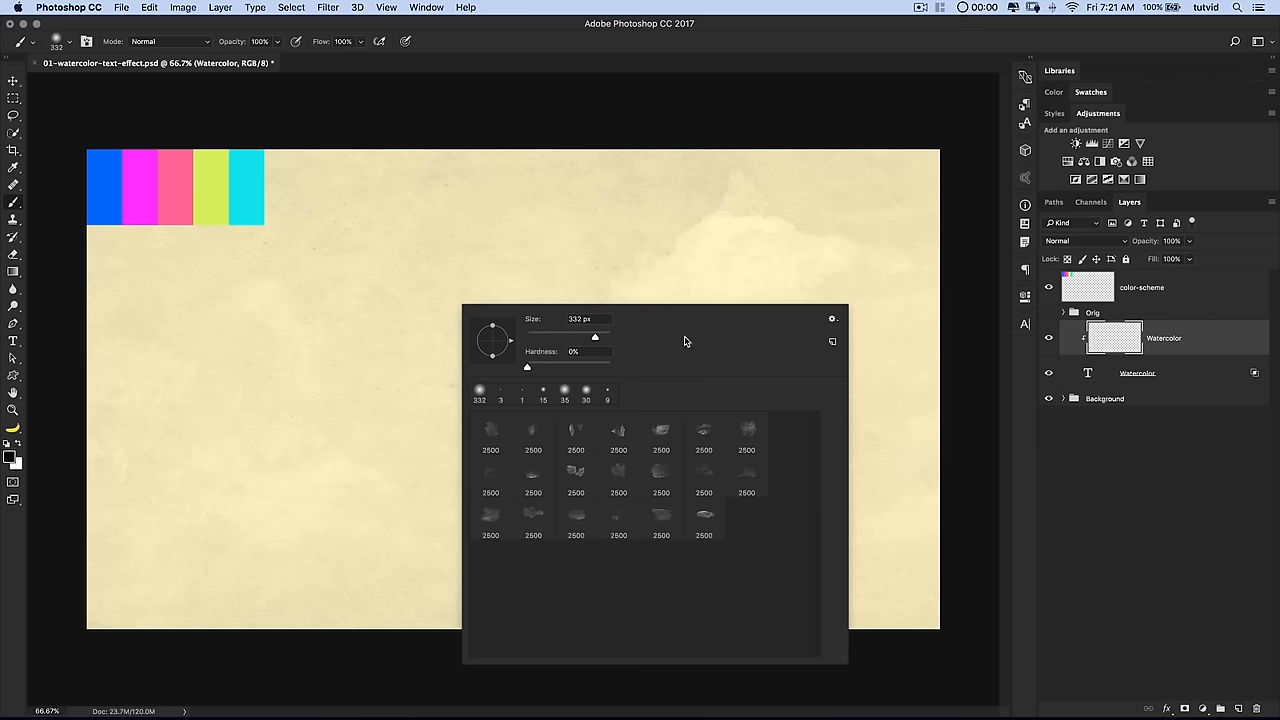
mouse_move(753, 448)
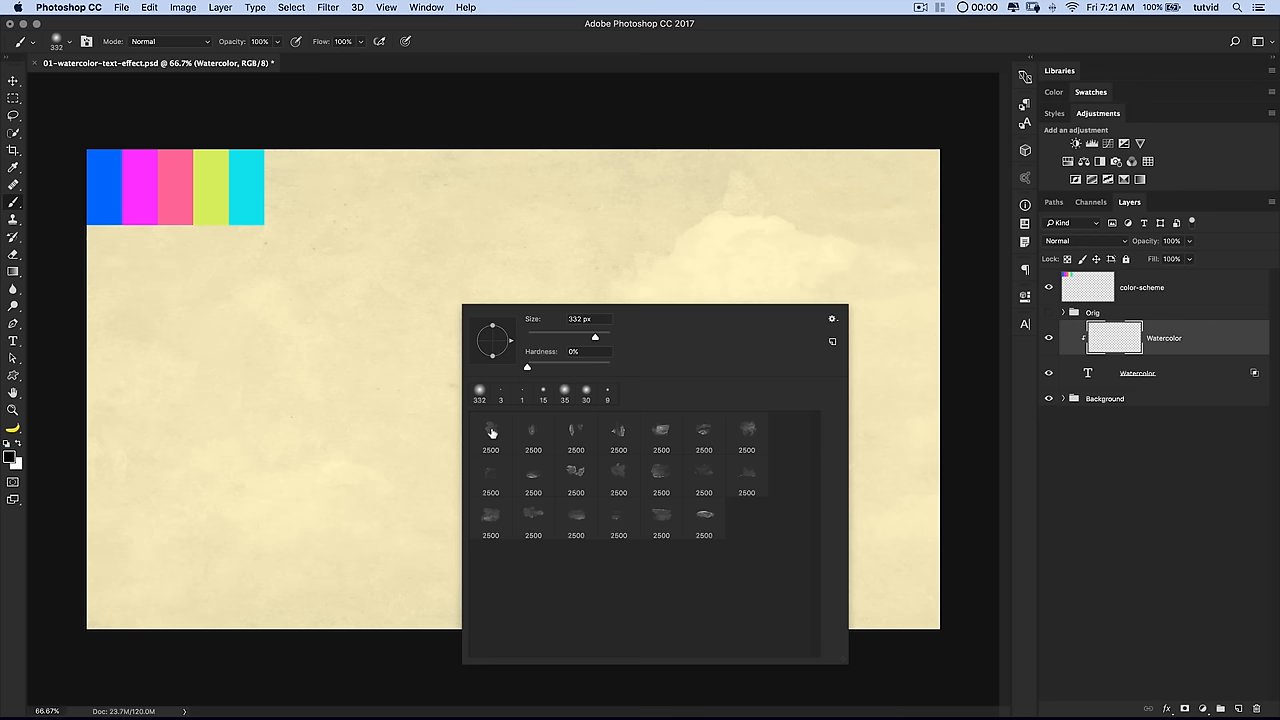
left_click(491, 432)
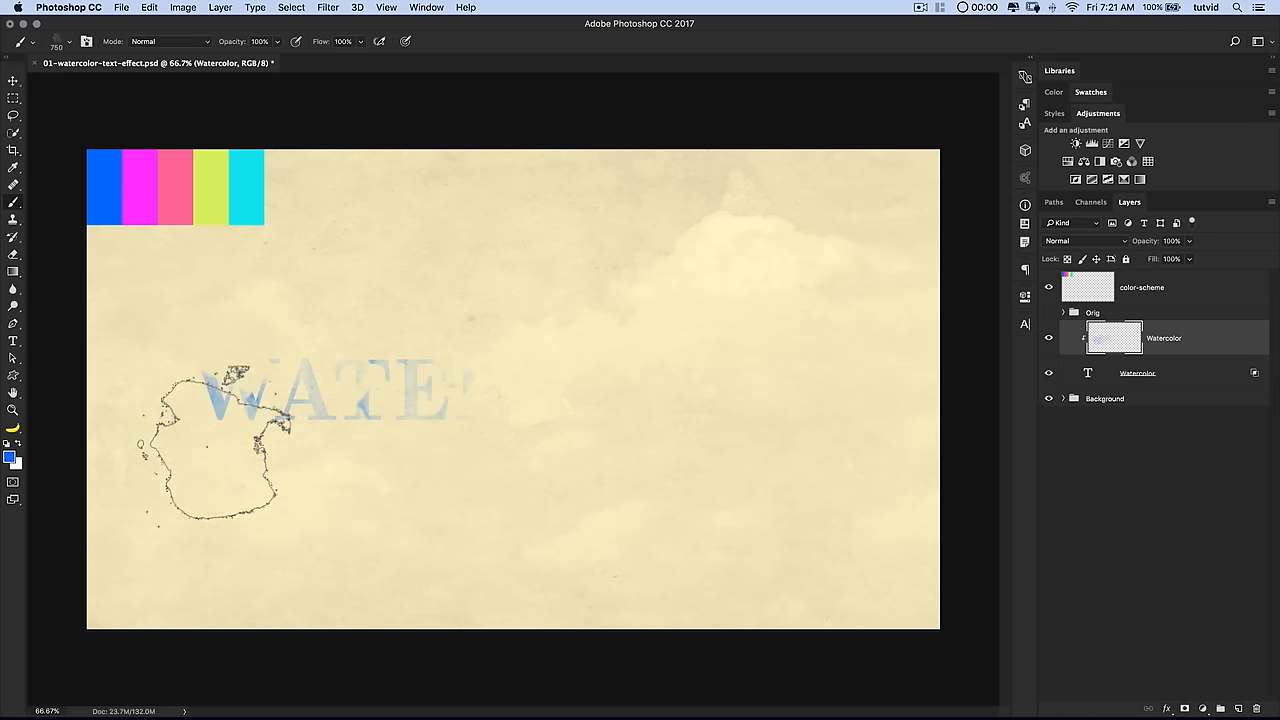
- Dab watercolour colour from the scheme strip onto the clipped WATERCOLOR letters
left_click(141, 196)
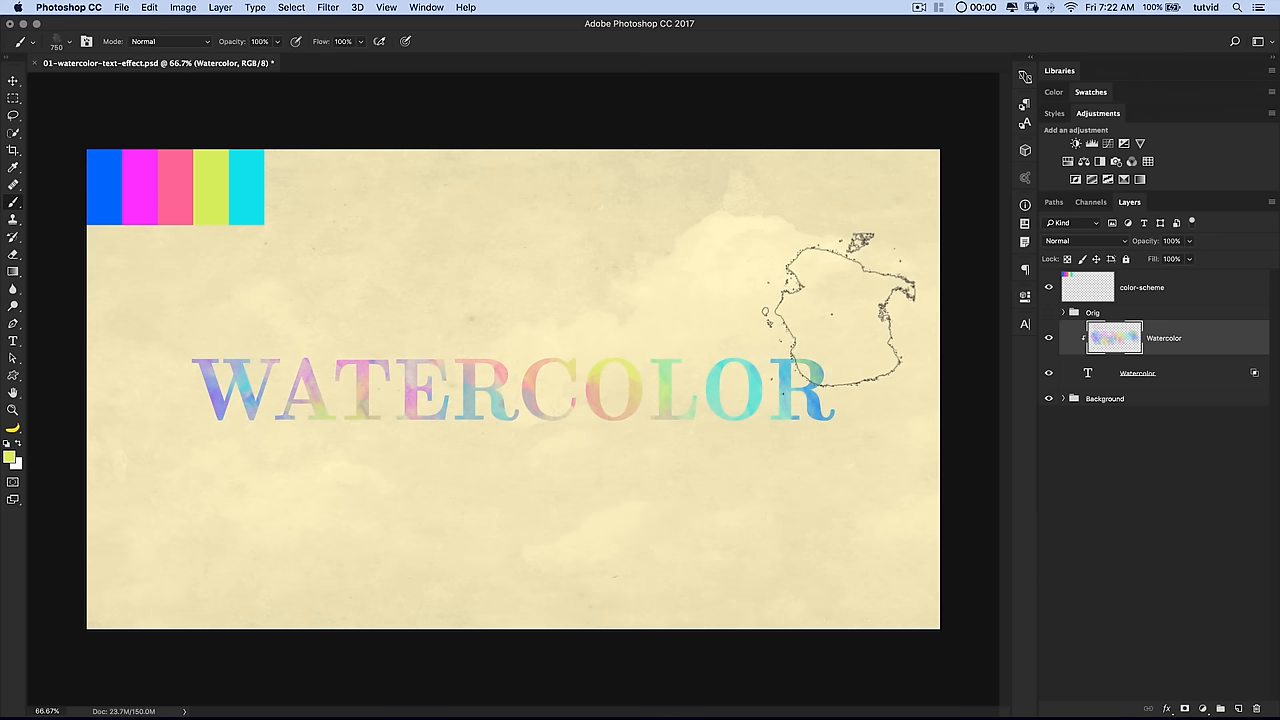
- Brush more watercolour over the remaining letters with the 400 px brush
left_click_drag(830, 280, 310, 280)
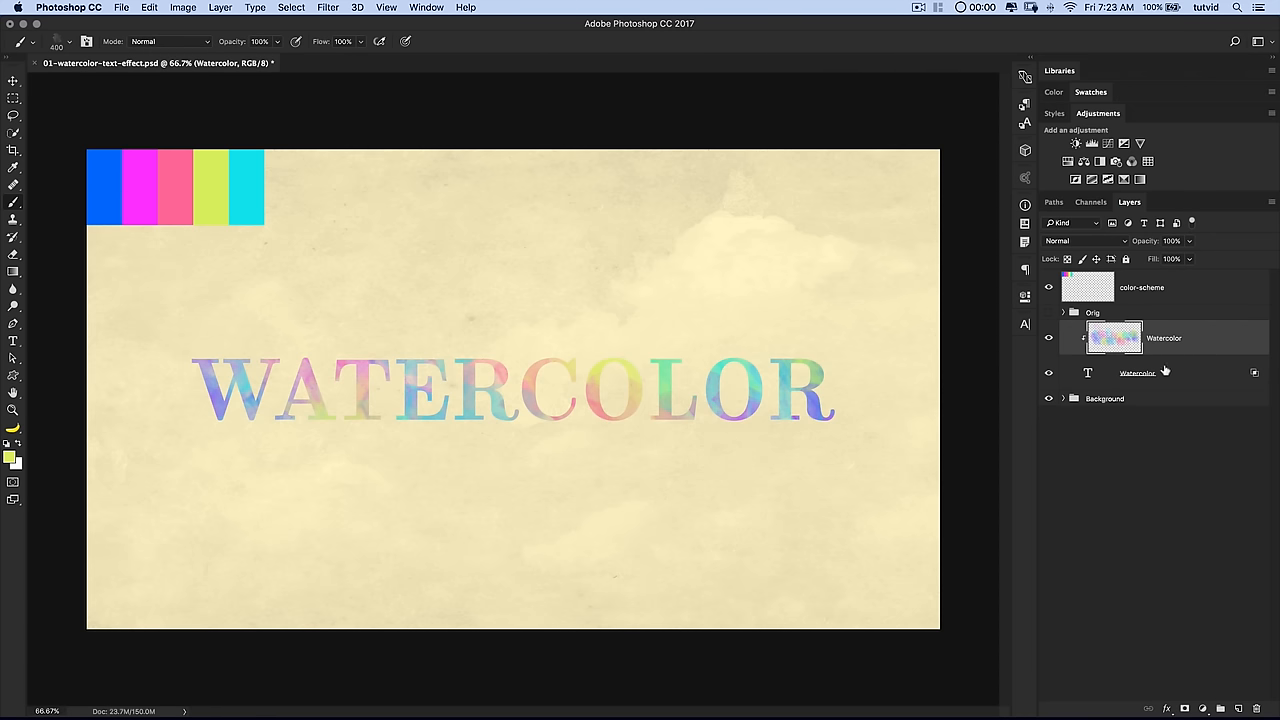
- Give the Watercolor text layer a drop shadow blending as Overlay
left_click(1137, 372)
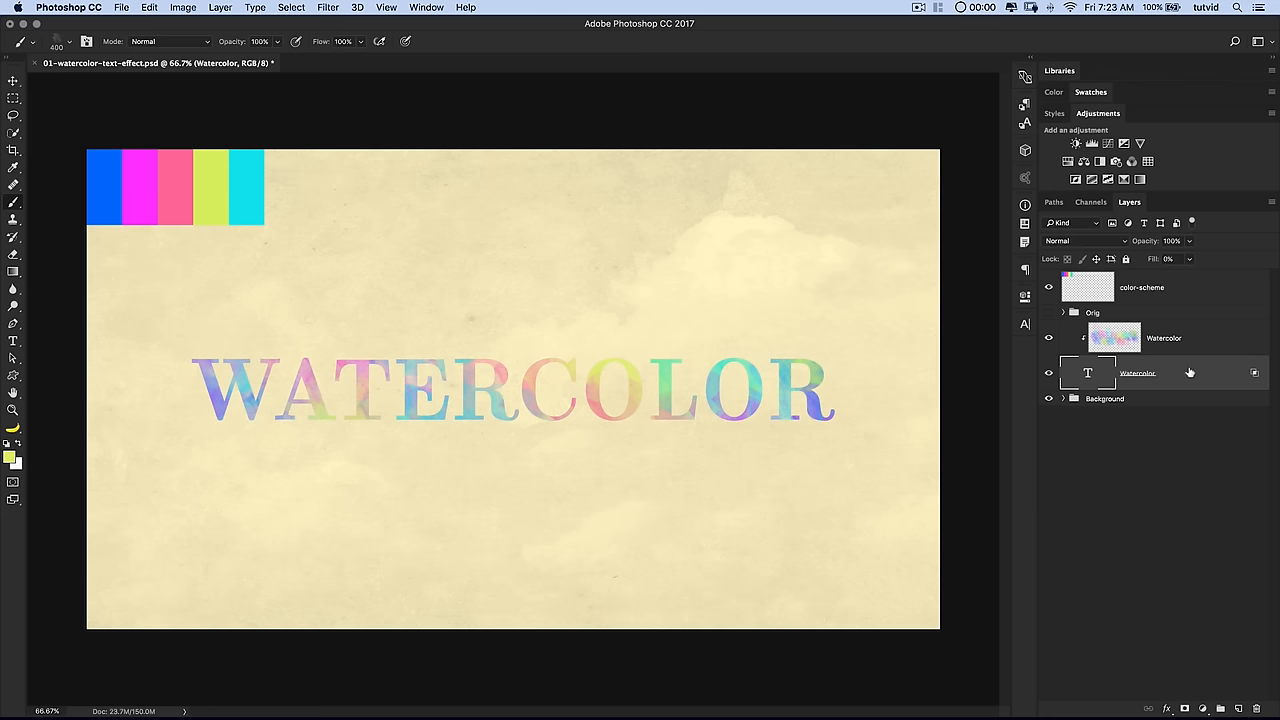
mouse_move(1182, 374)
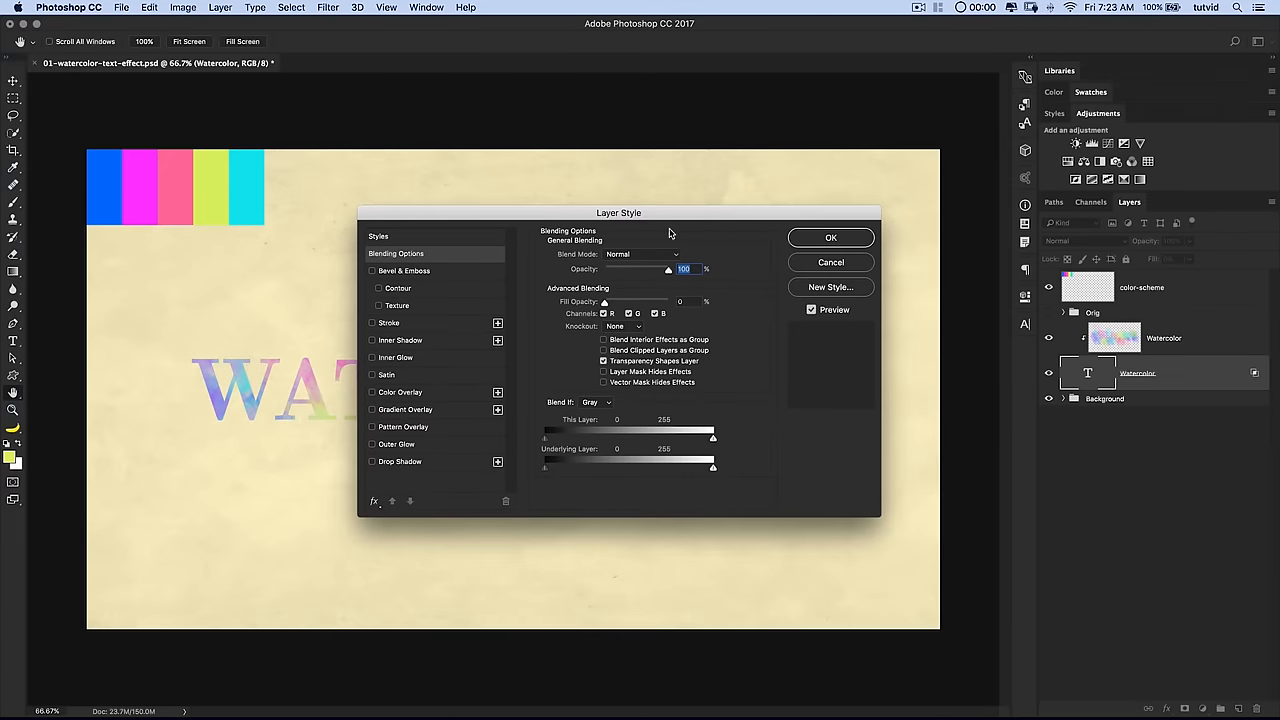
left_click(399, 461)
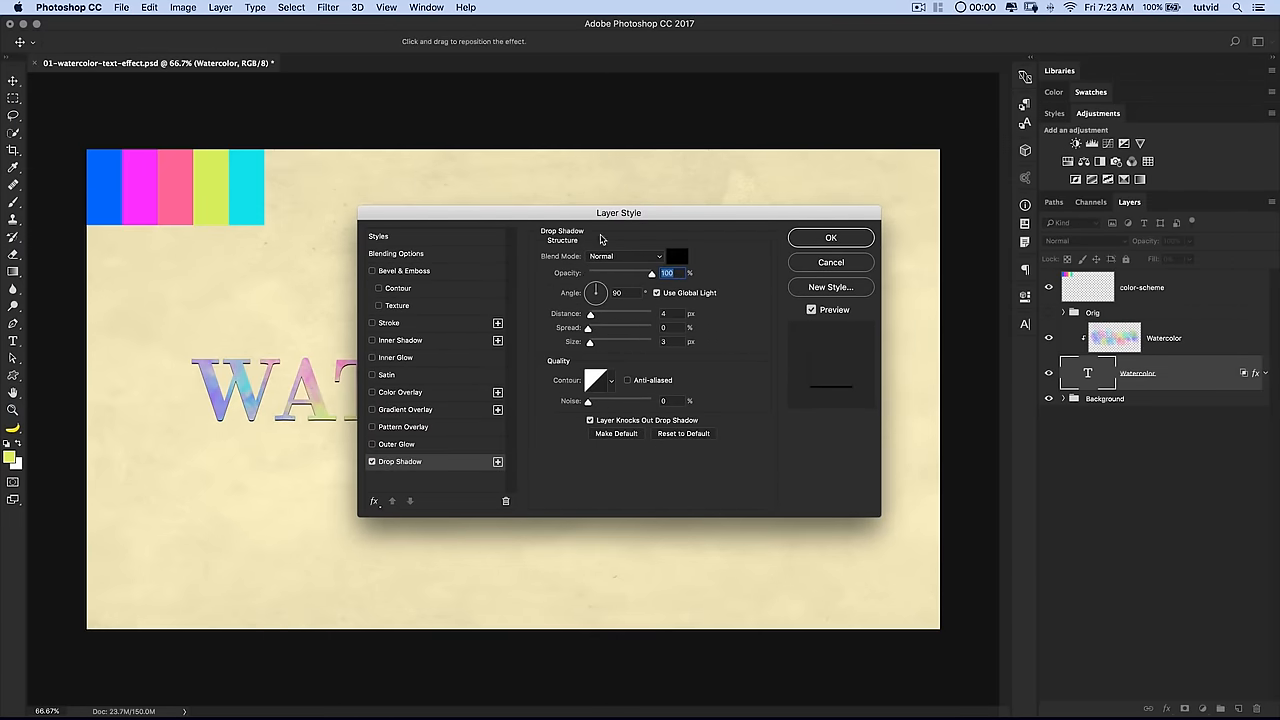
left_click_drag(618, 213, 753, 238)
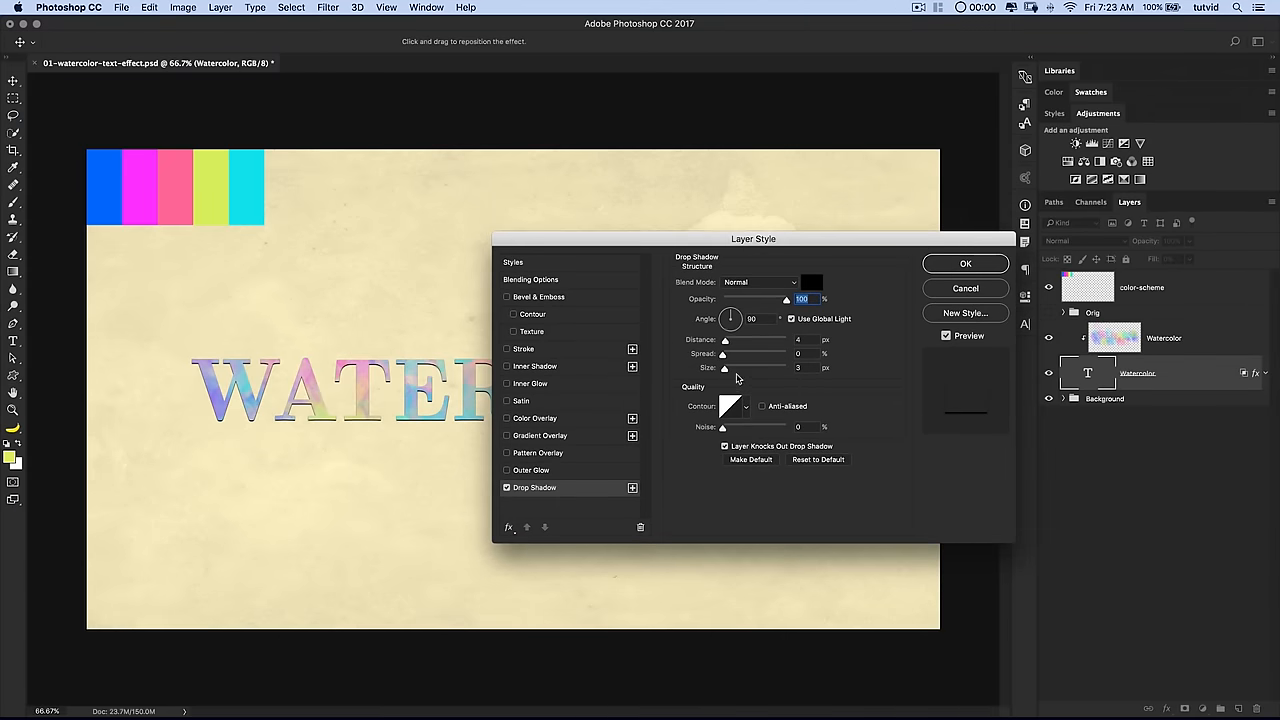
mouse_move(757, 285)
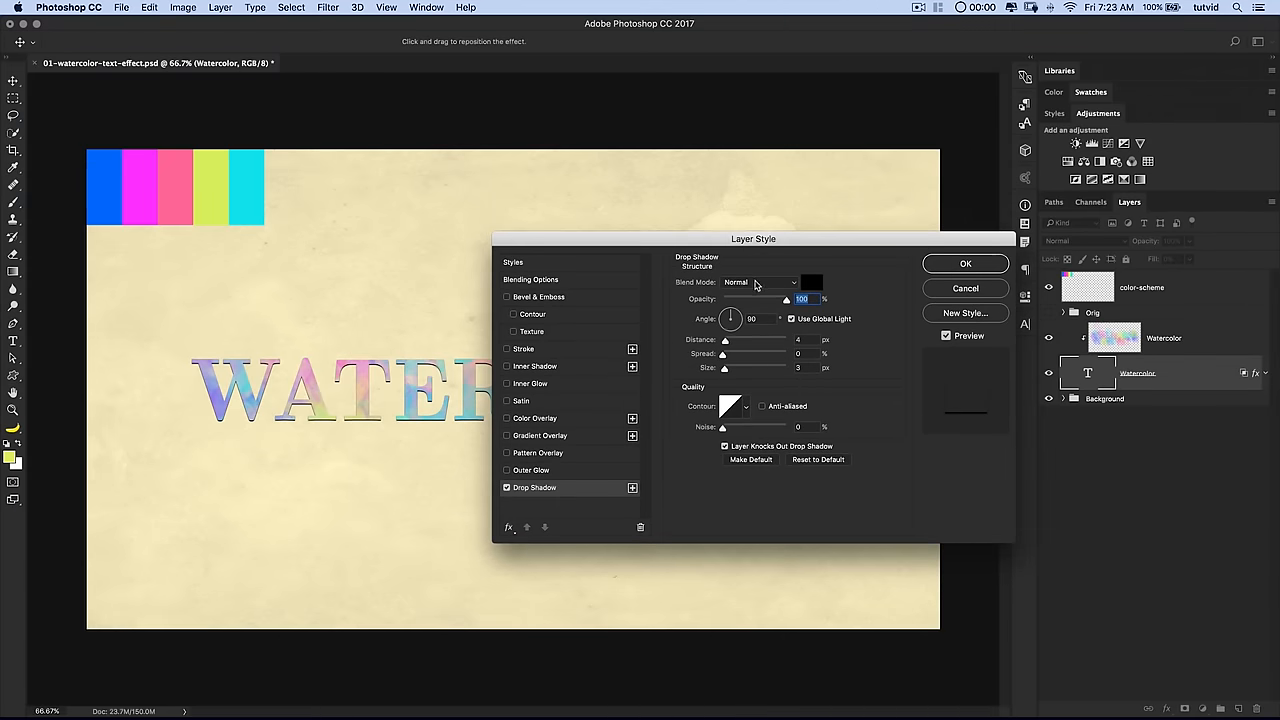
left_click(762, 282)
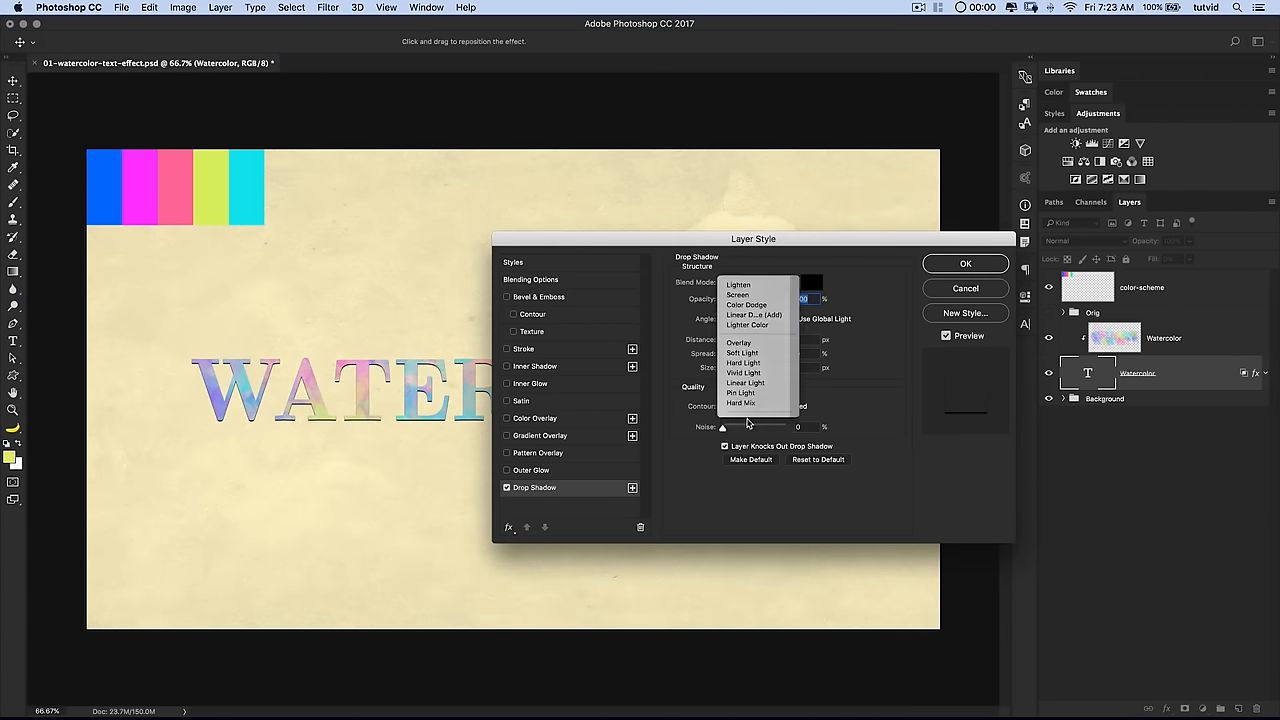
left_click(739, 342)
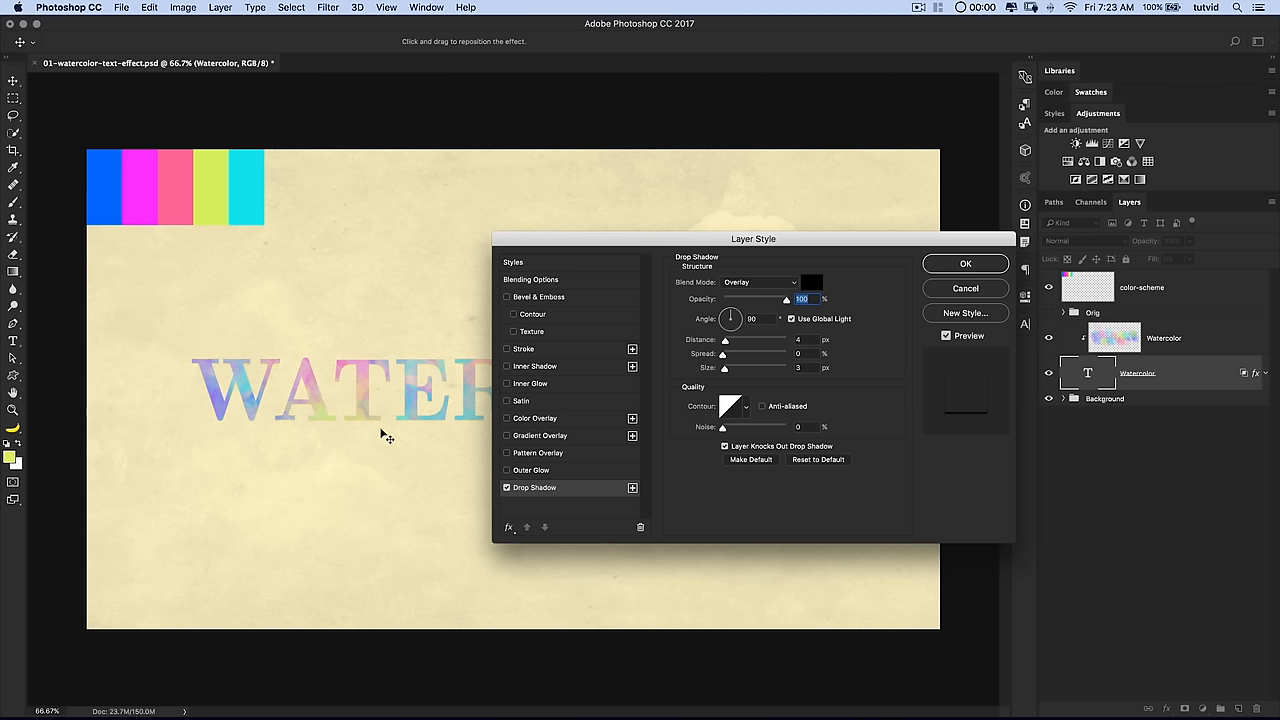
mouse_move(810, 312)
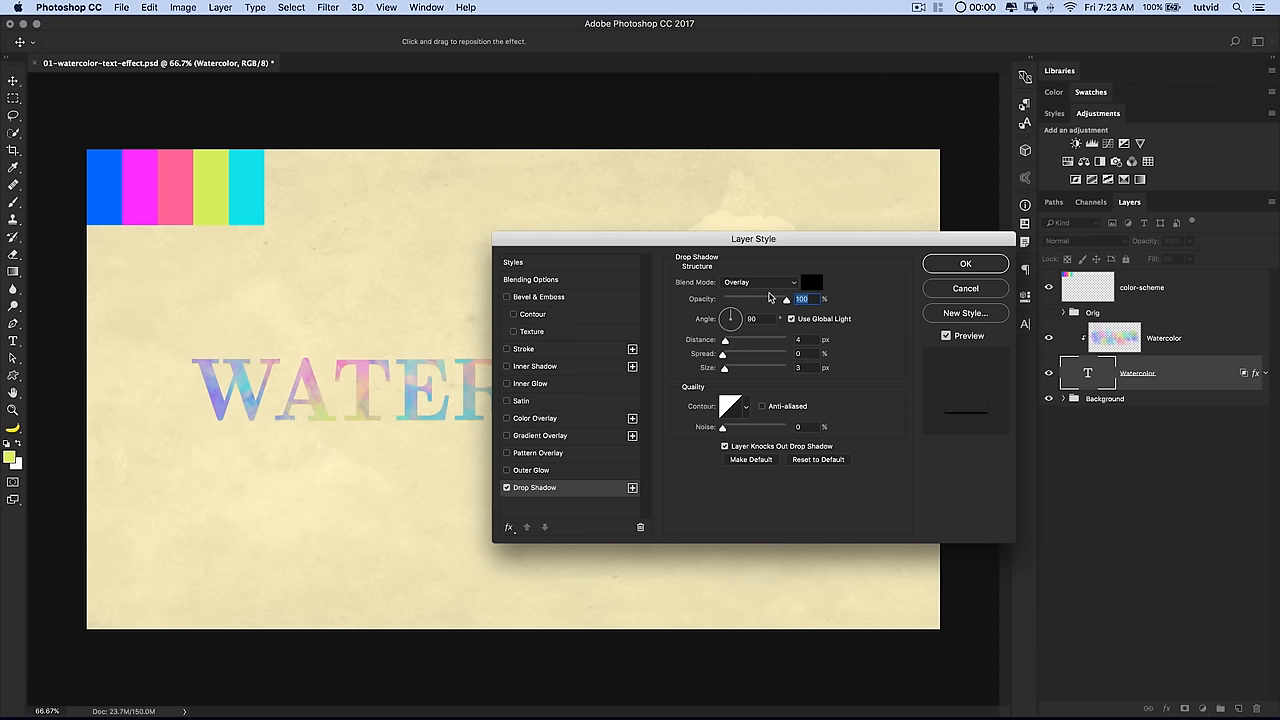
- Lower the shadow opacity to 50% and enable Bevel & Emboss
left_click_drag(785, 299, 755, 299)
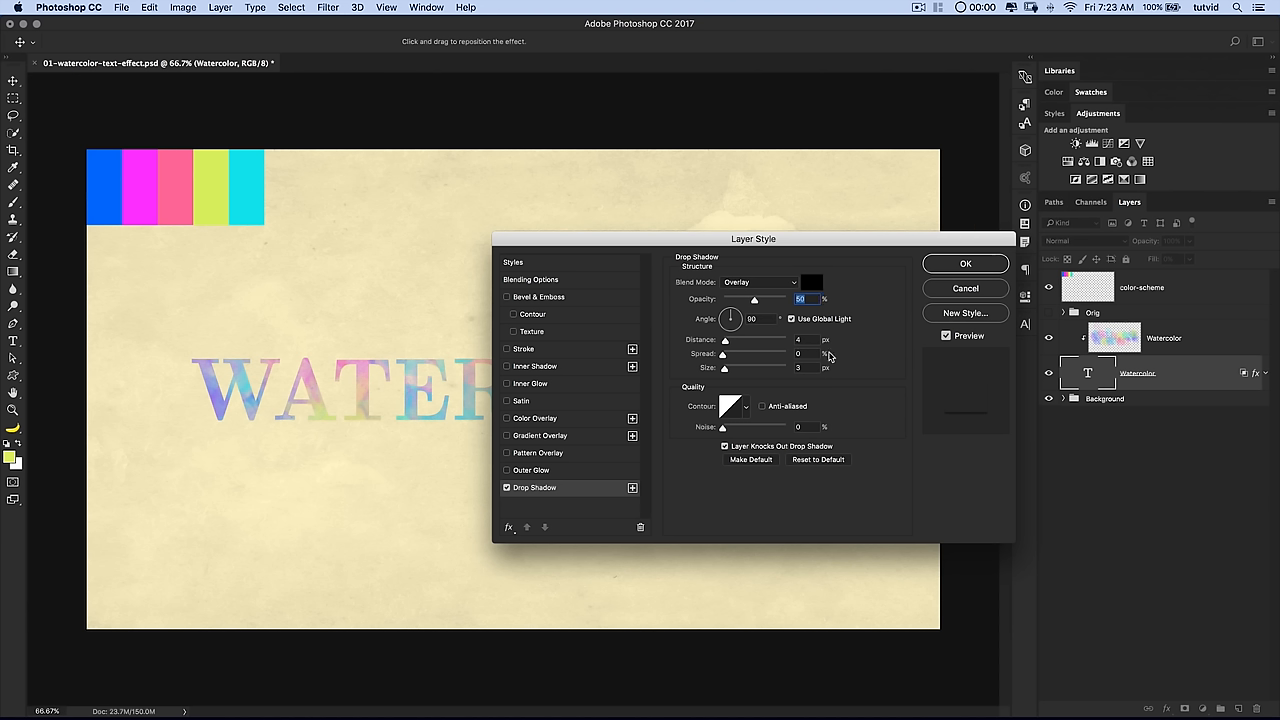
mouse_move(453, 410)
type("2")
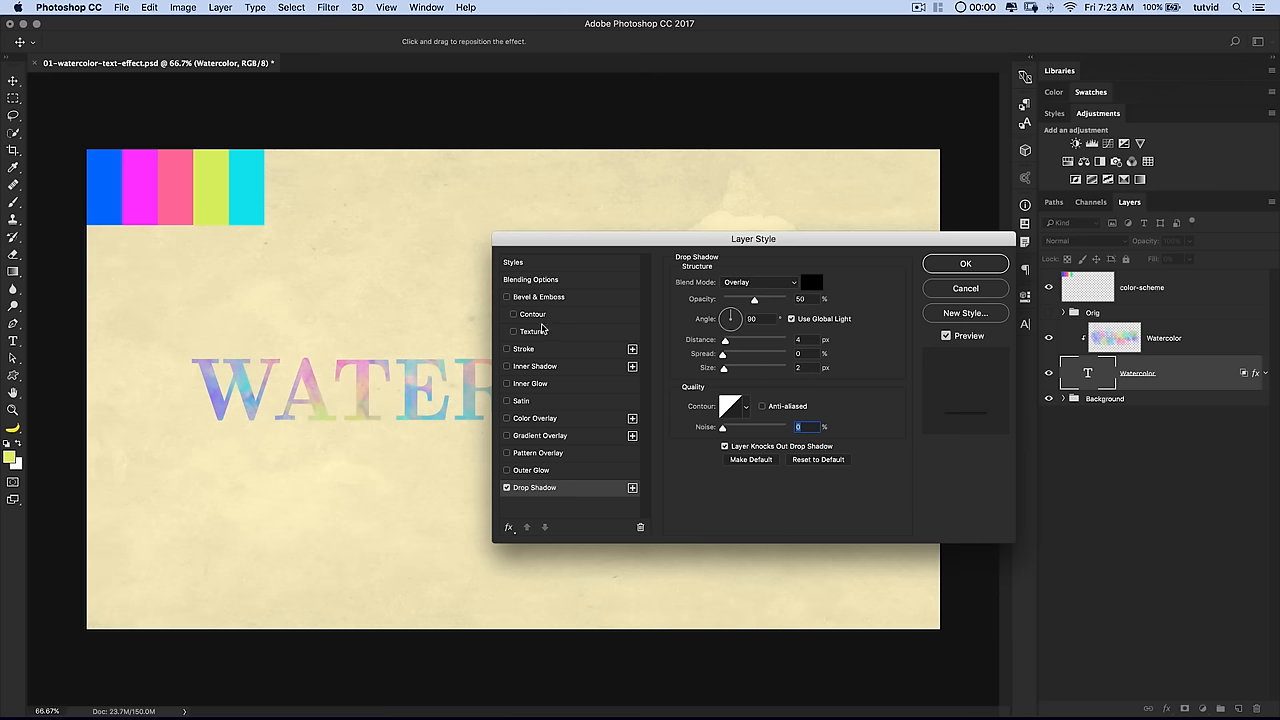
left_click(507, 297)
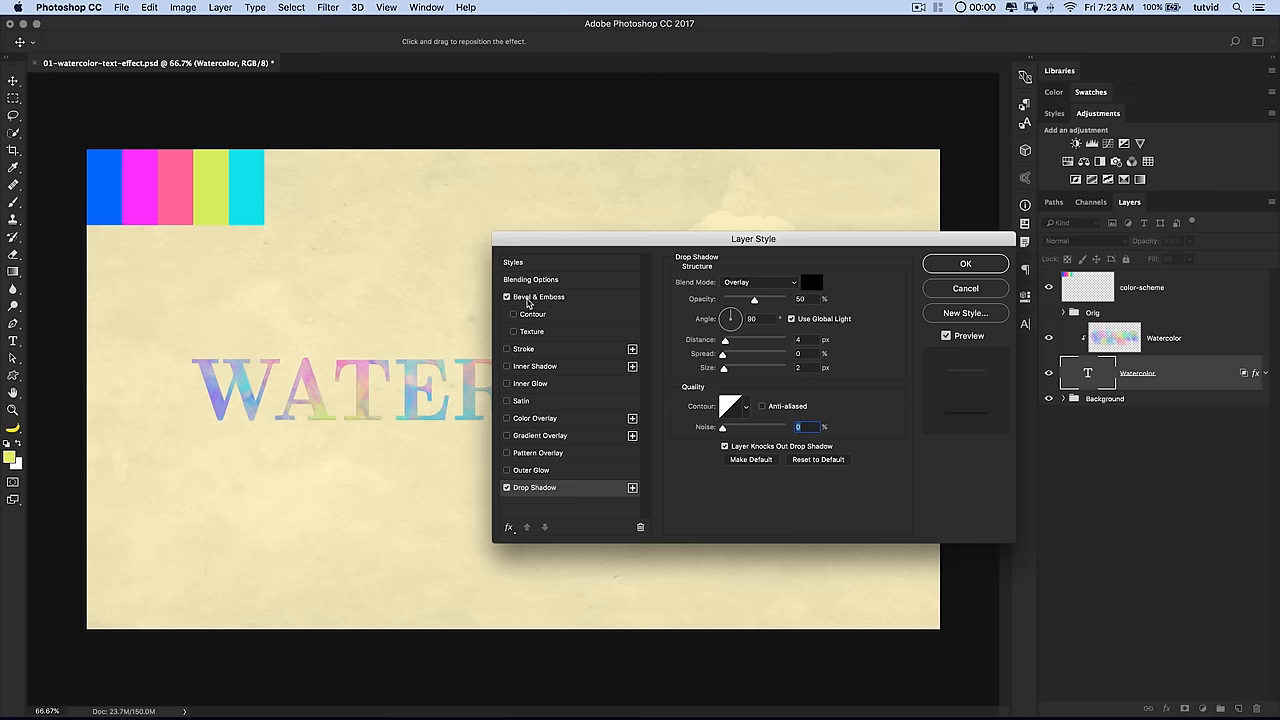
- Set the bevel lighting to angle 90 and altitude 30
left_click(538, 296)
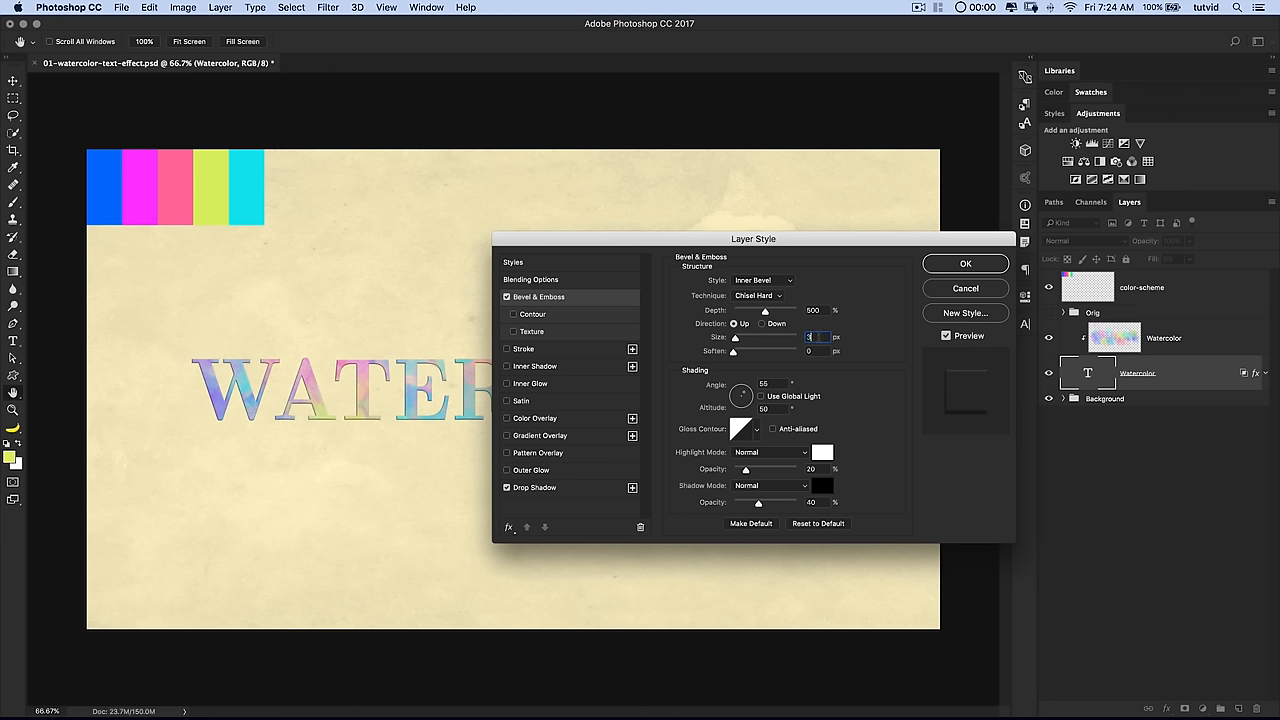
left_click(815, 337)
type("90")
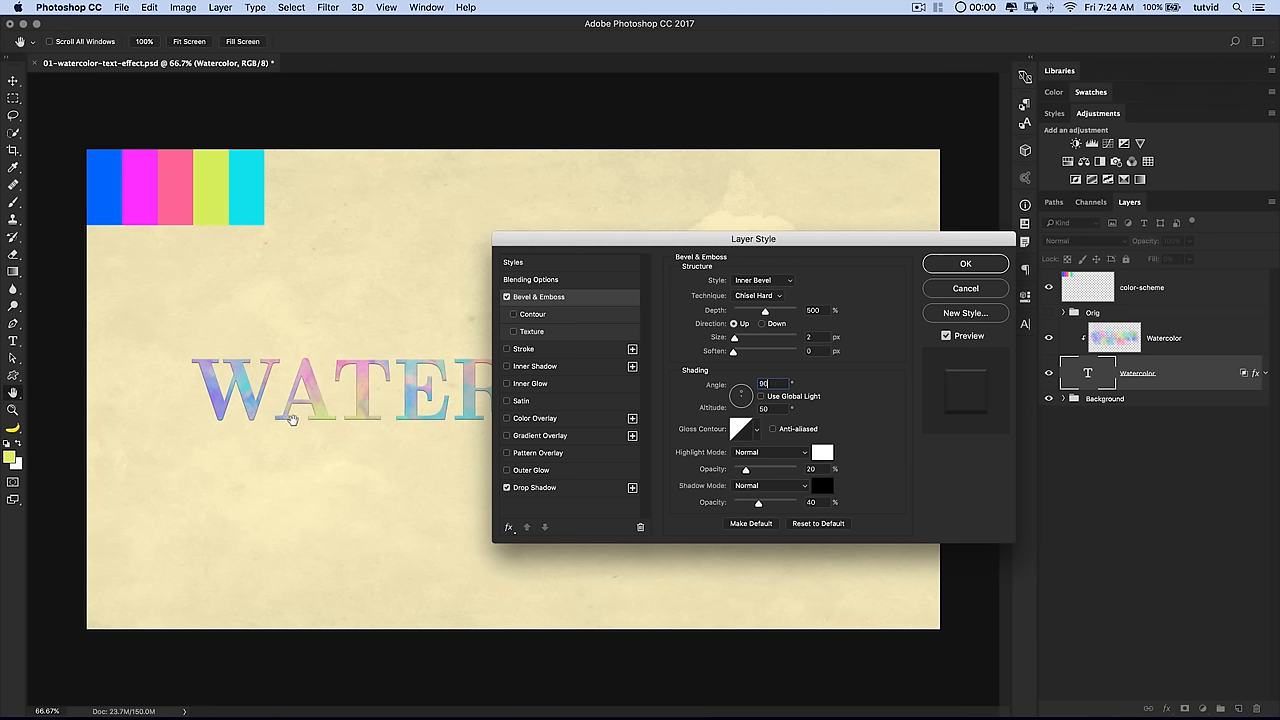
mouse_move(735, 328)
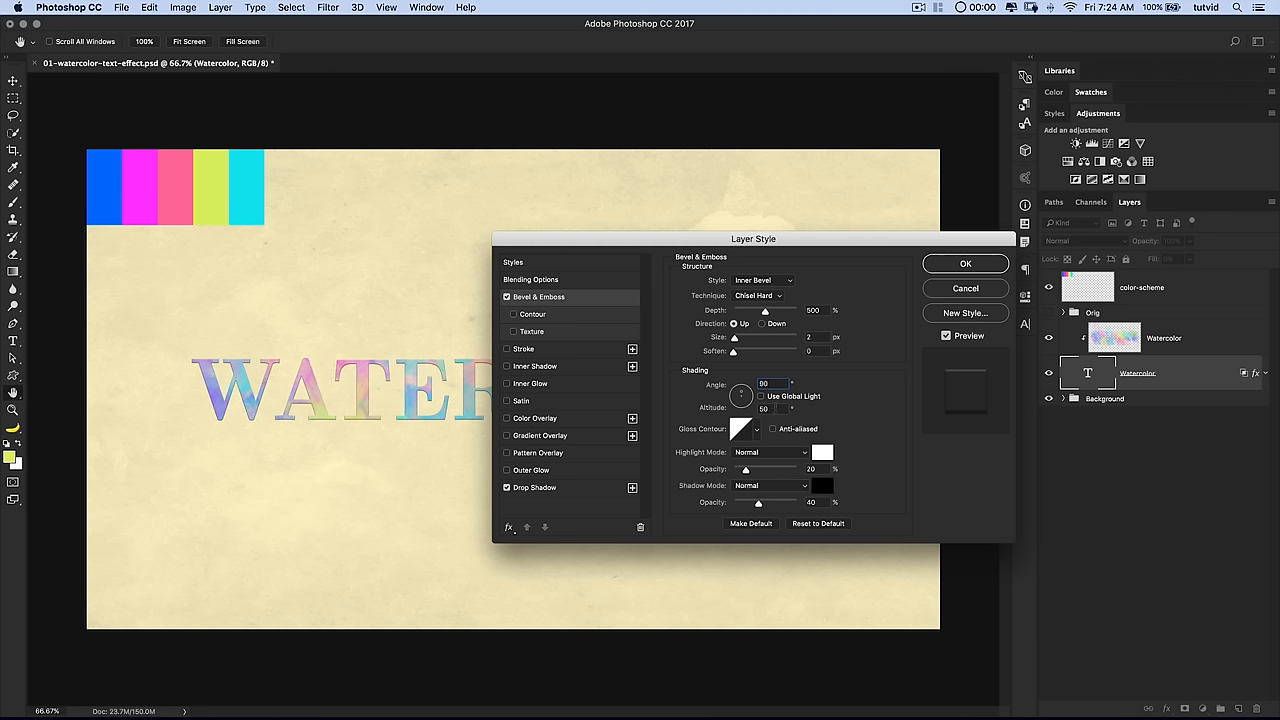
left_click(770, 408)
type("30")
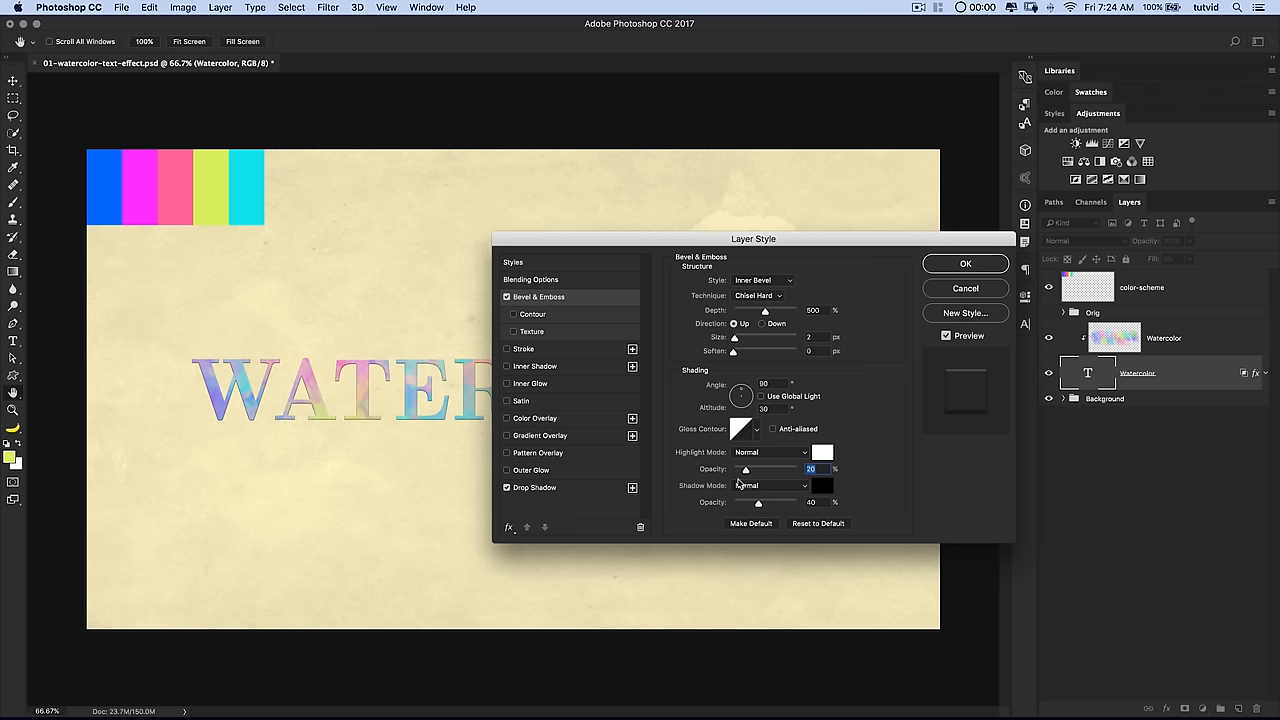
- Make bevel highlights blend as Screen 20% and shadows as Multiply 10%
left_click(770, 452)
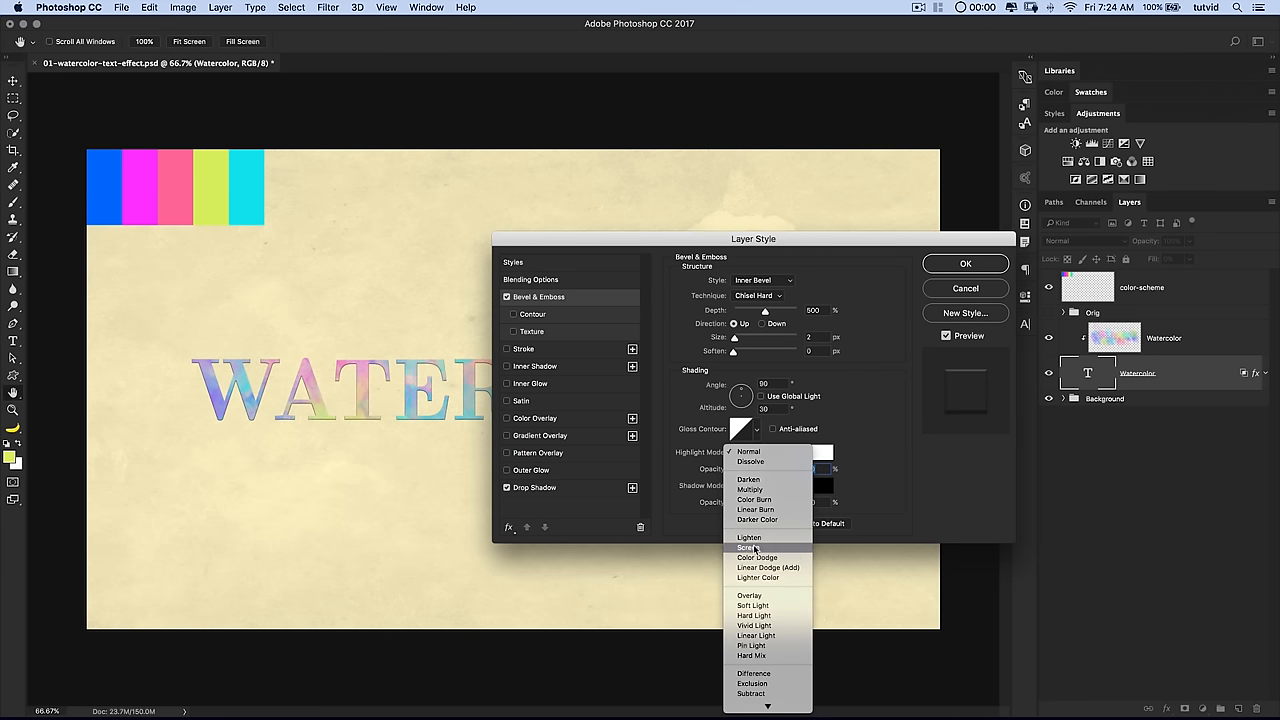
left_click(749, 548)
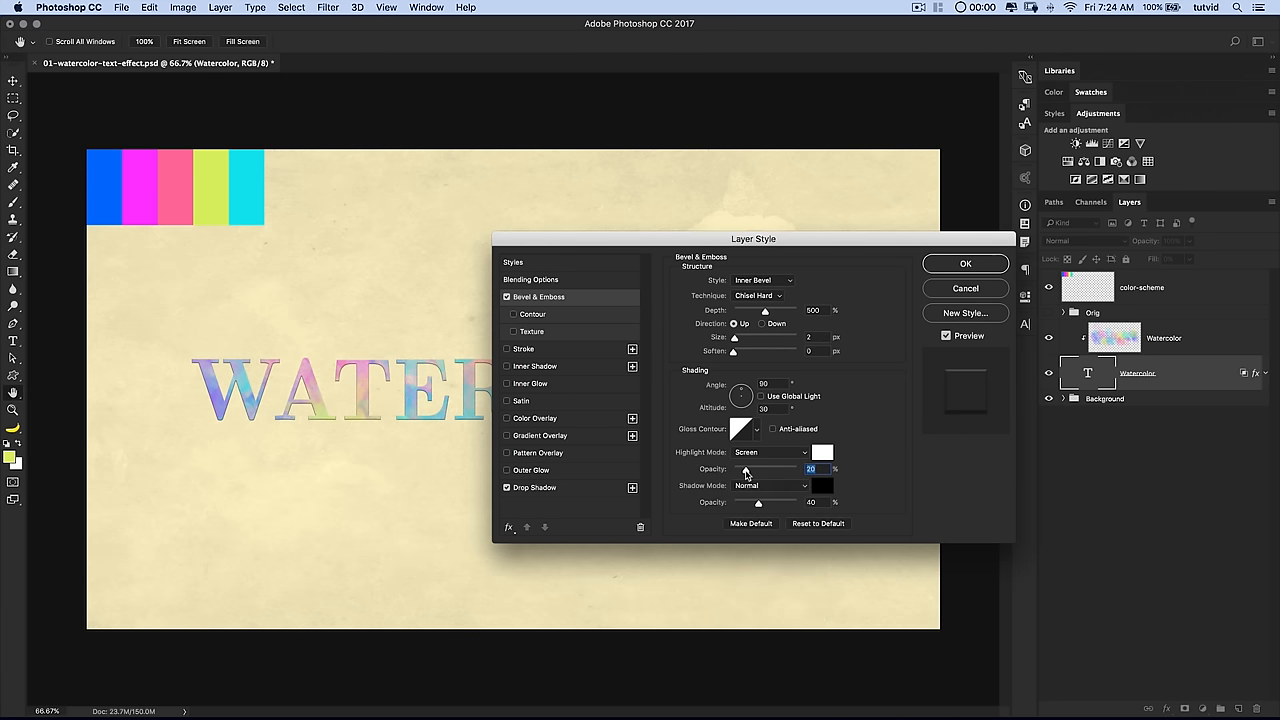
mouse_move(746, 470)
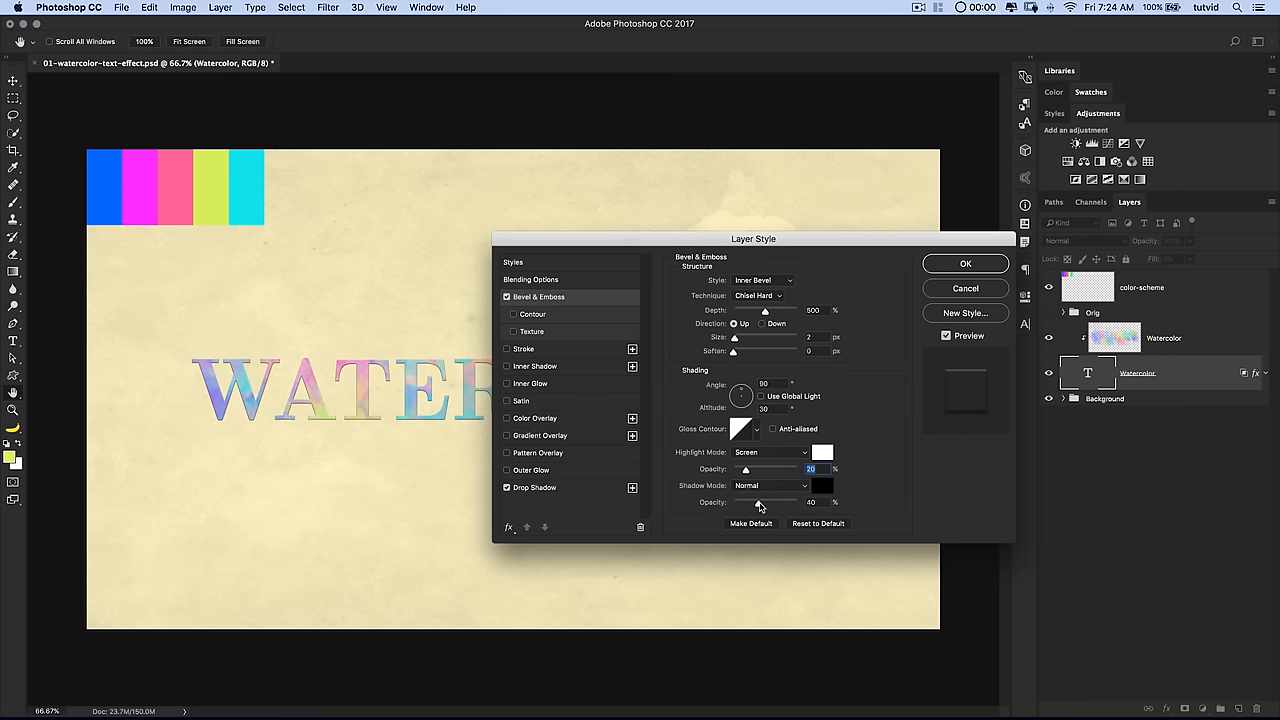
left_click(770, 485)
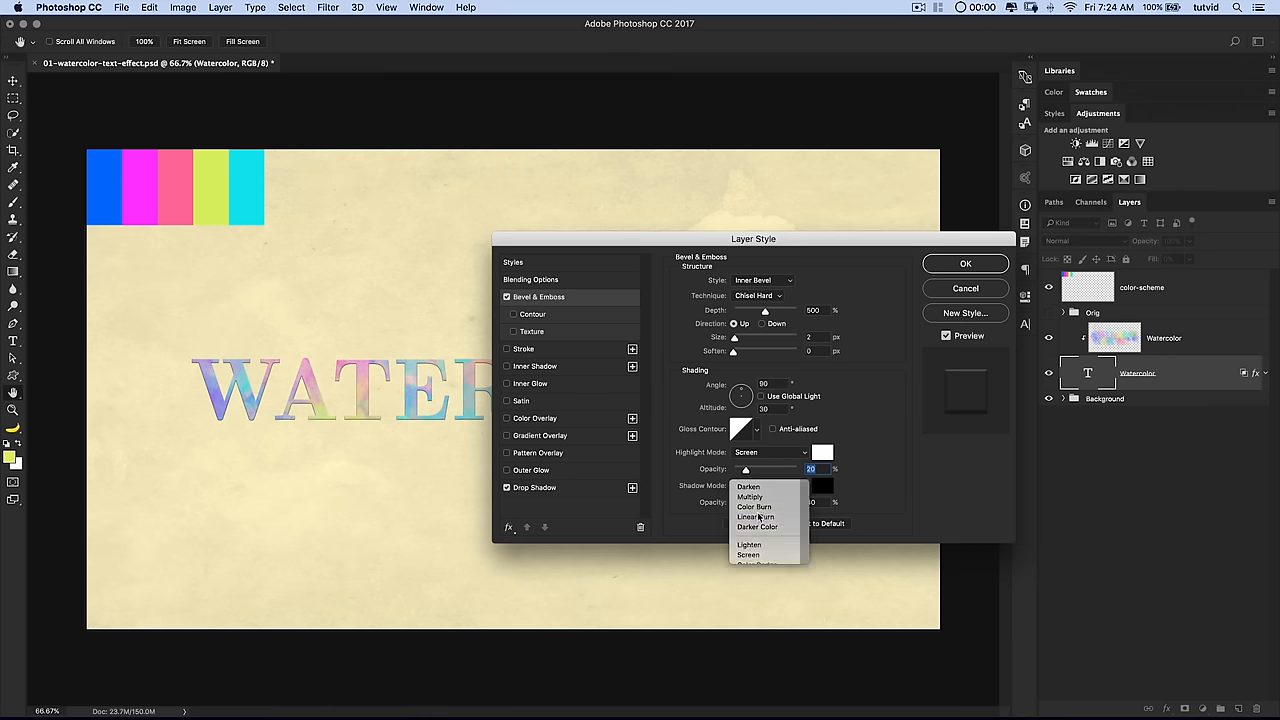
left_click(749, 496)
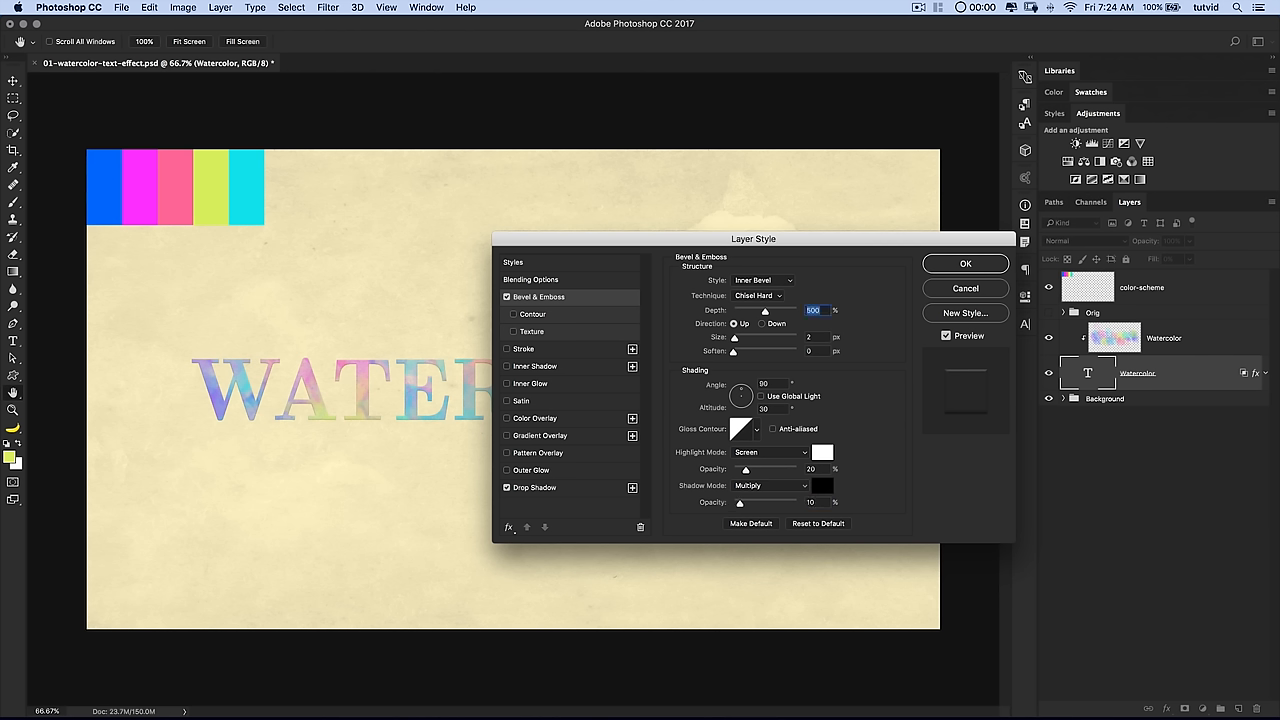
mouse_move(500, 412)
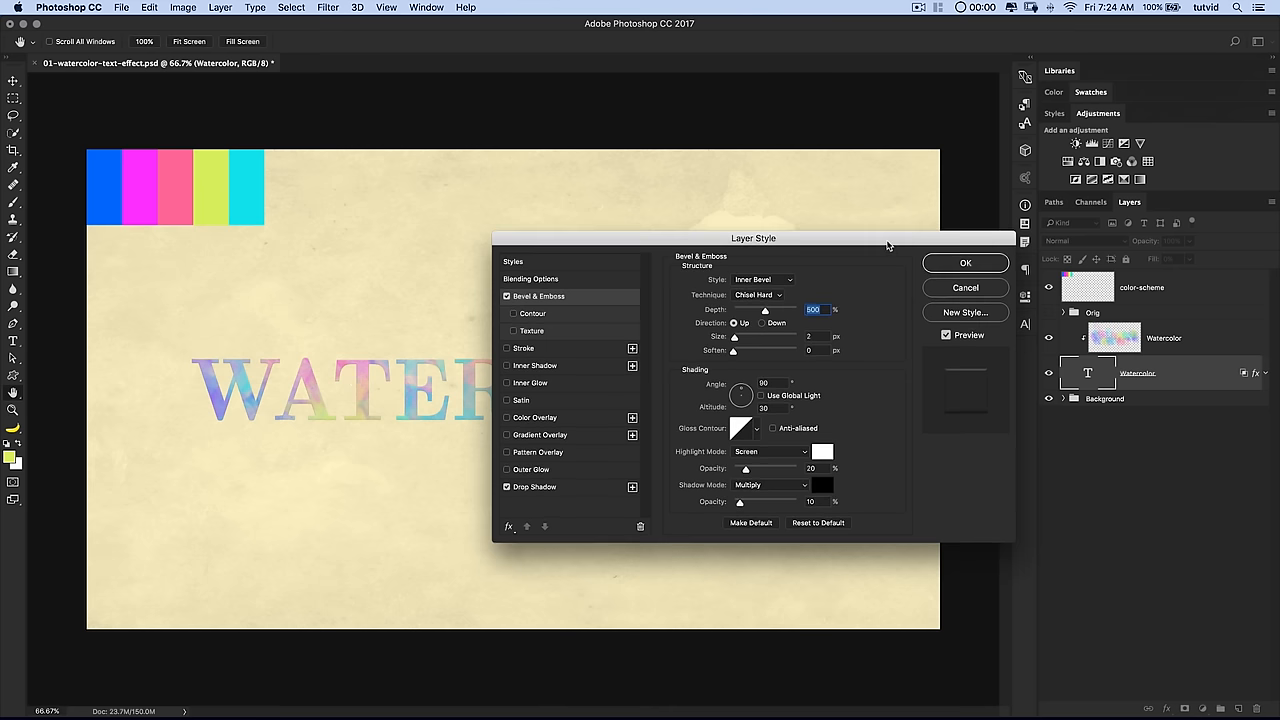
- Apply the finished layer style and collapse the layer's effects list
left_click(964, 262)
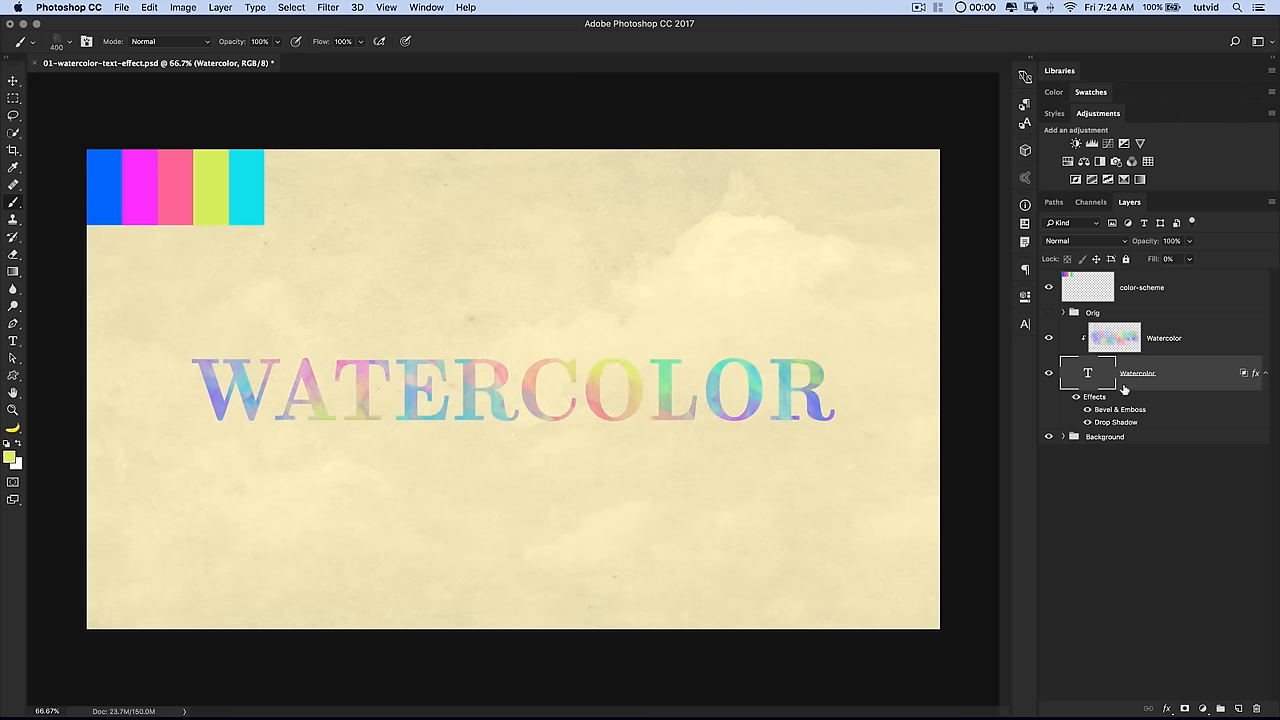
left_click(1084, 373)
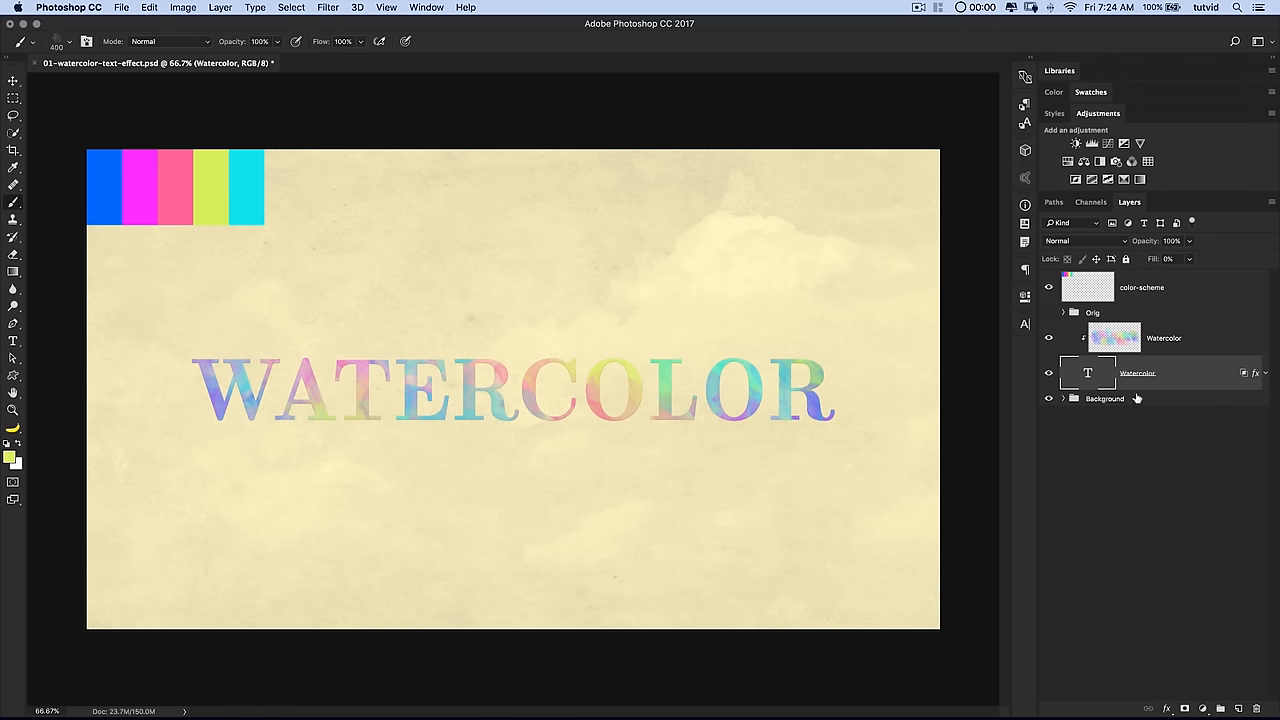
mouse_move(1246, 690)
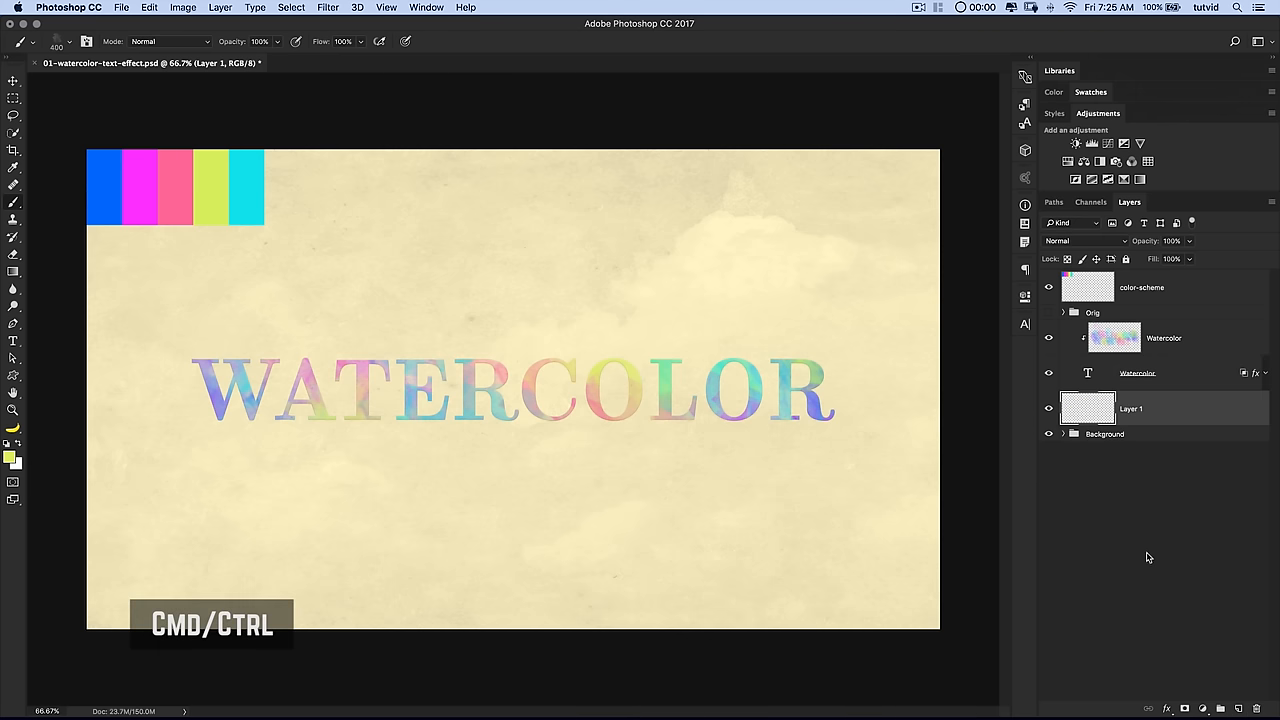
- Rename the new empty layer to WatercolorBackground
double_click(1131, 408)
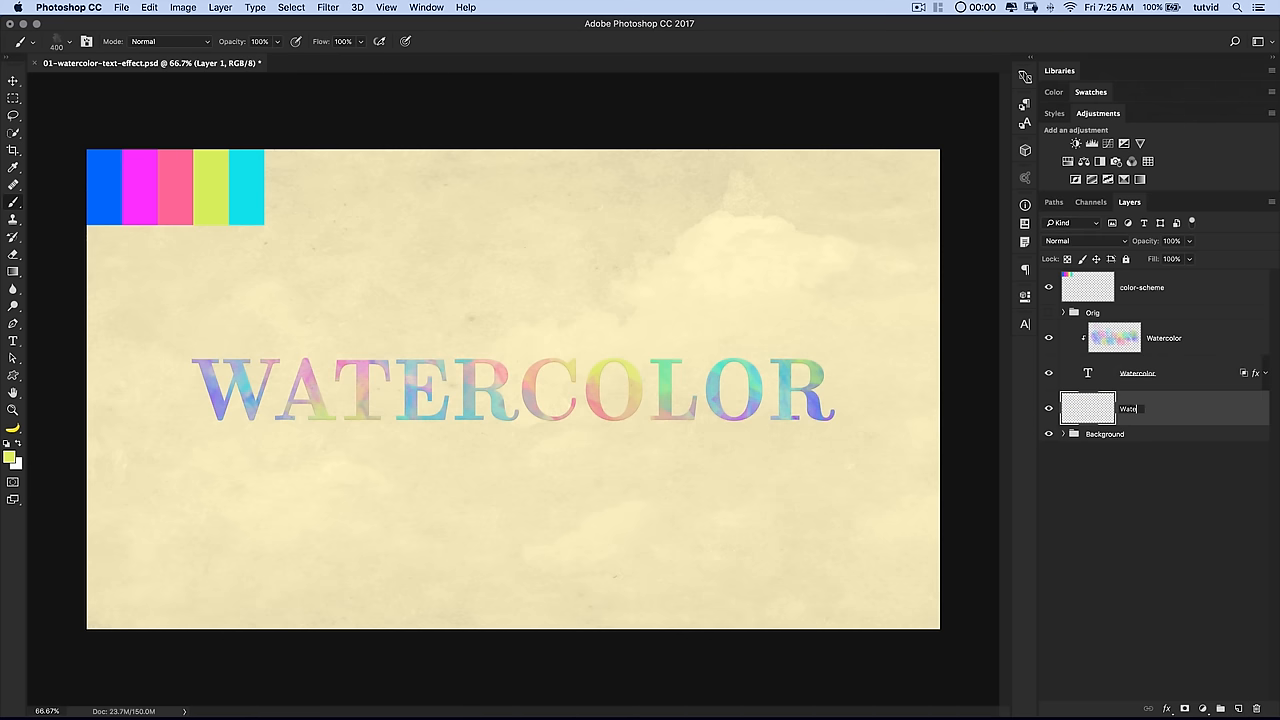
type("WatercolorBackground")
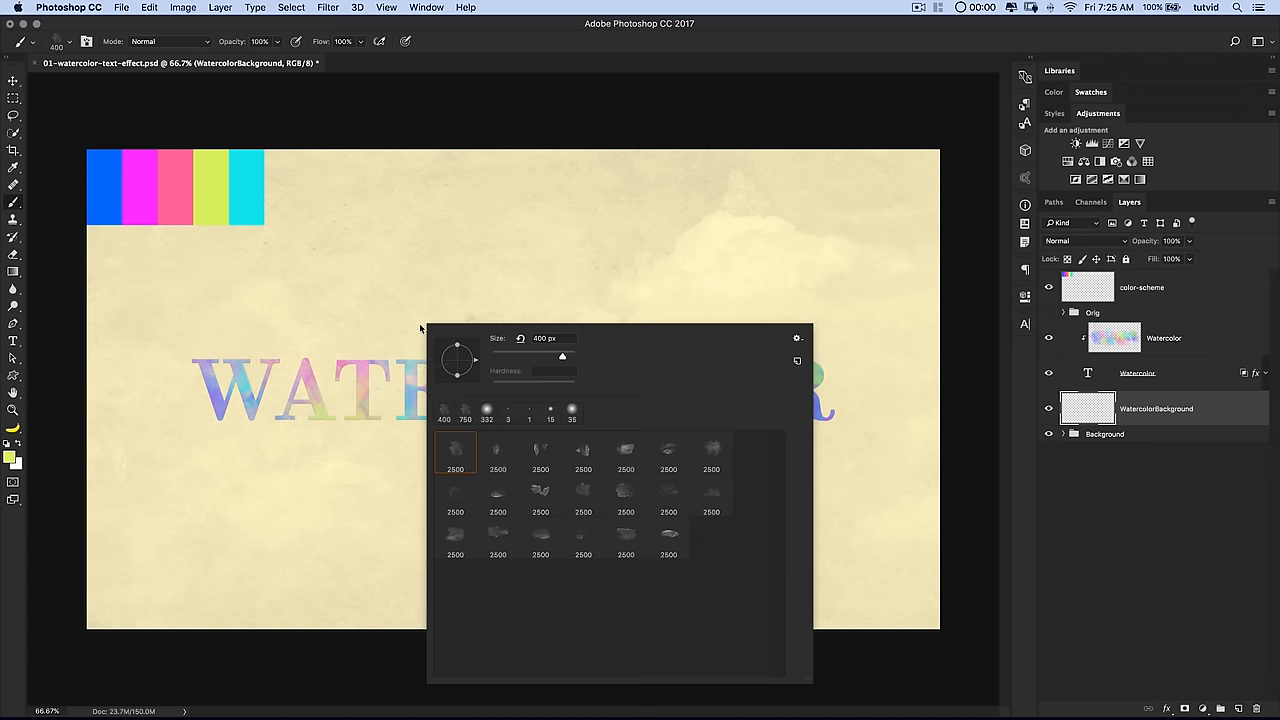
mouse_move(713, 455)
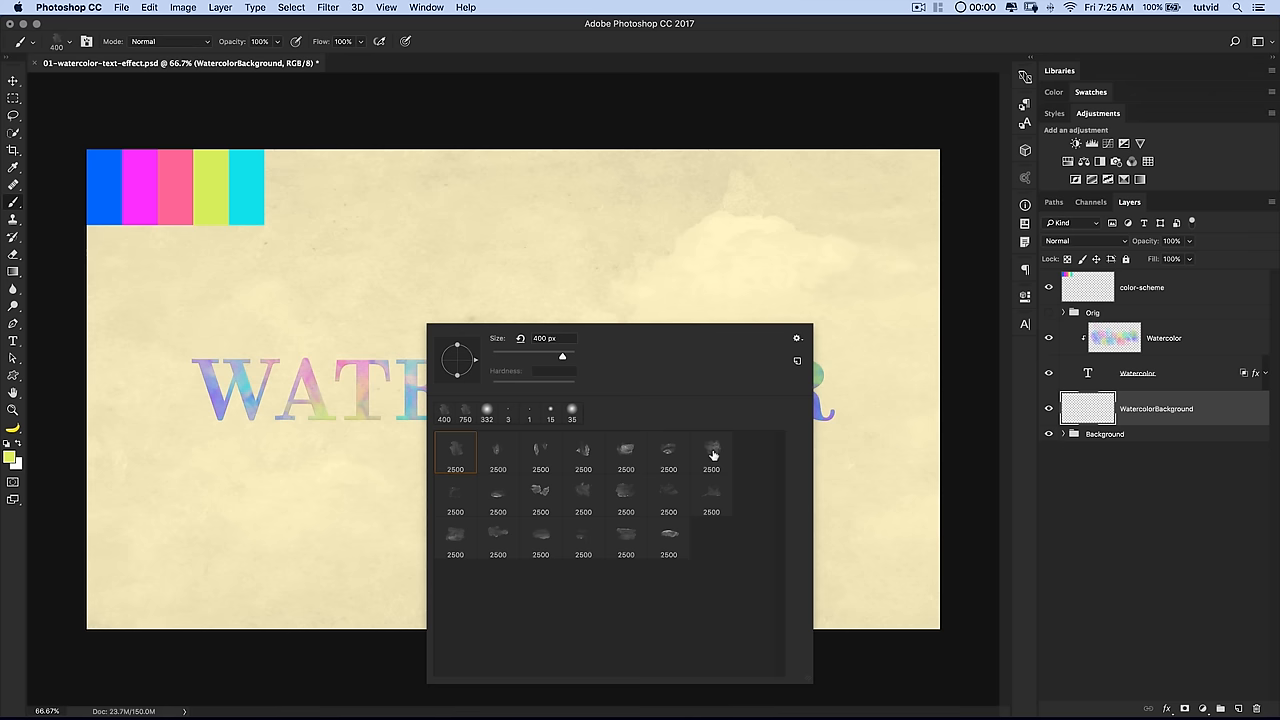
mouse_move(691, 468)
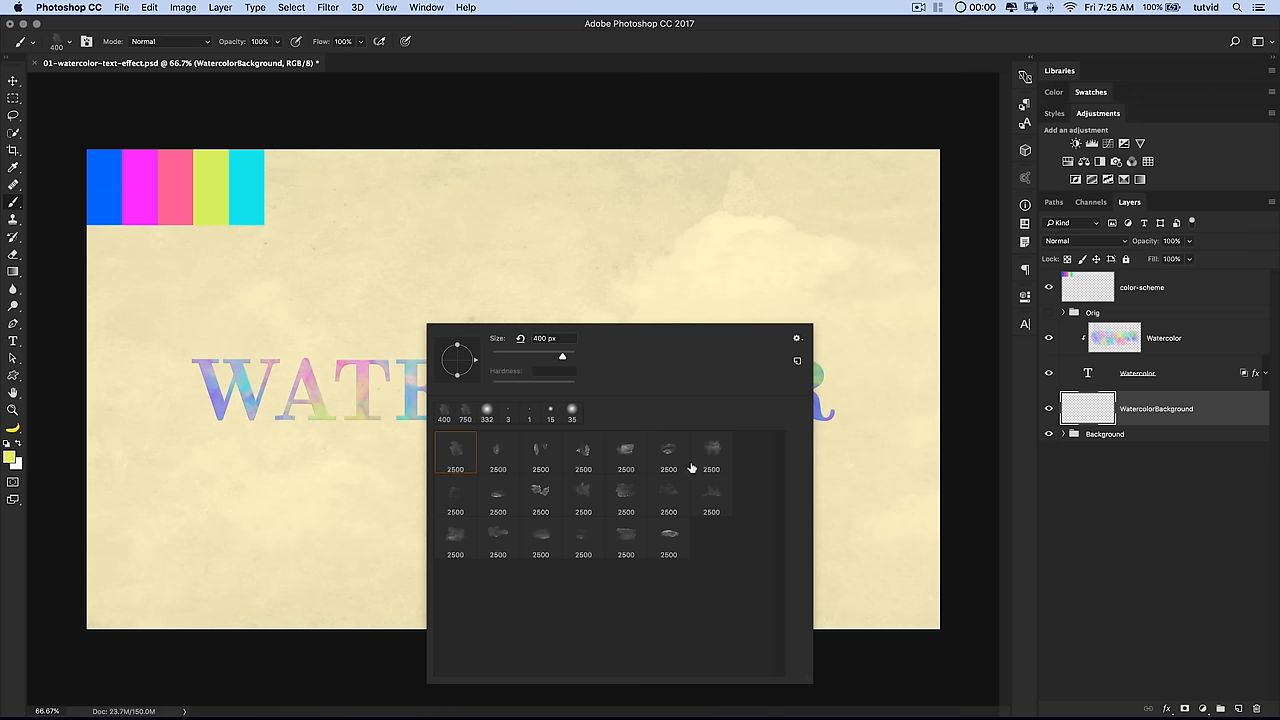
- Stamp blue, pink, yellow and cyan splashes with assorted 1800 px watercolor brushes
left_click(711, 452)
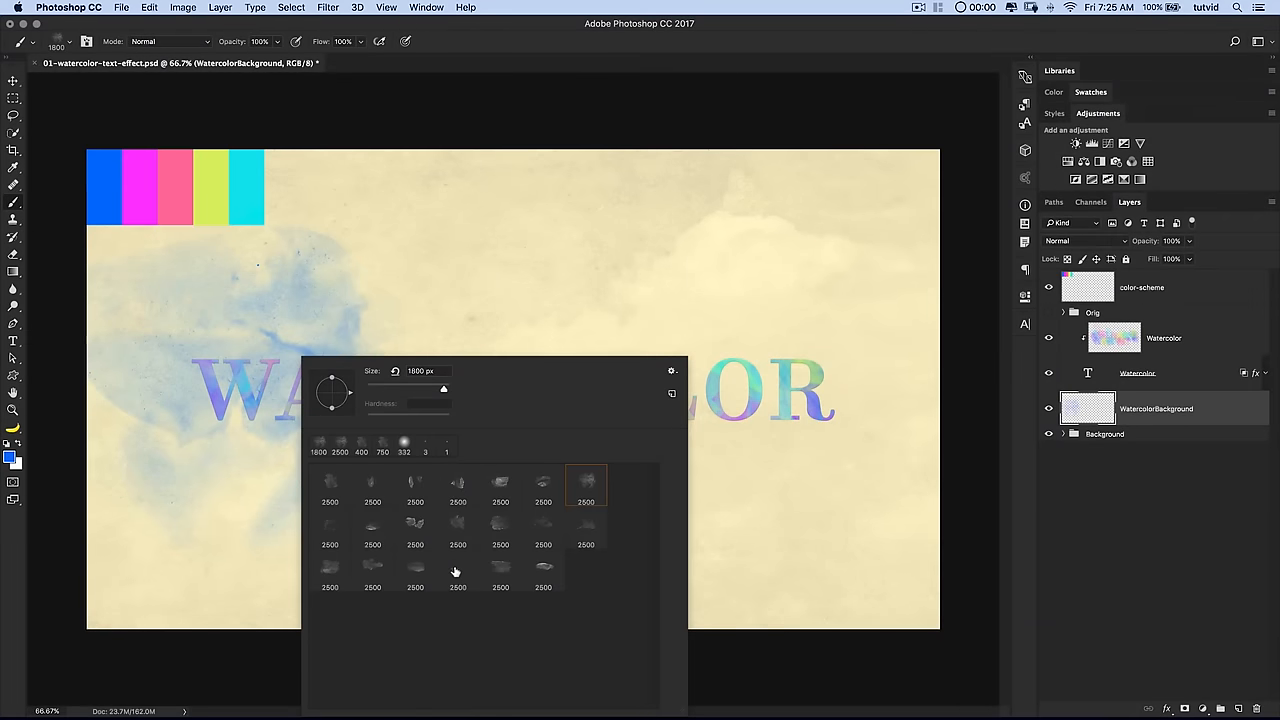
left_click(372, 570)
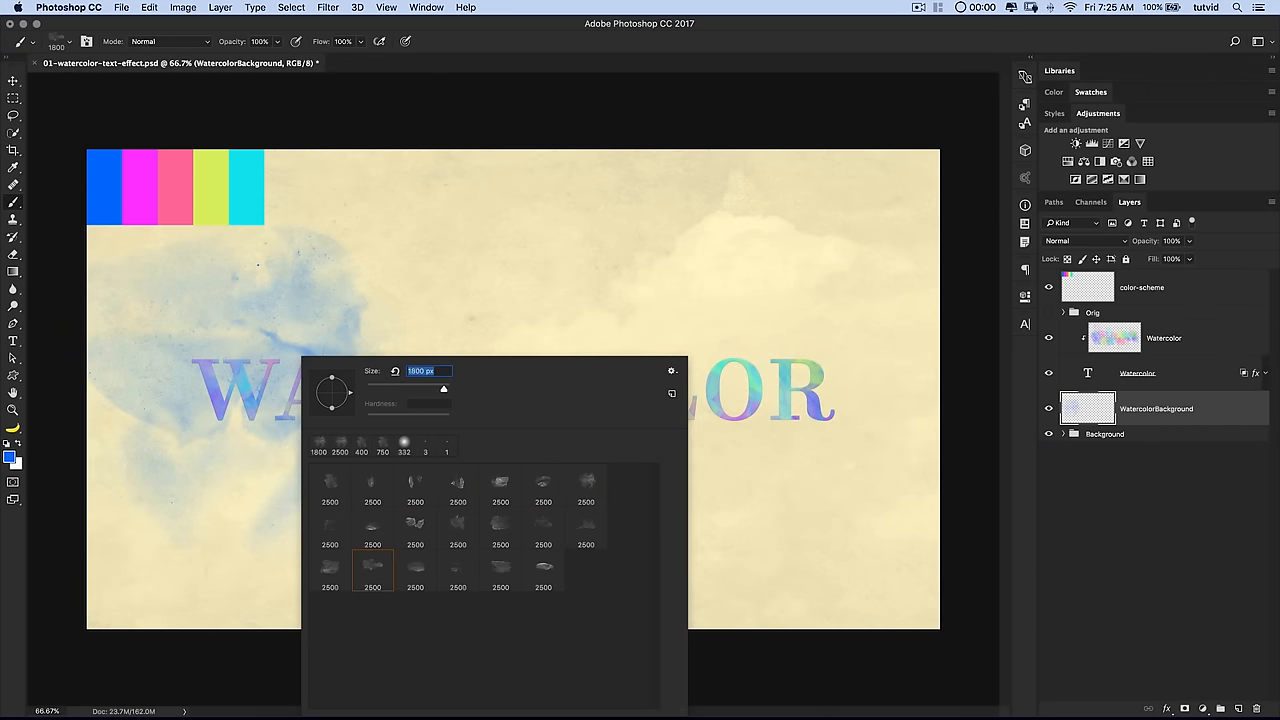
left_click(140, 180)
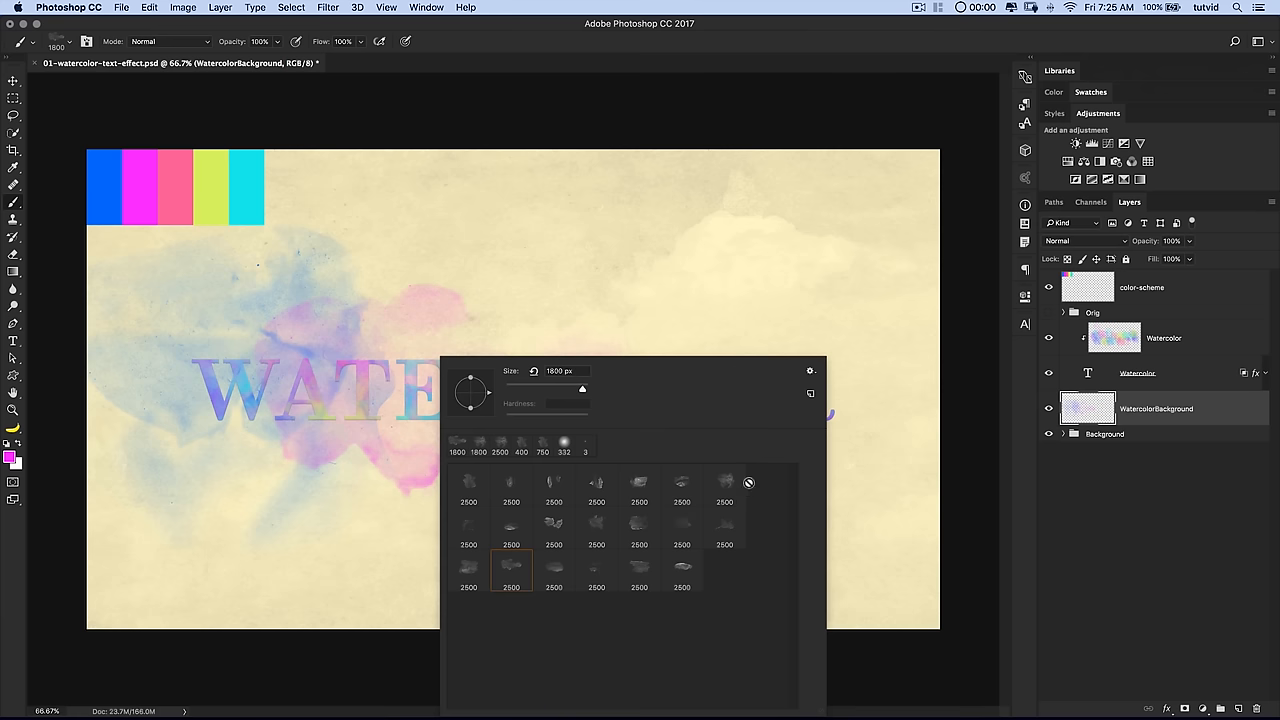
left_click(596, 527)
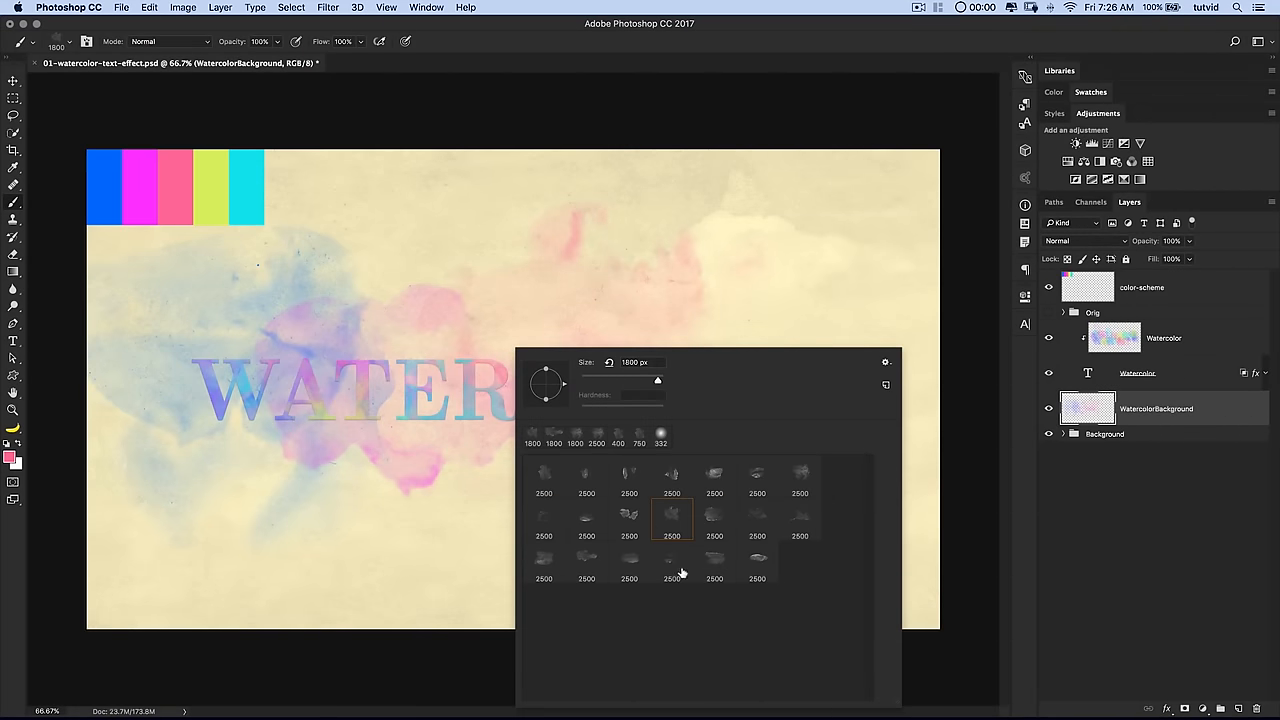
left_click(672, 560)
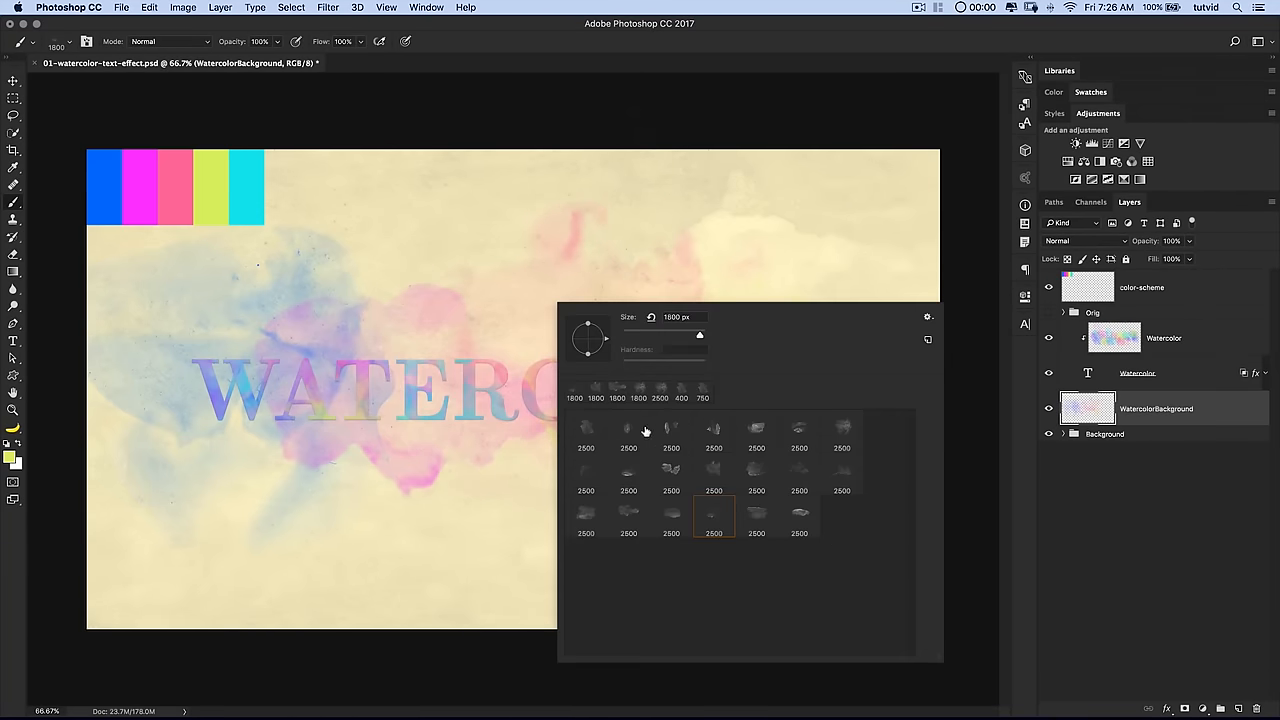
left_click(628, 430)
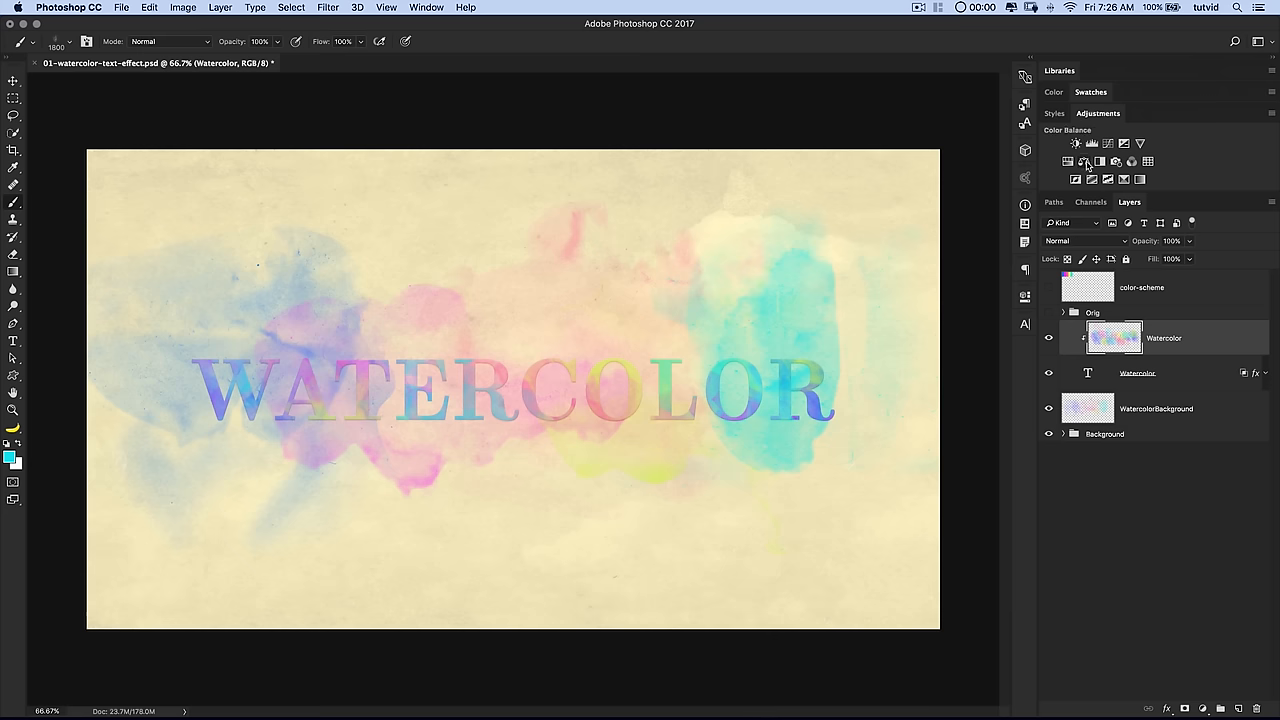
- Add a Color Balance layer pushing midtones toward red and tweaking highlights
left_click(1076, 143)
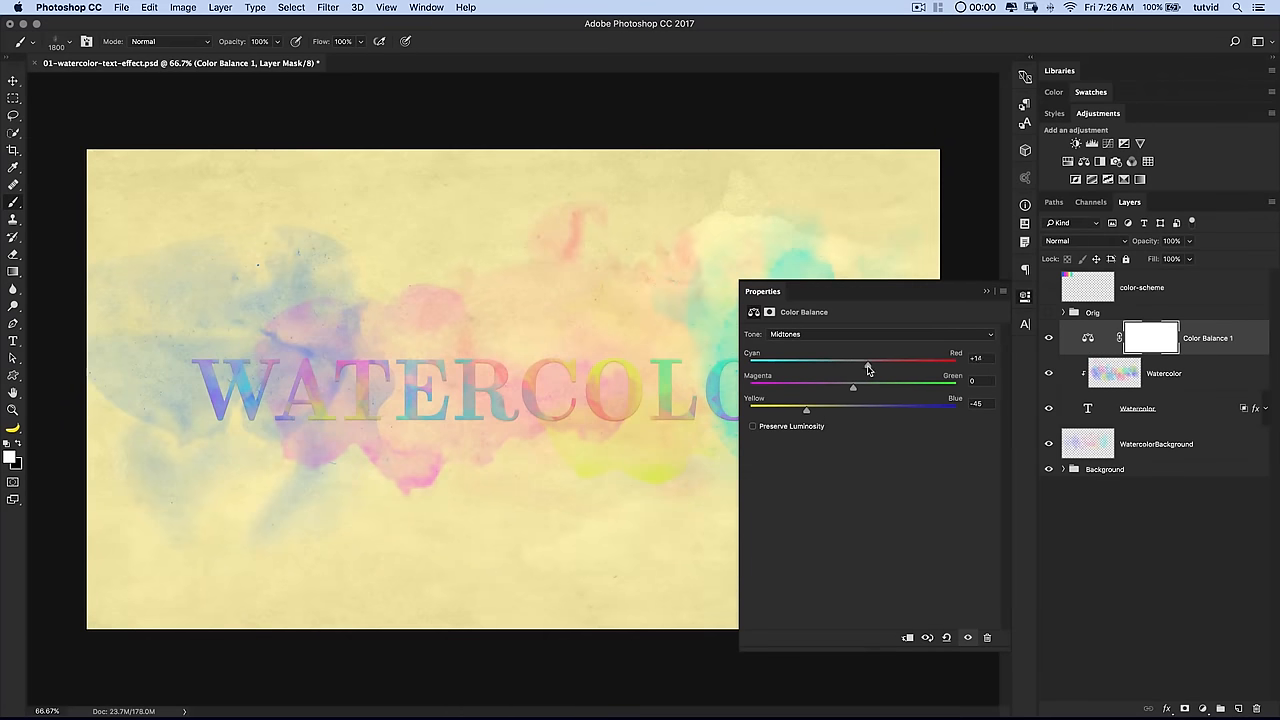
left_click_drag(868, 363, 890, 363)
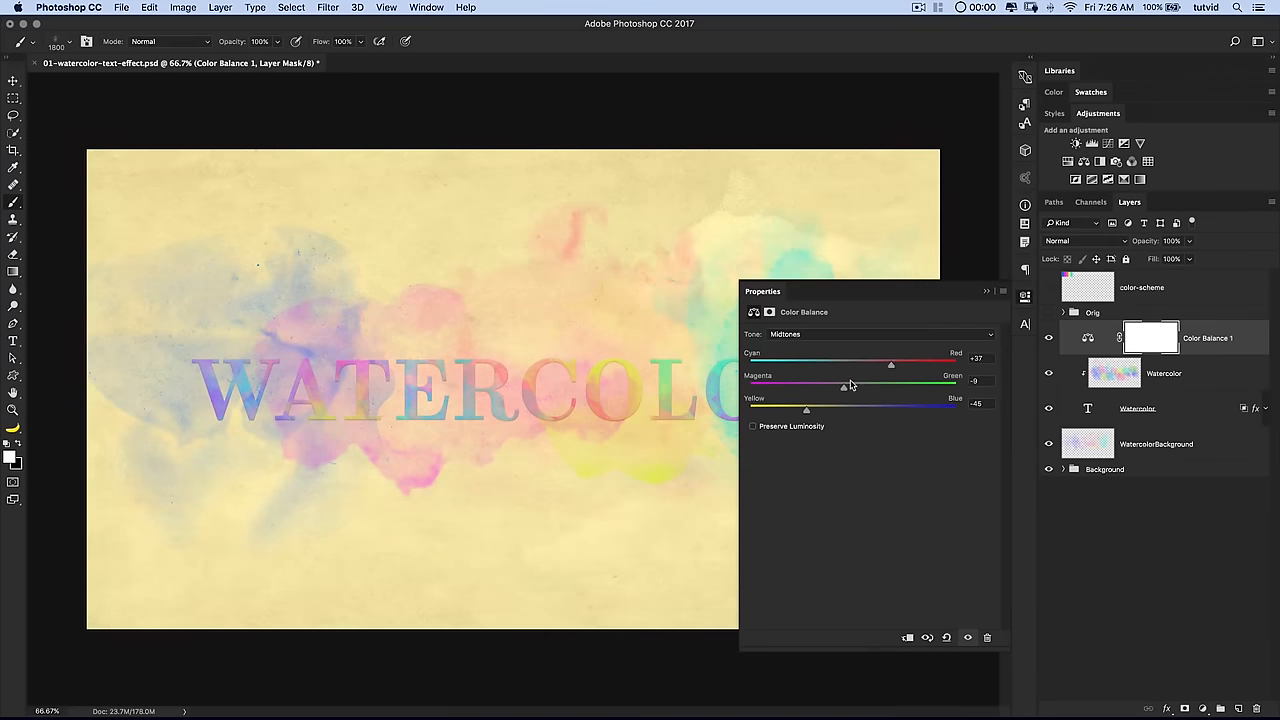
left_click(880, 334)
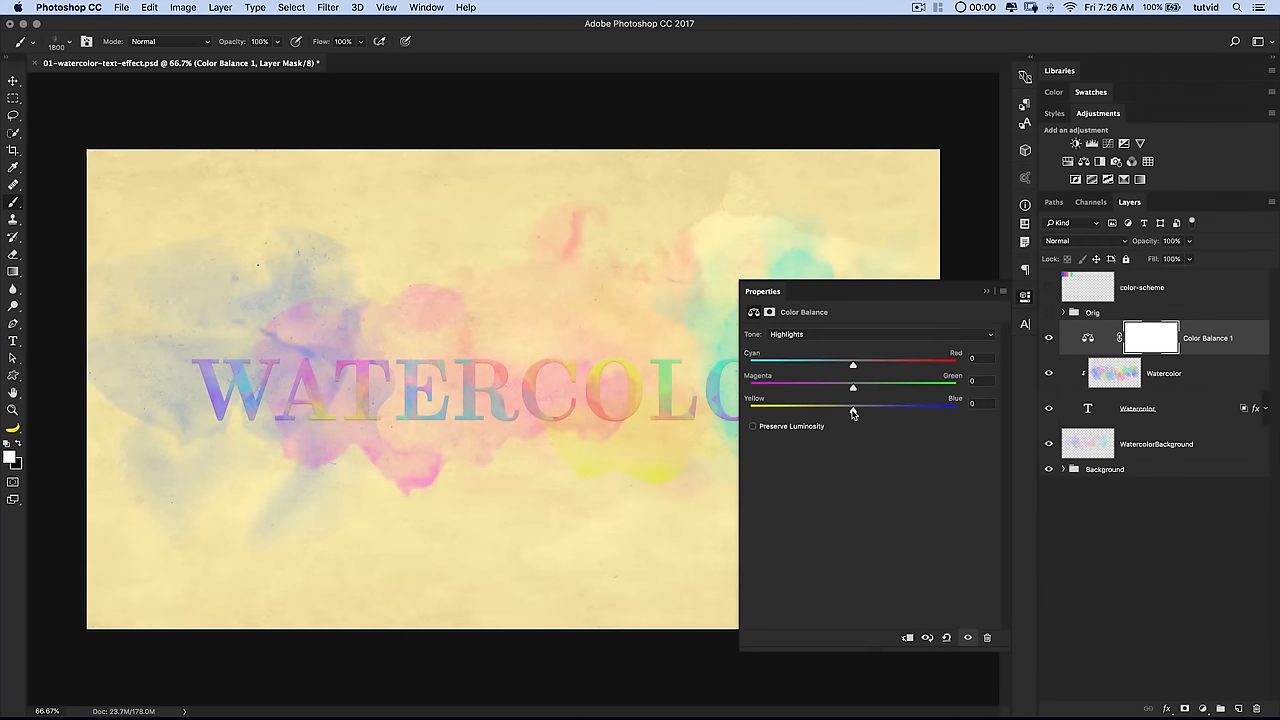
left_click_drag(852, 365, 884, 365)
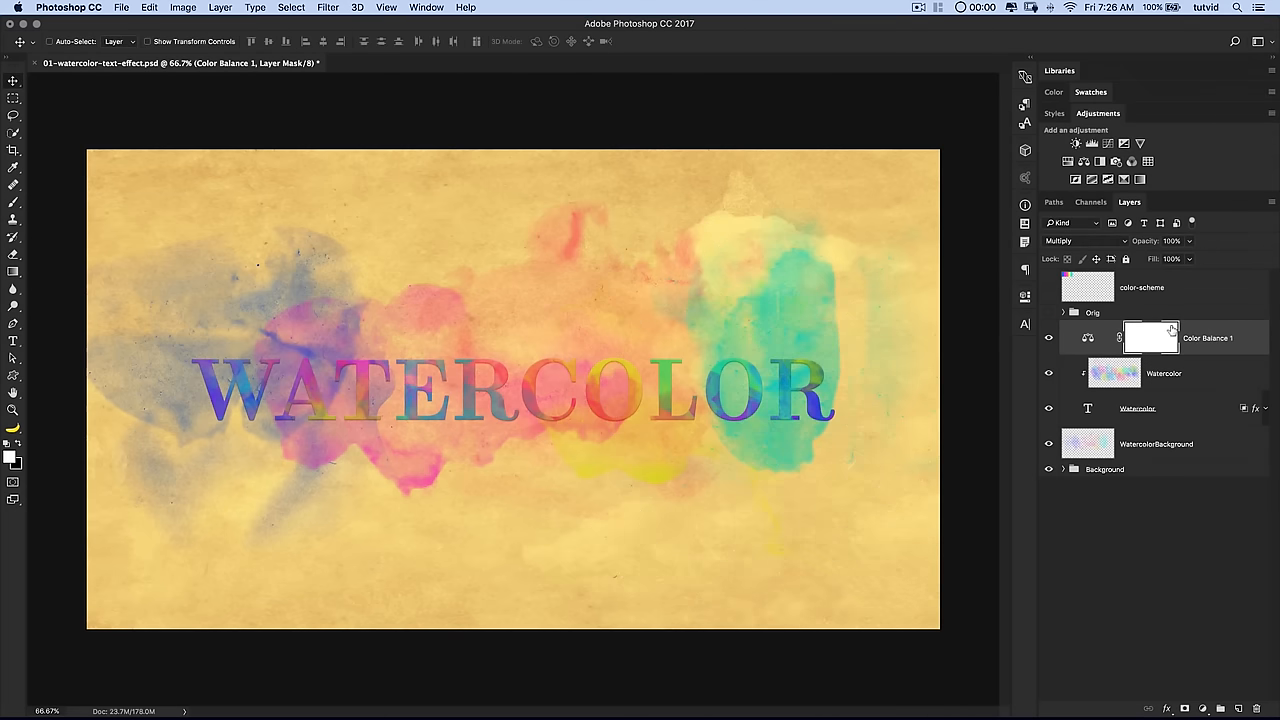
mouse_move(1172, 331)
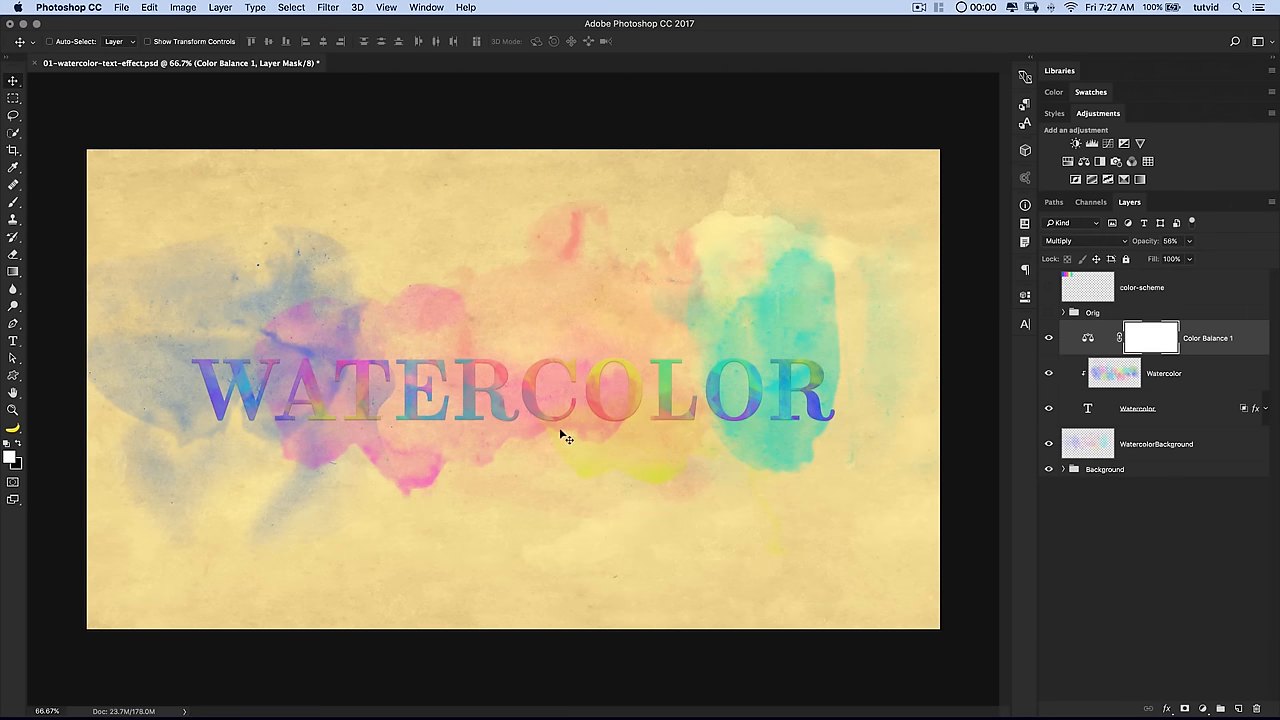
mouse_move(548, 408)
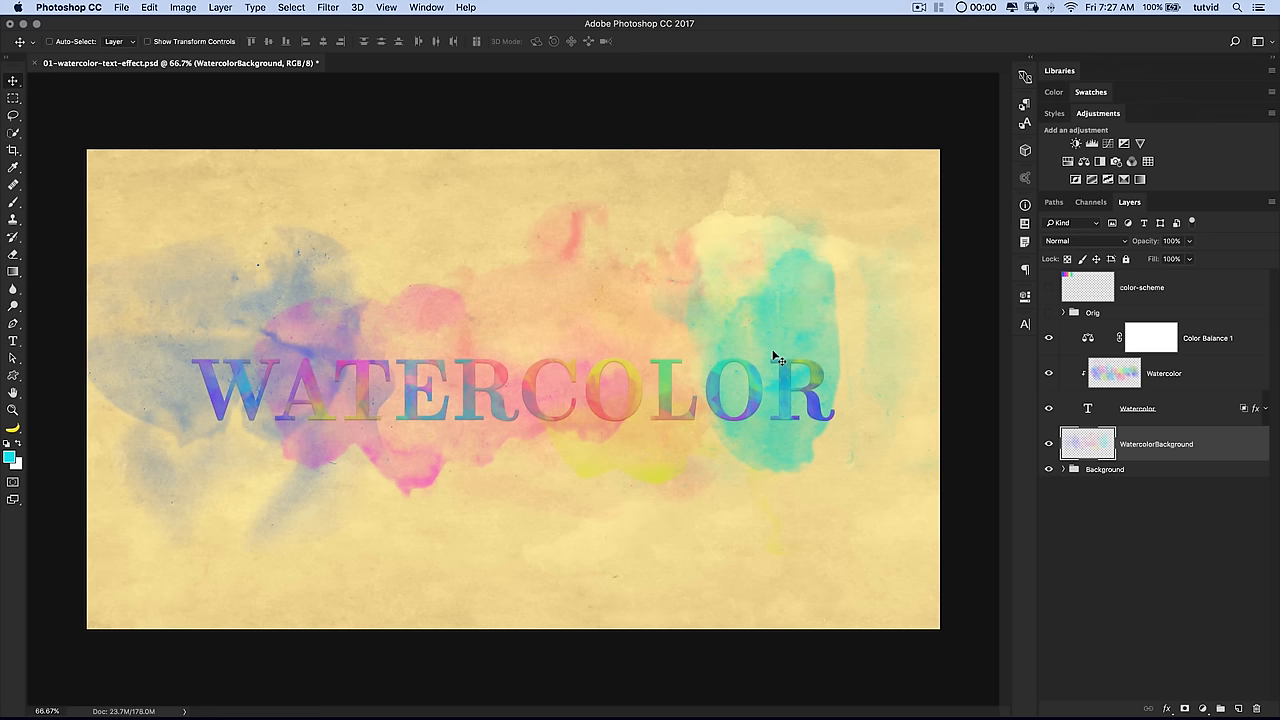
- Flip the WatercolorBackground splashes horizontally with Free Transform and commit
key("cmd+t")
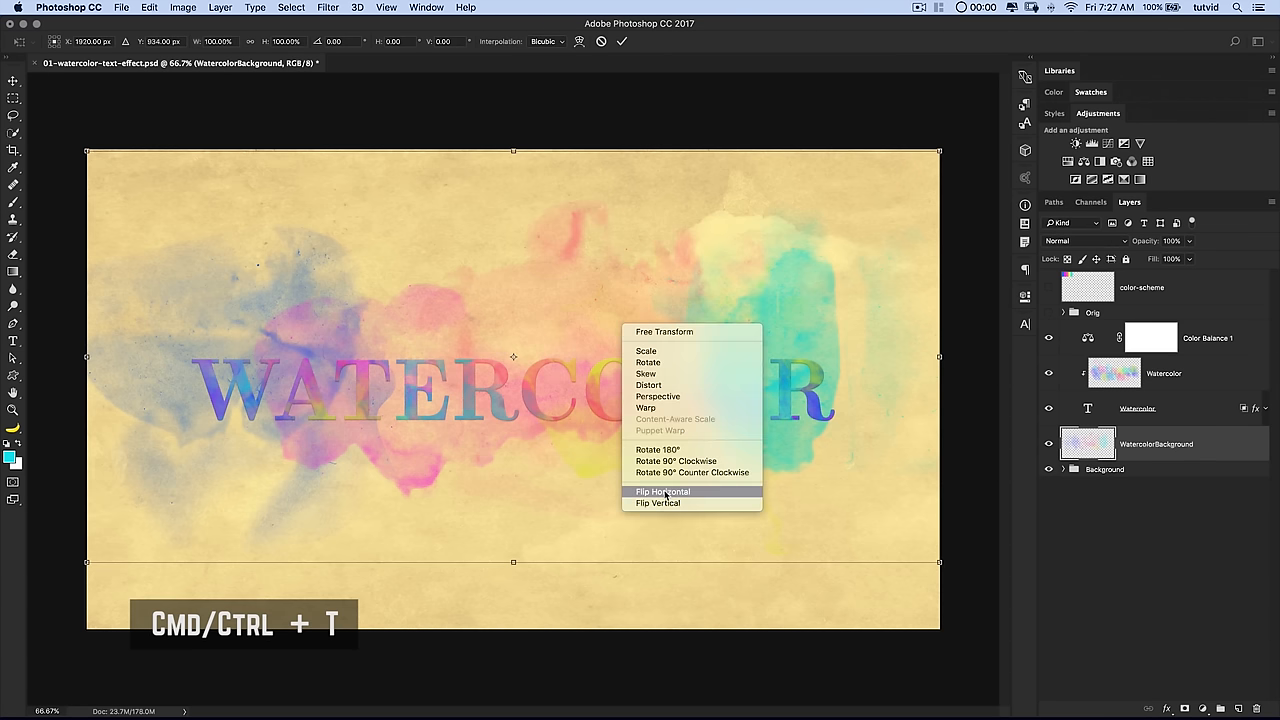
left_click(662, 491)
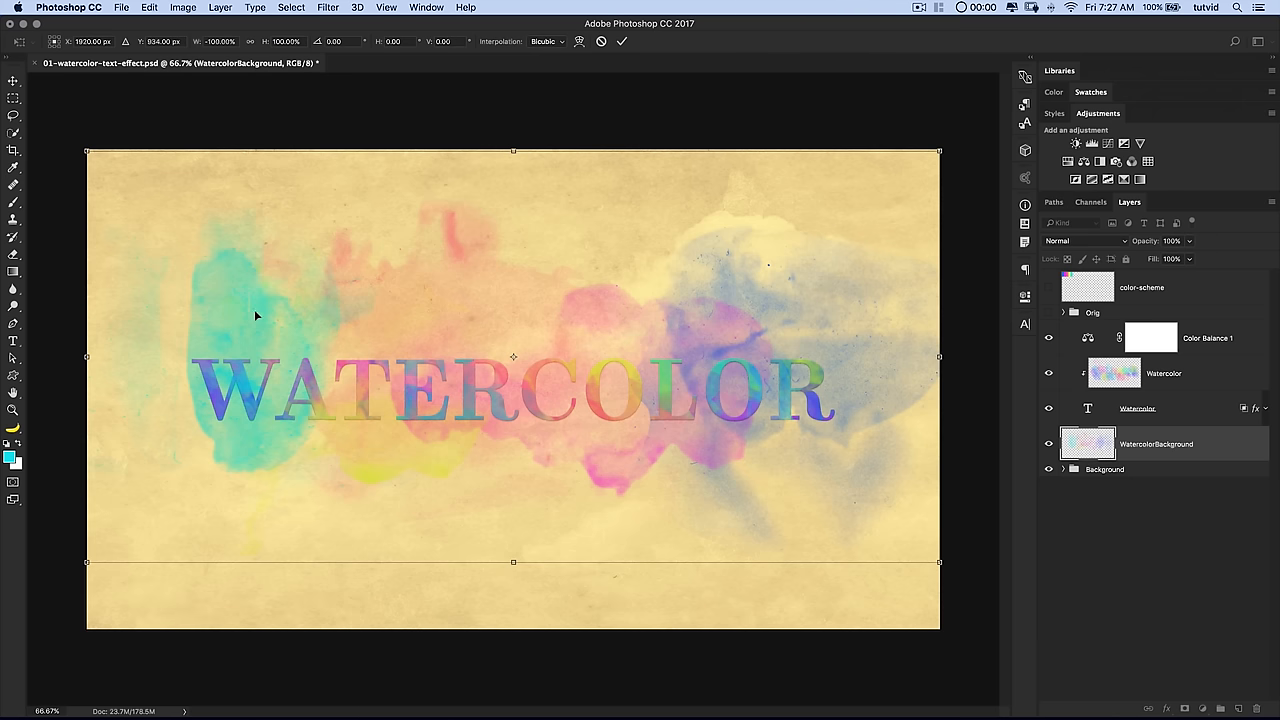
mouse_move(815, 307)
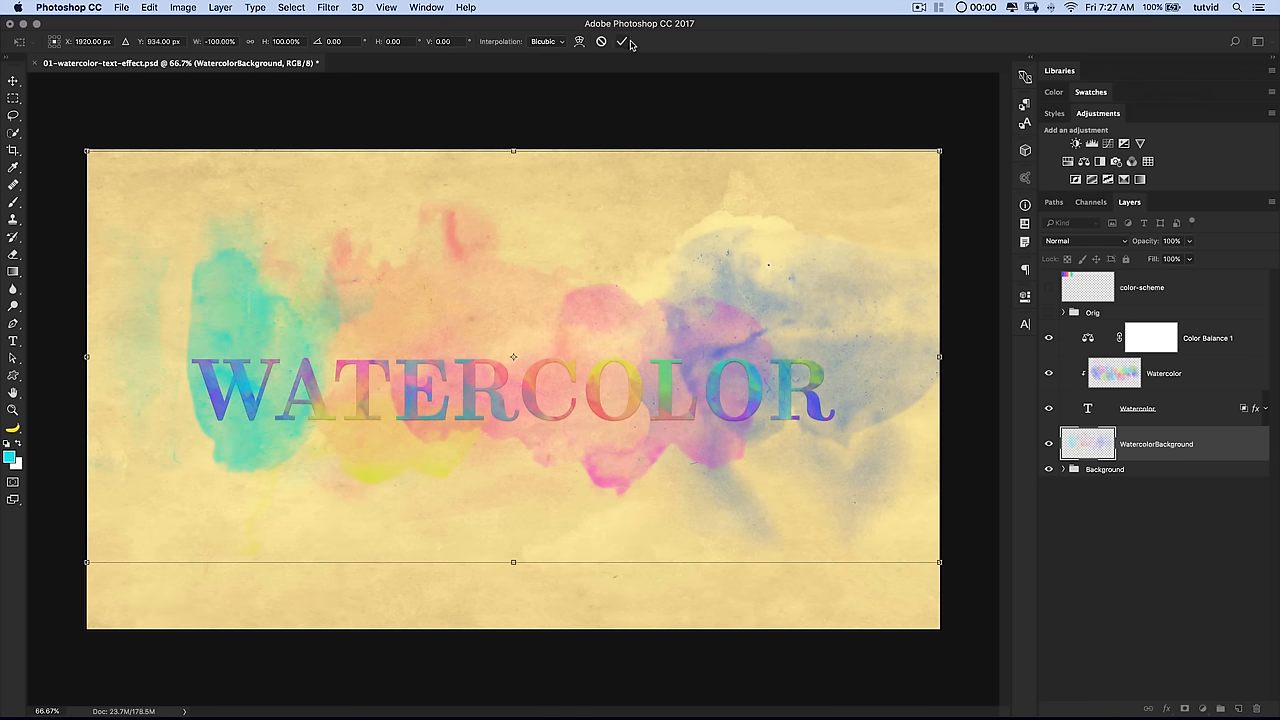
left_click(621, 41)
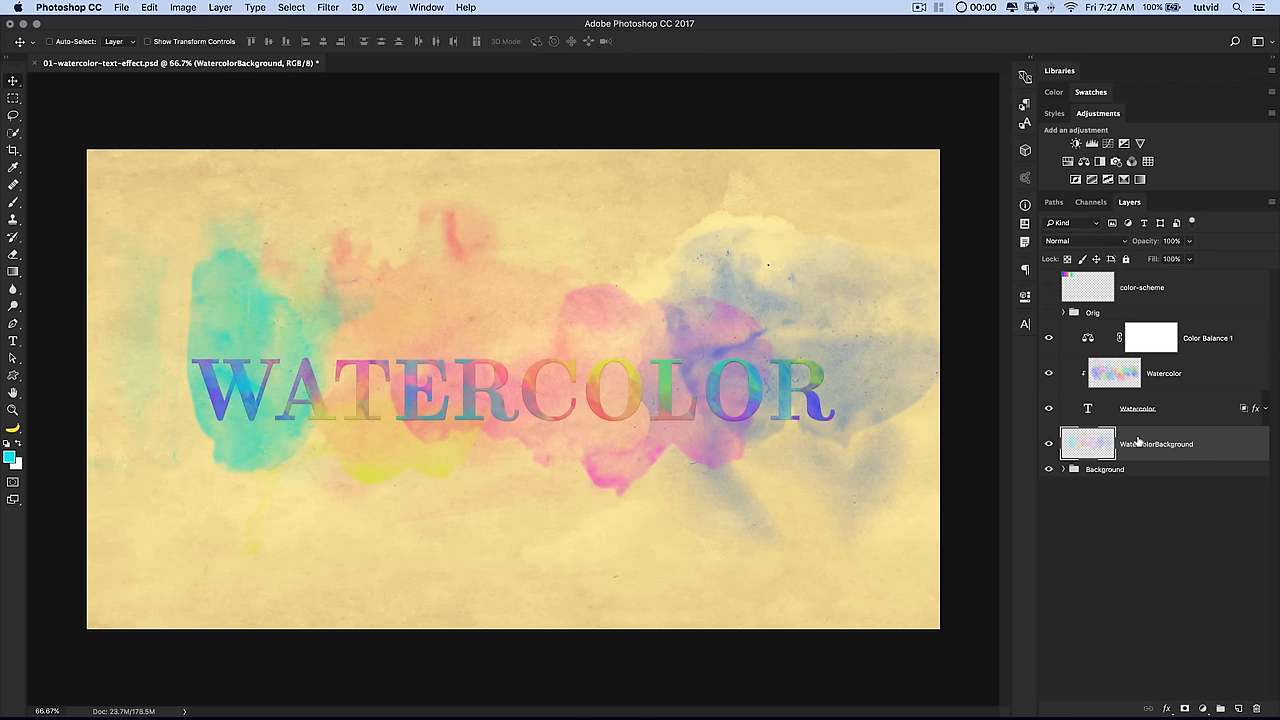
left_click(1137, 408)
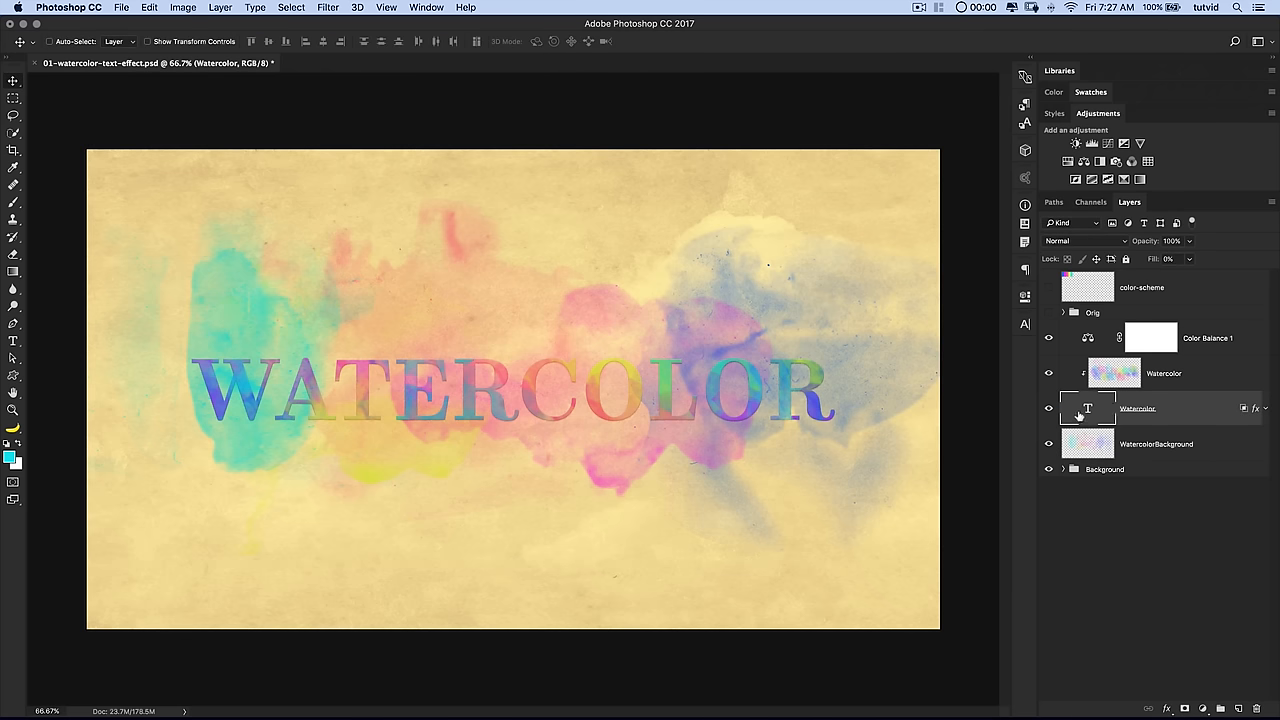
- Retype the live text as VIDEO, then as VACATION., keeping its watercolor style
double_click(1087, 408)
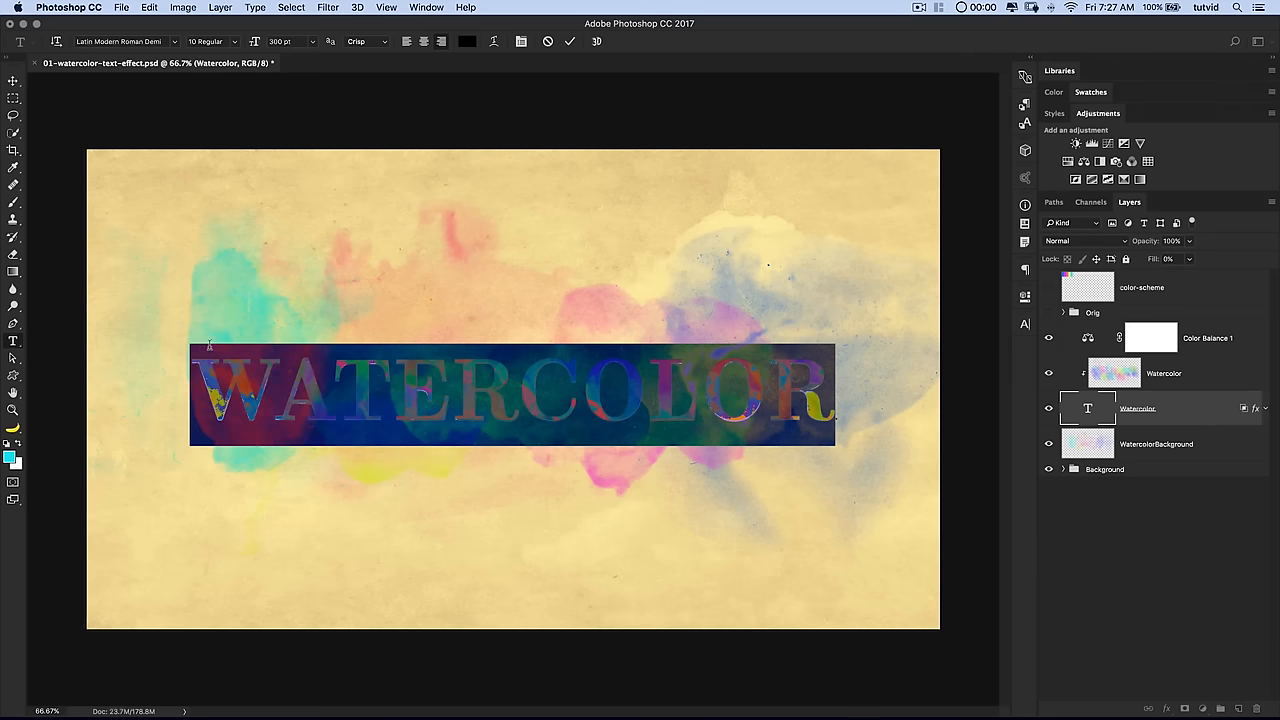
type("VIDEO")
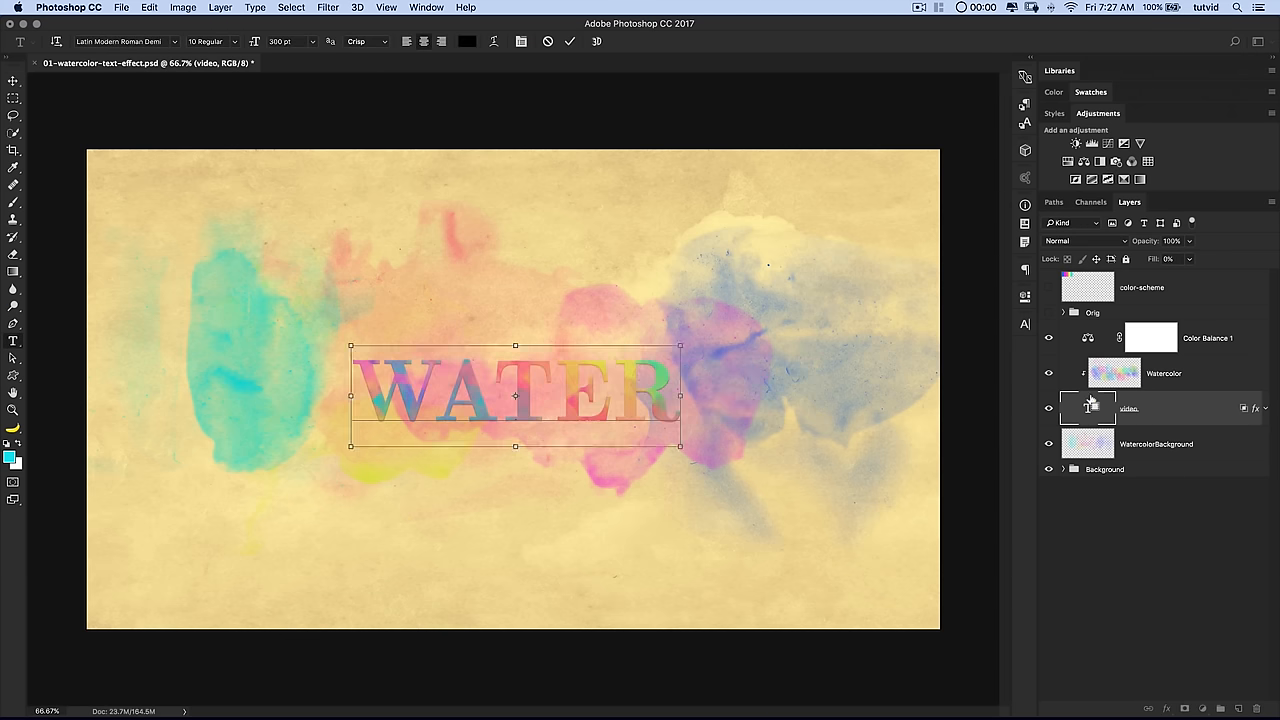
type("VACATION")
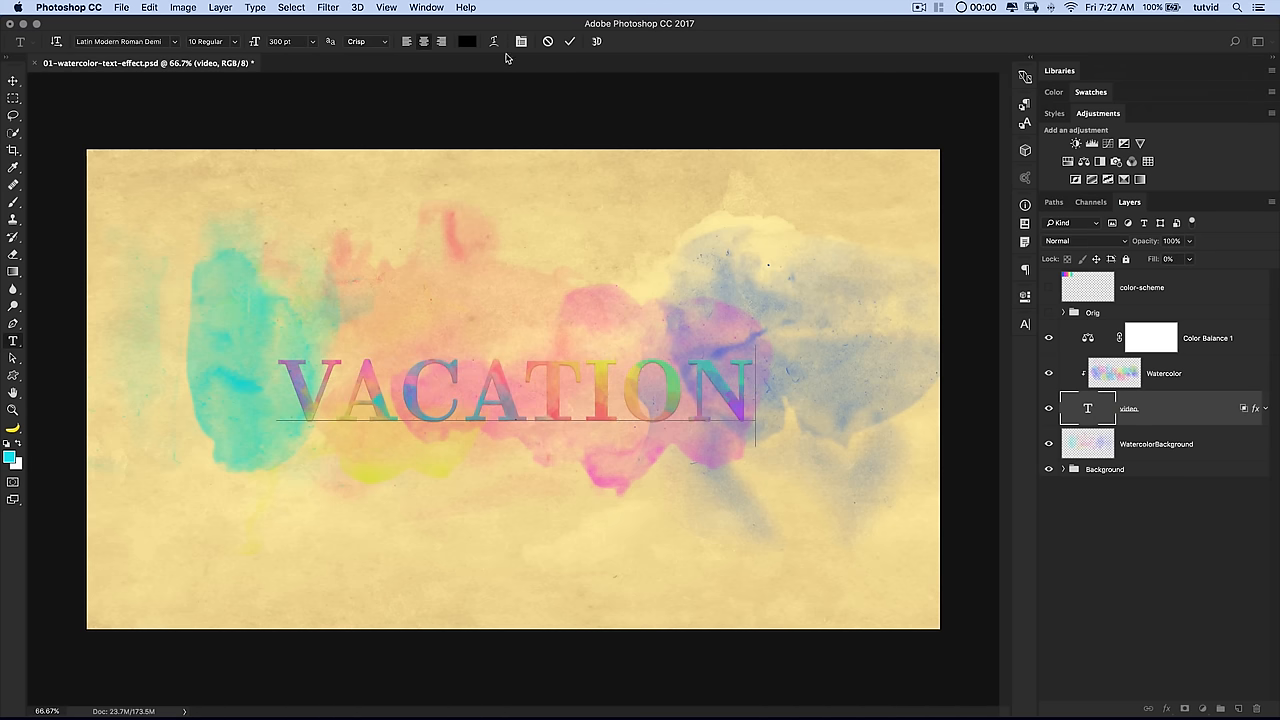
type(".")
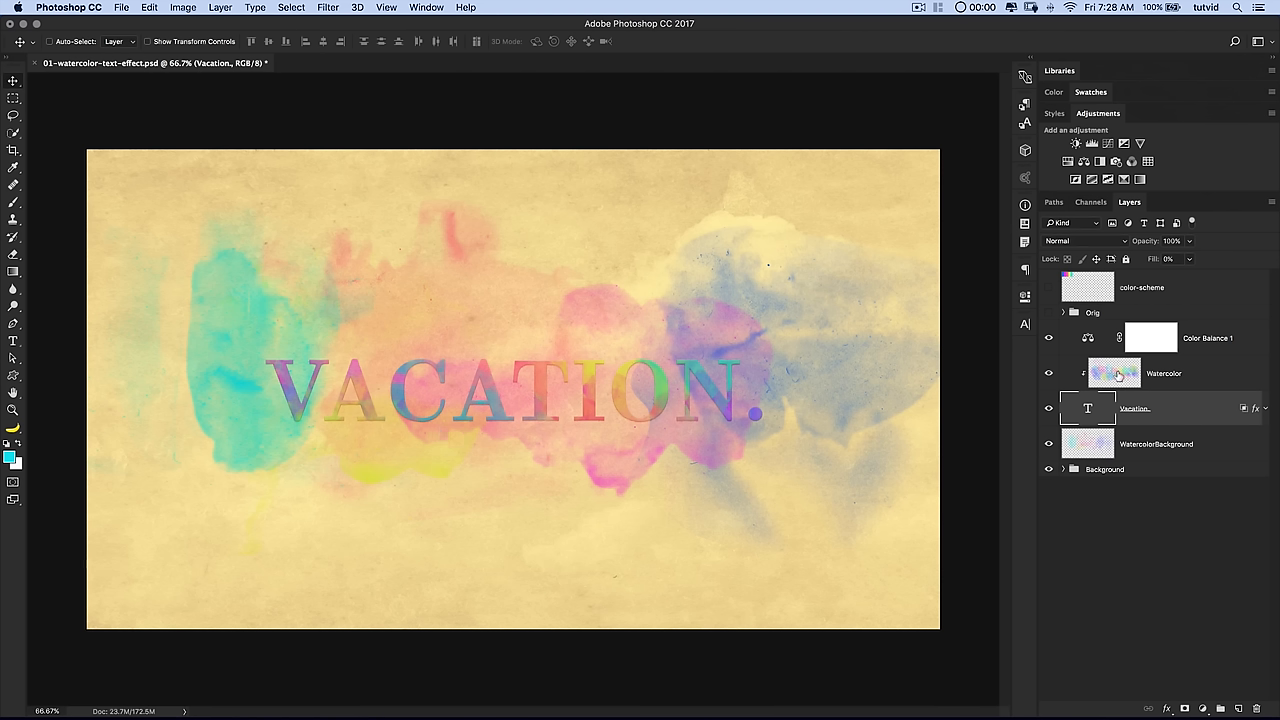
mouse_move(604, 424)
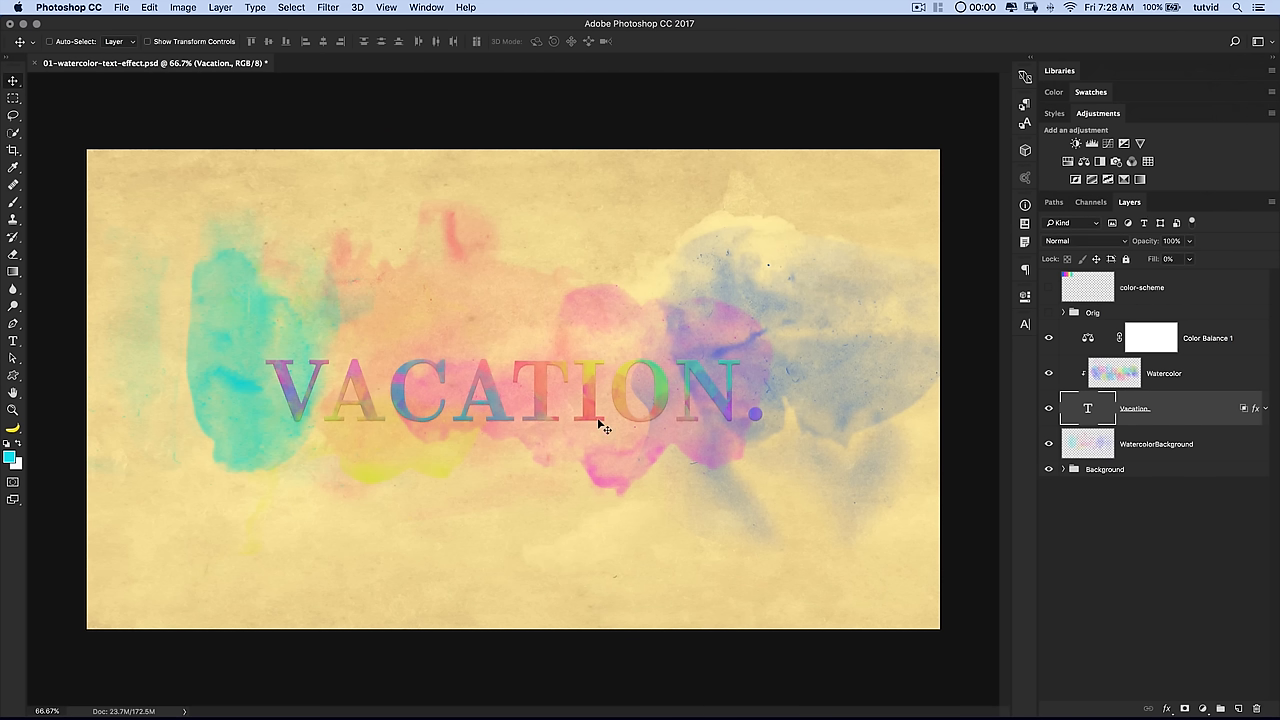